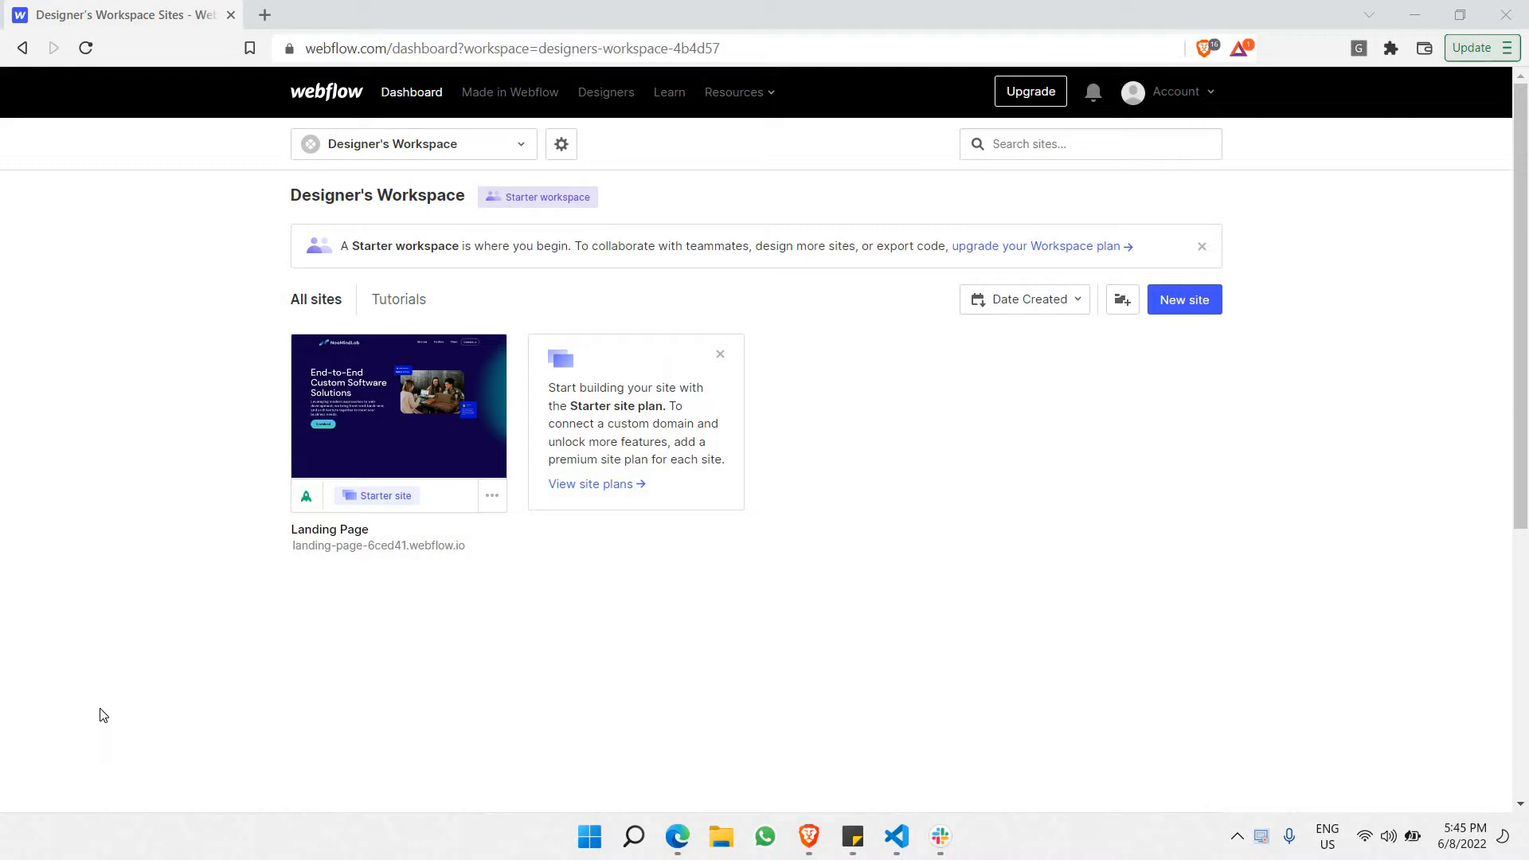
mouse_move(1287, 268)
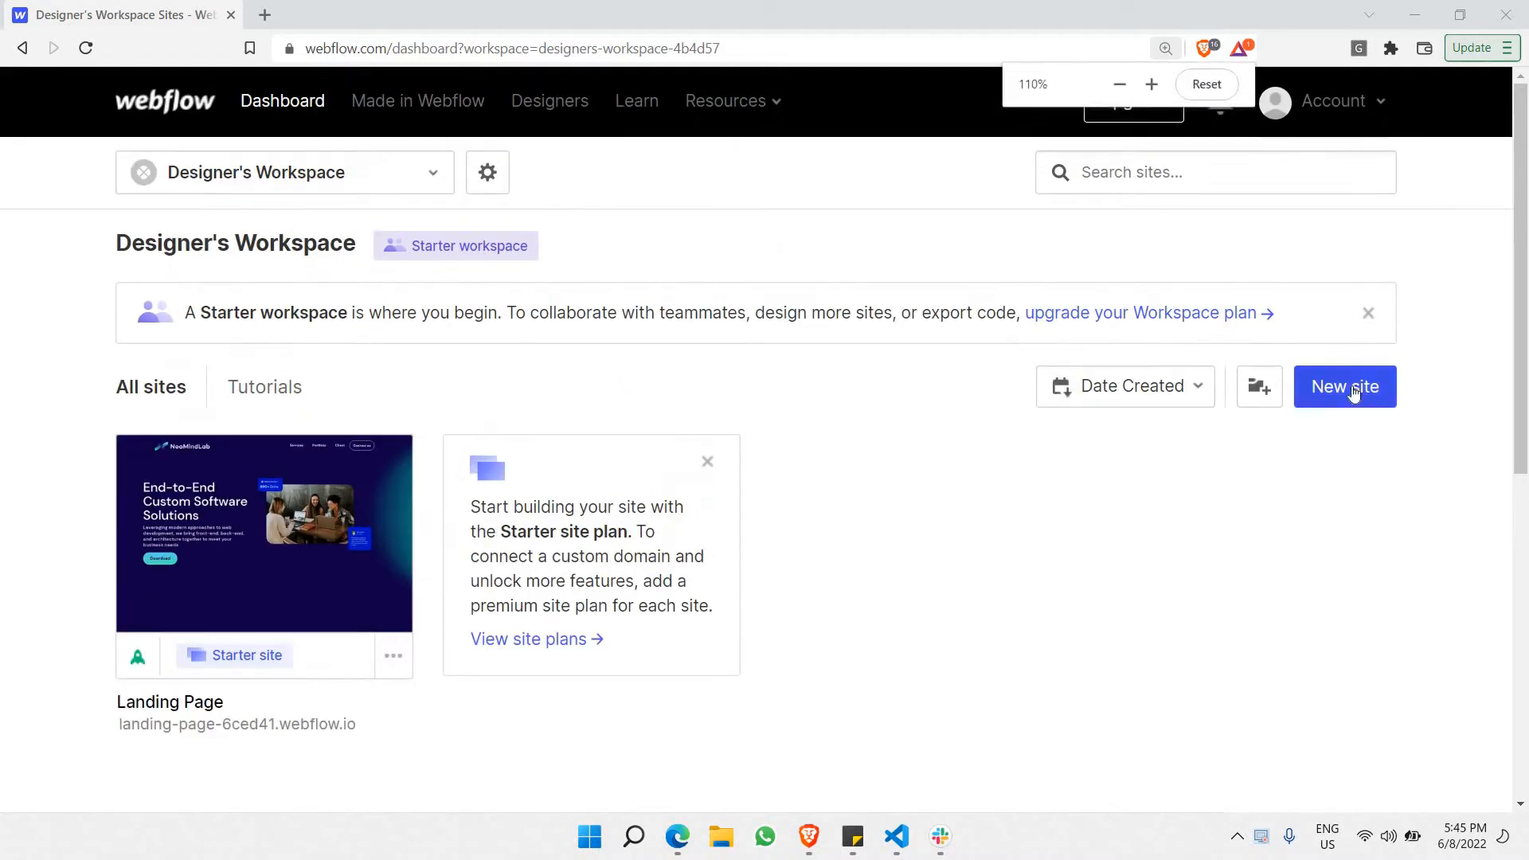
- Start creating a new site from the workspace dashboard's New site button
click(1344, 386)
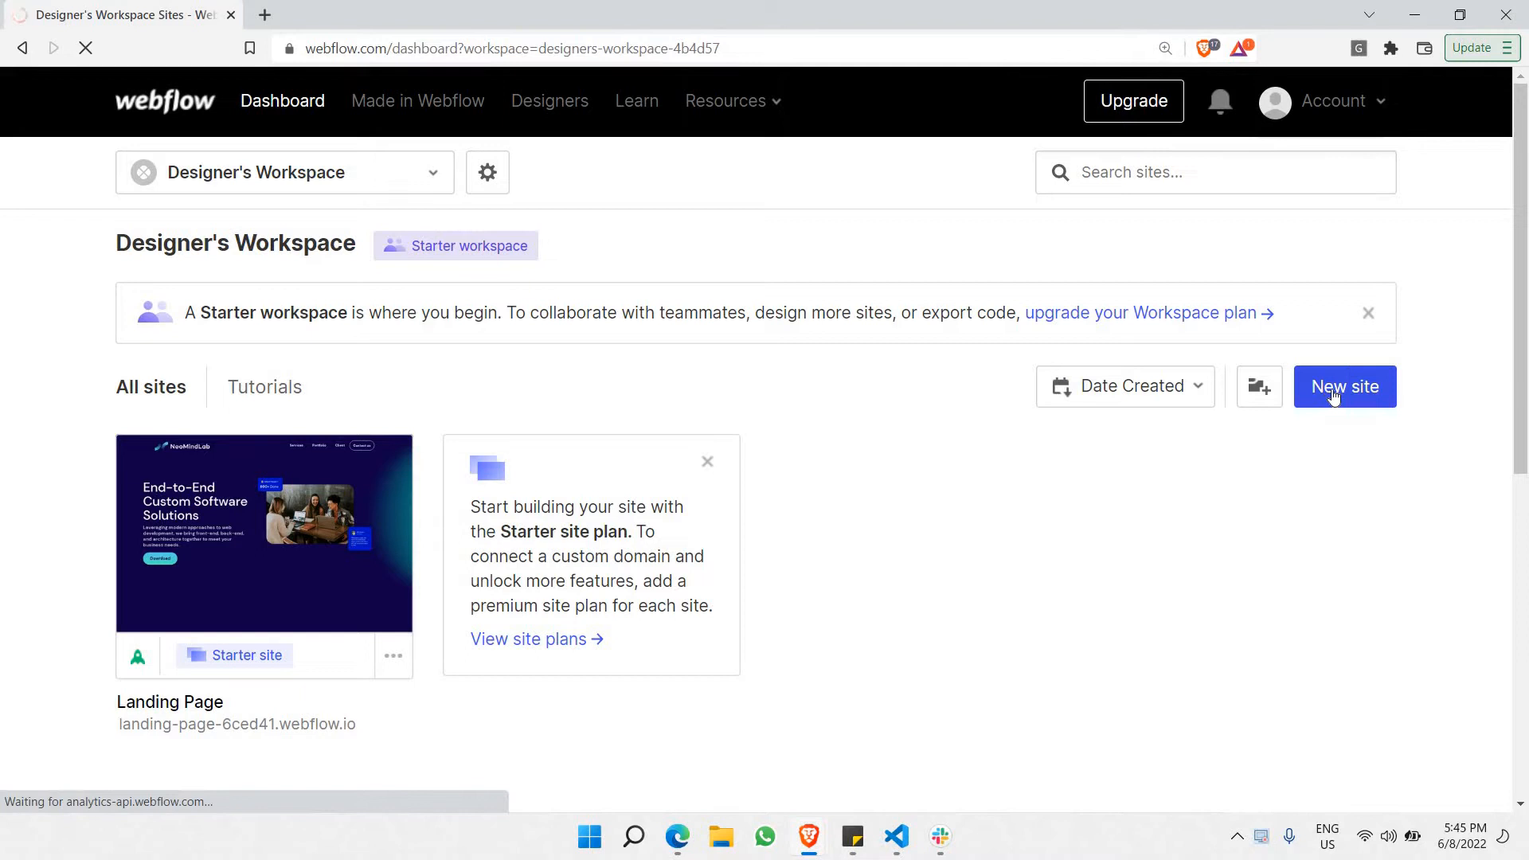
click(1344, 385)
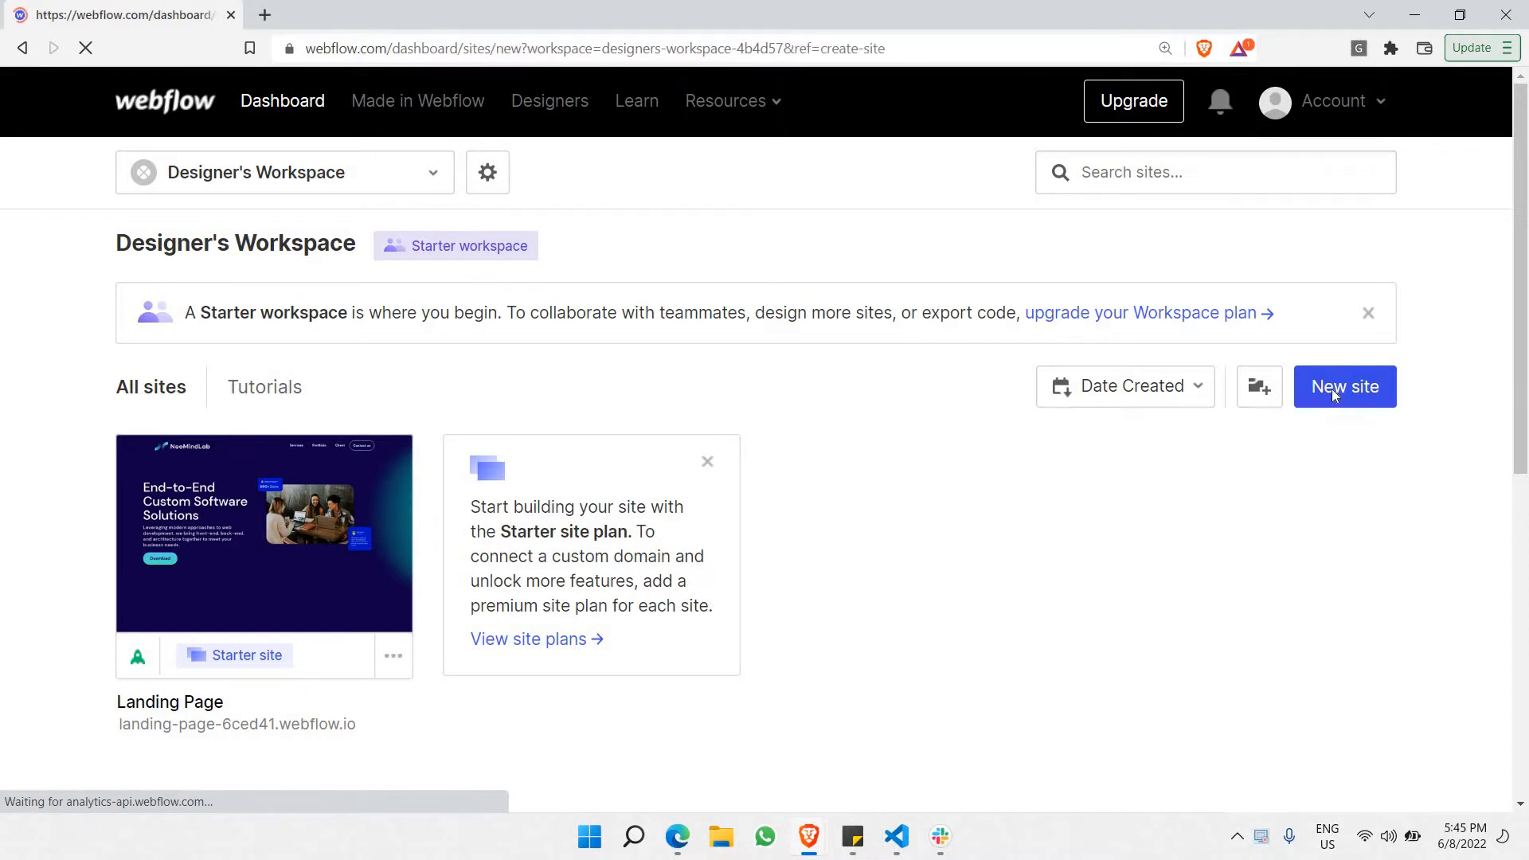
- Load the Create a new site page and browse through its presets and templates
click(1344, 386)
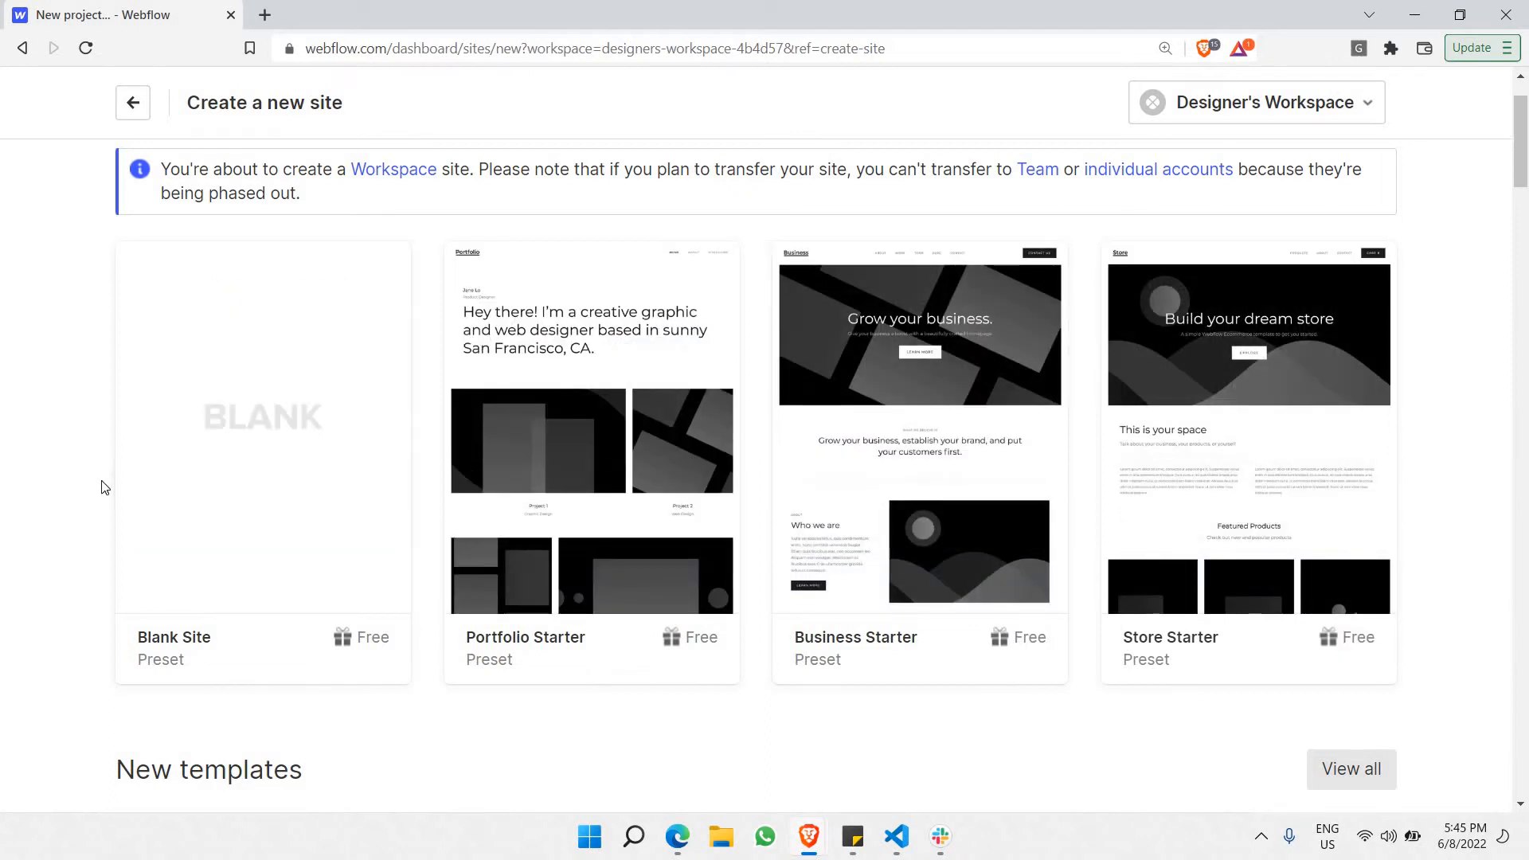
scroll(down, 3)
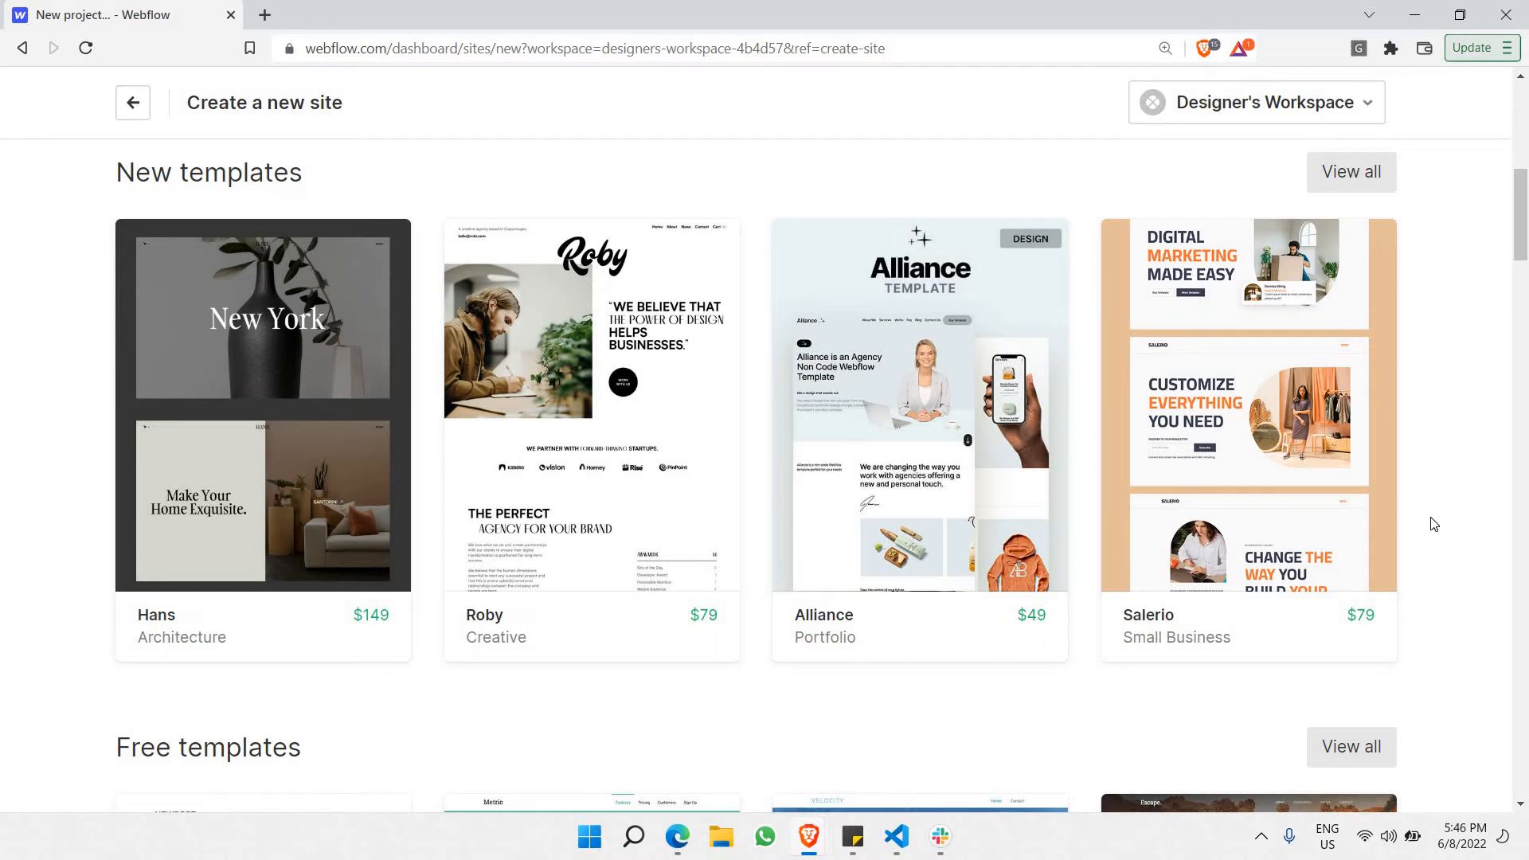
scroll(down, 3)
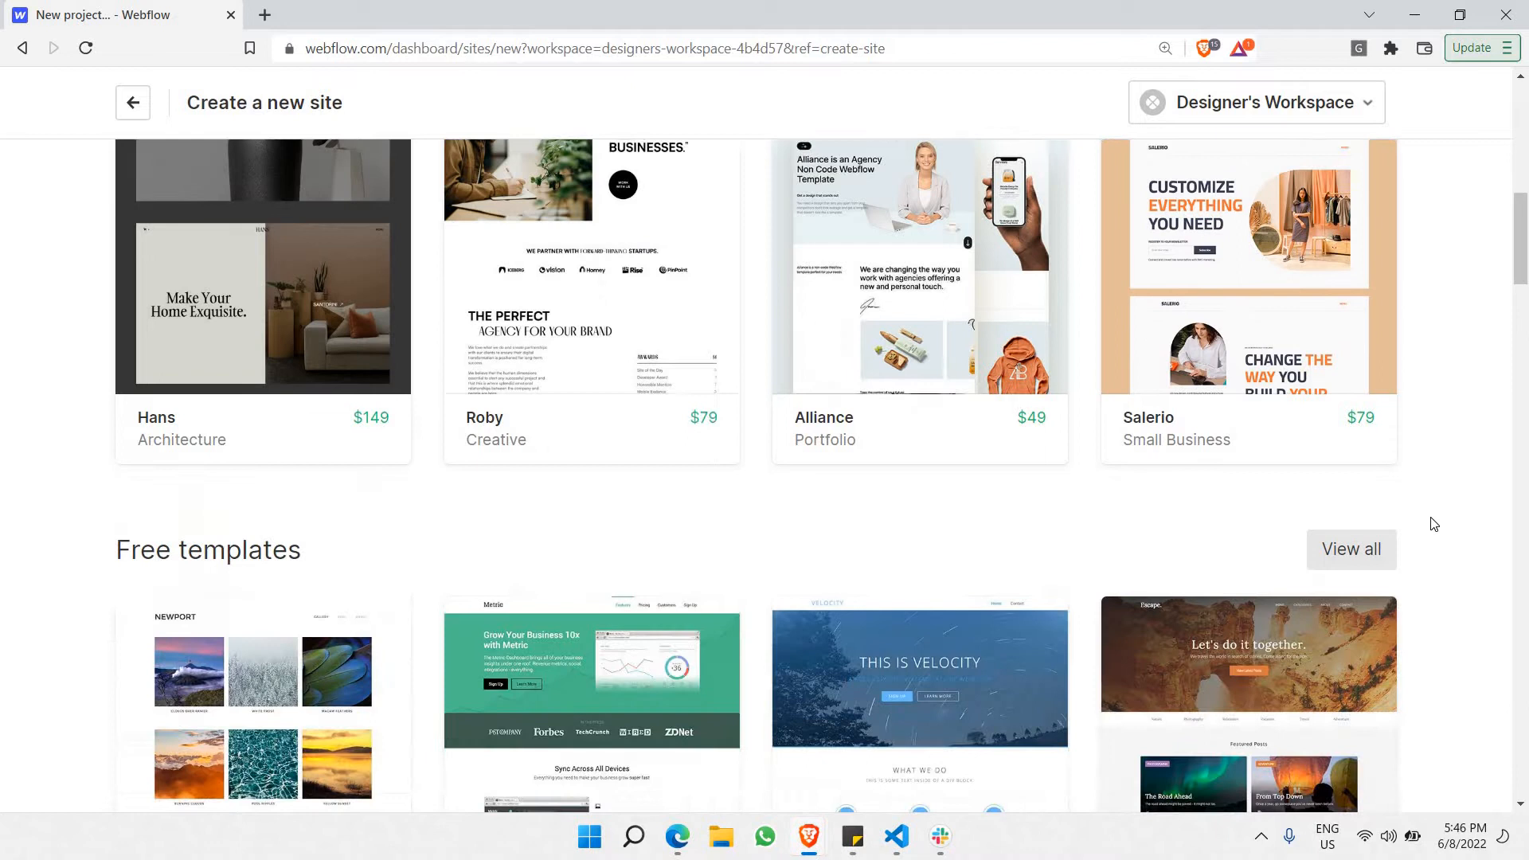
scroll(down, 3)
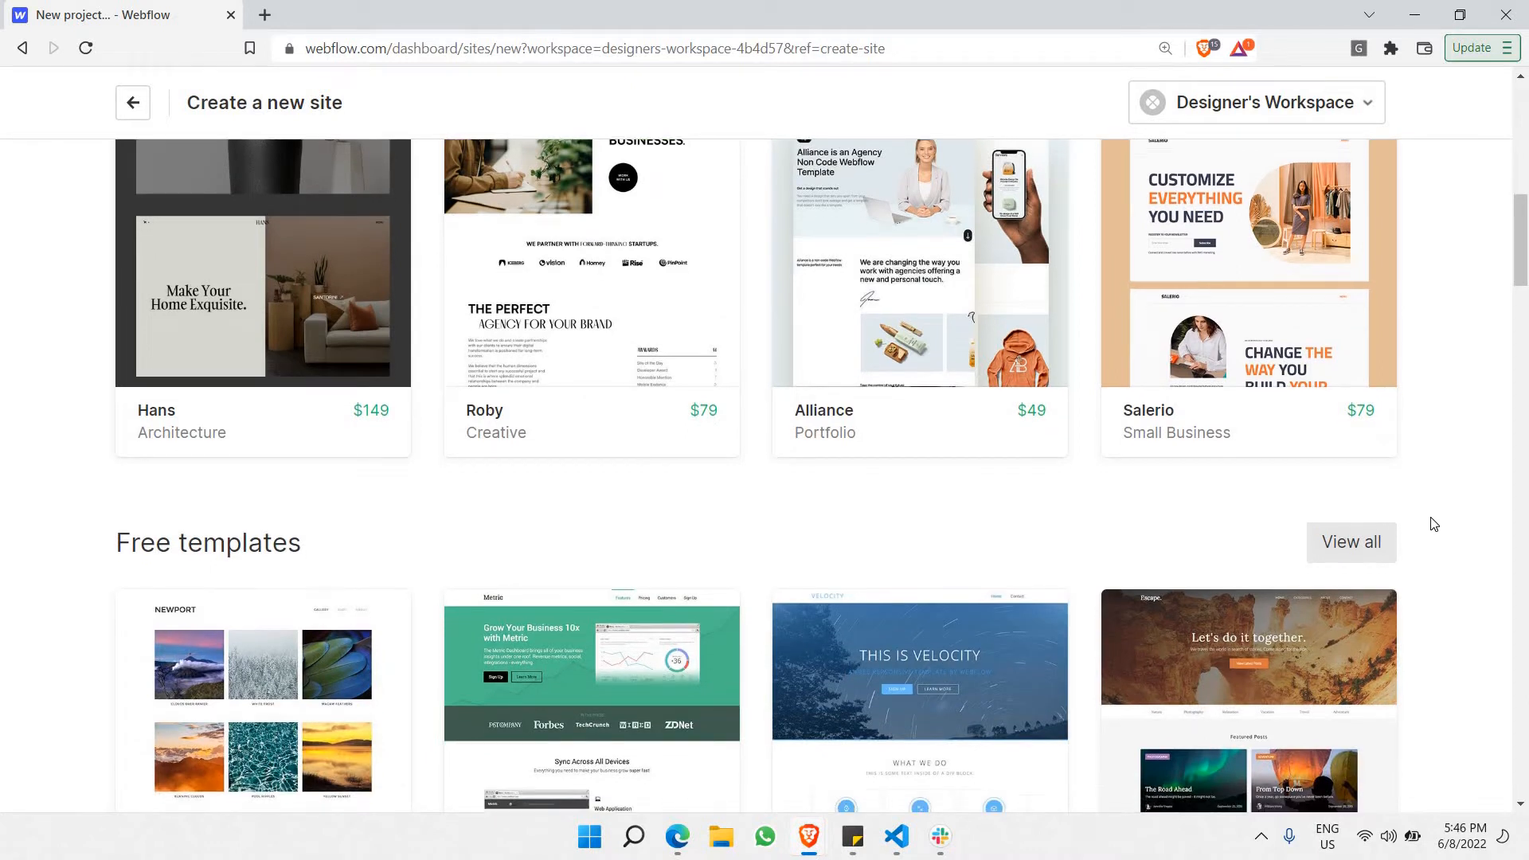
scroll(down, 3)
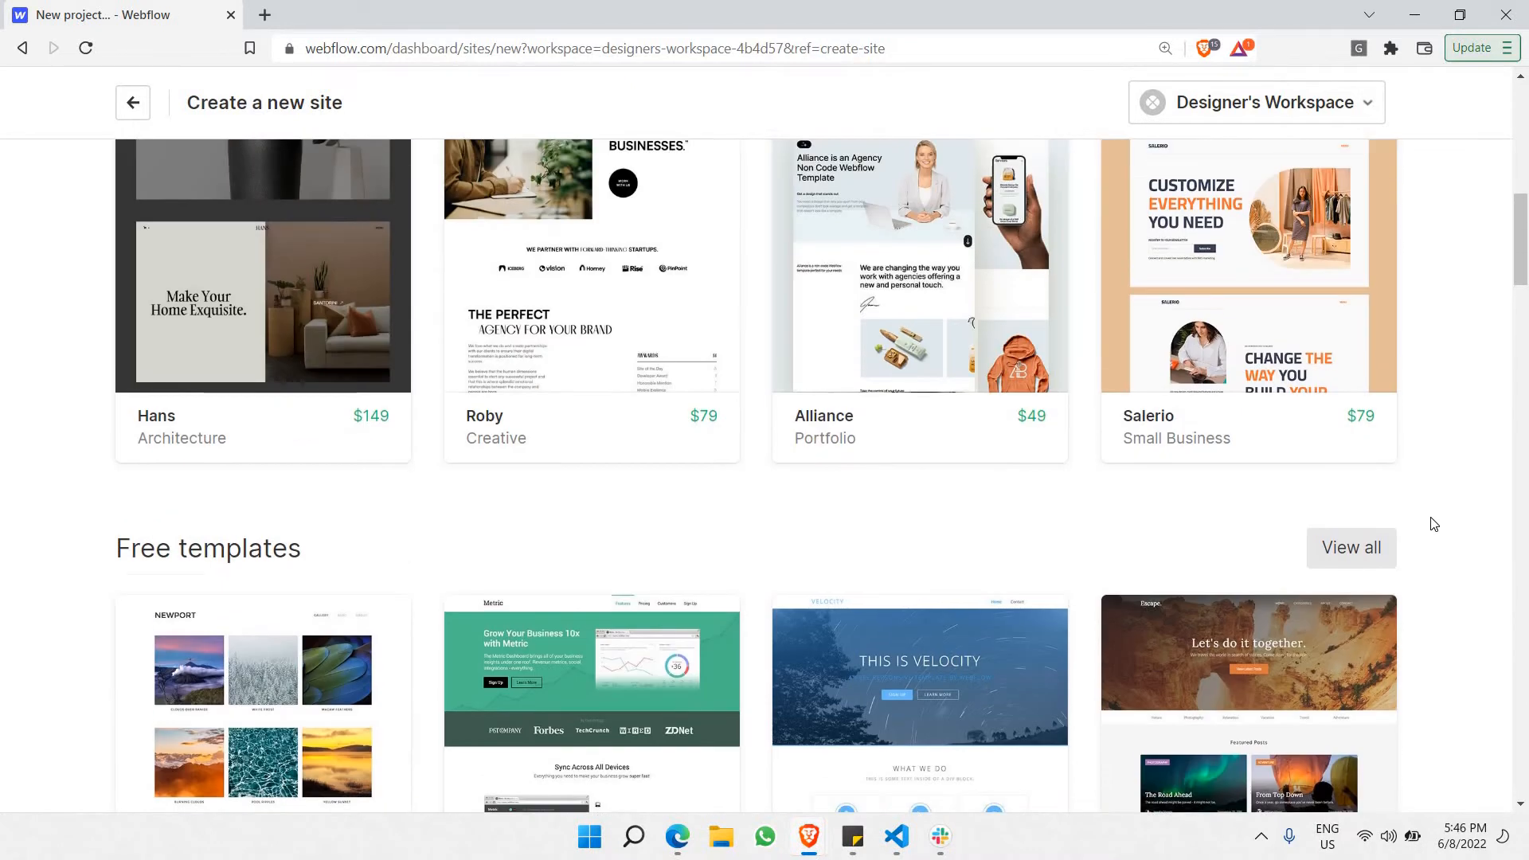
scroll(down, 3)
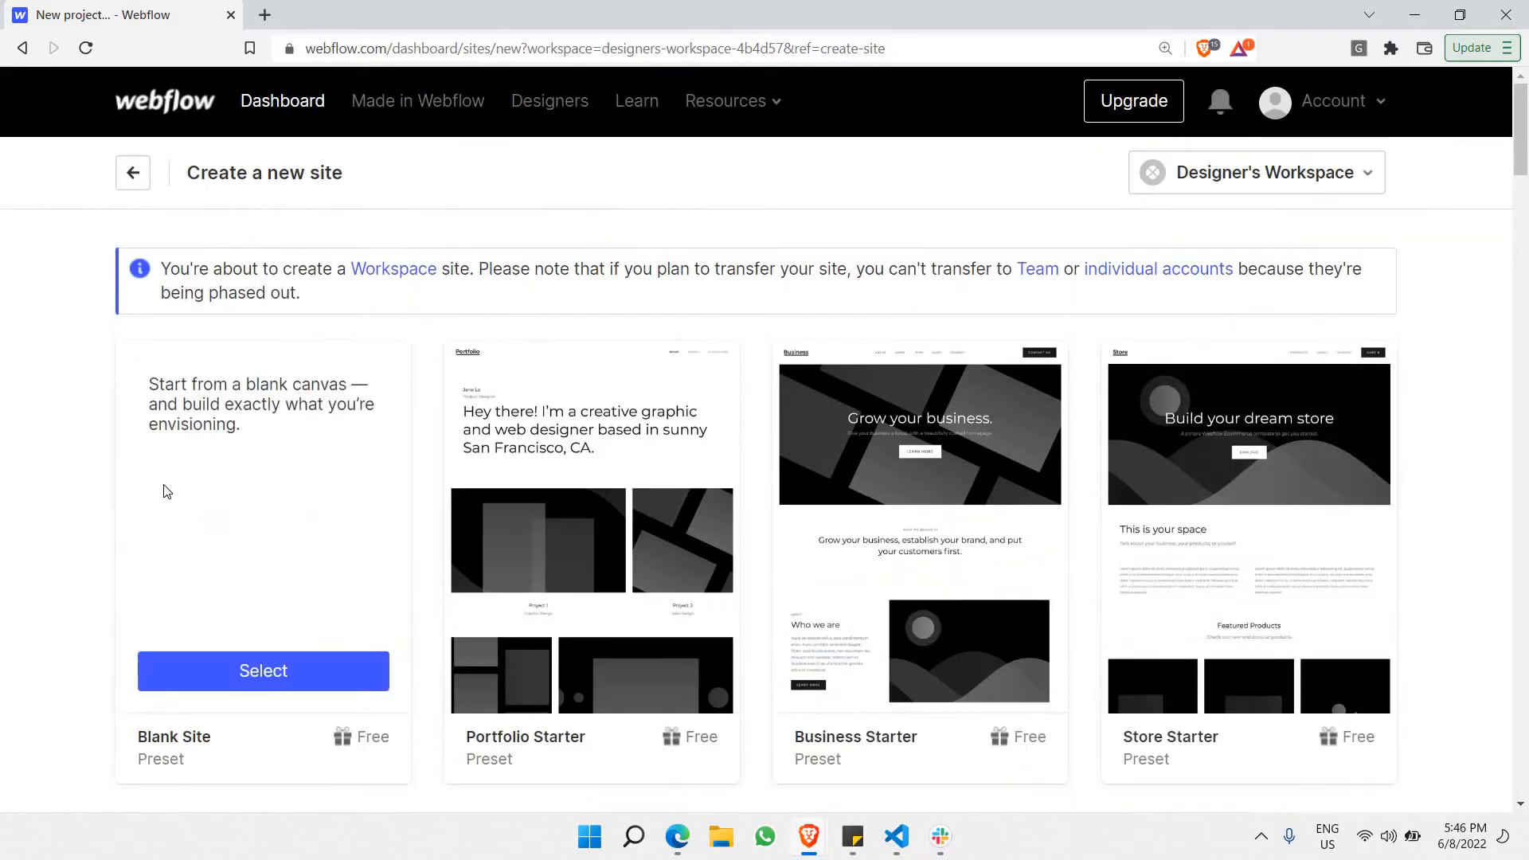
mouse_move(318, 637)
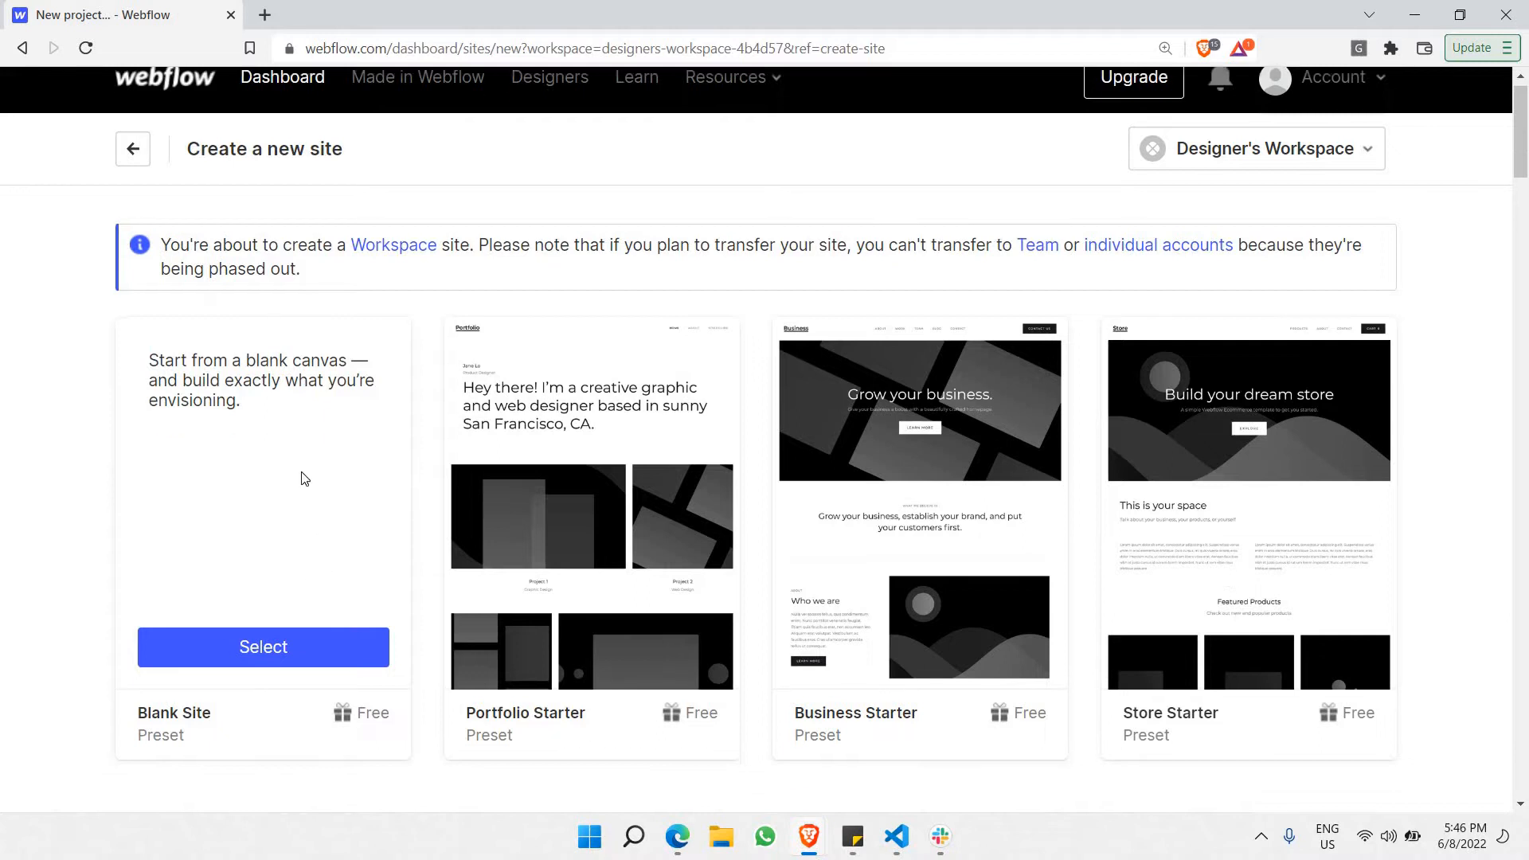
scroll(down, 3)
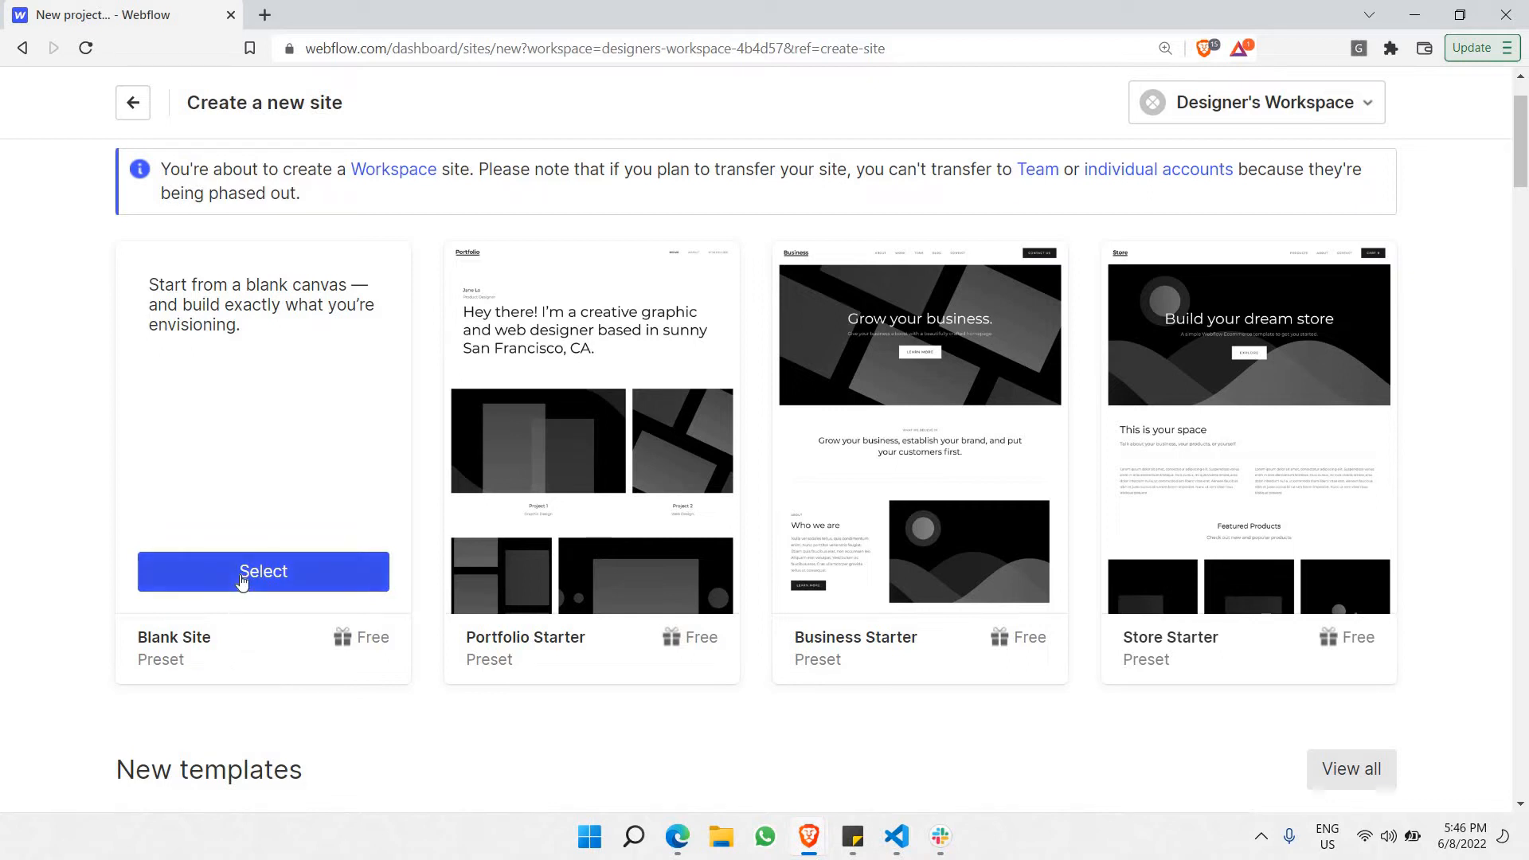
- Create a Blank Site preset with the suggested name Designer's Dapper Site
click(262, 572)
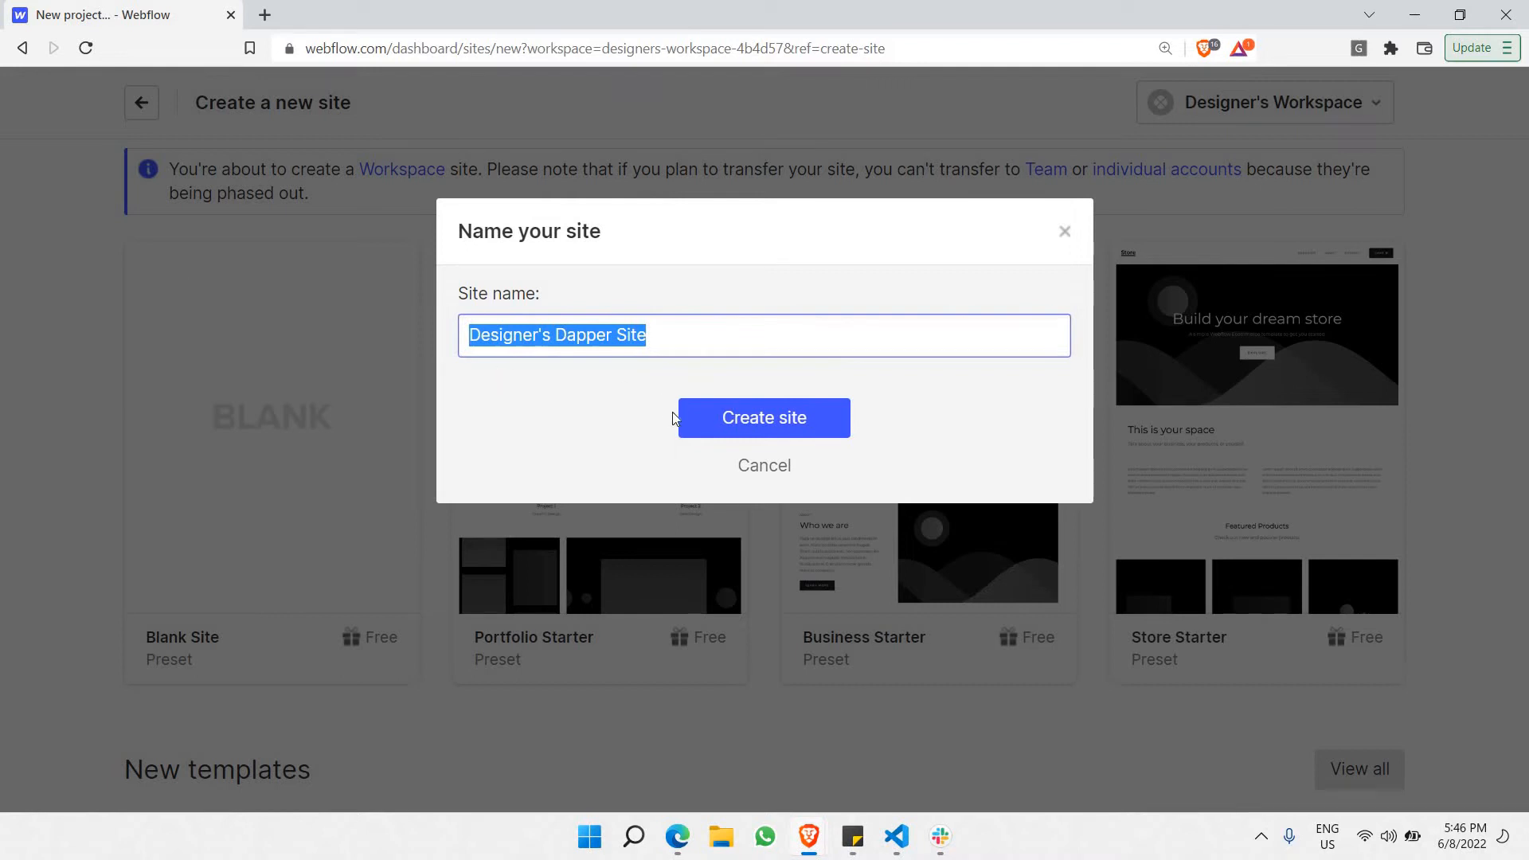
click(763, 417)
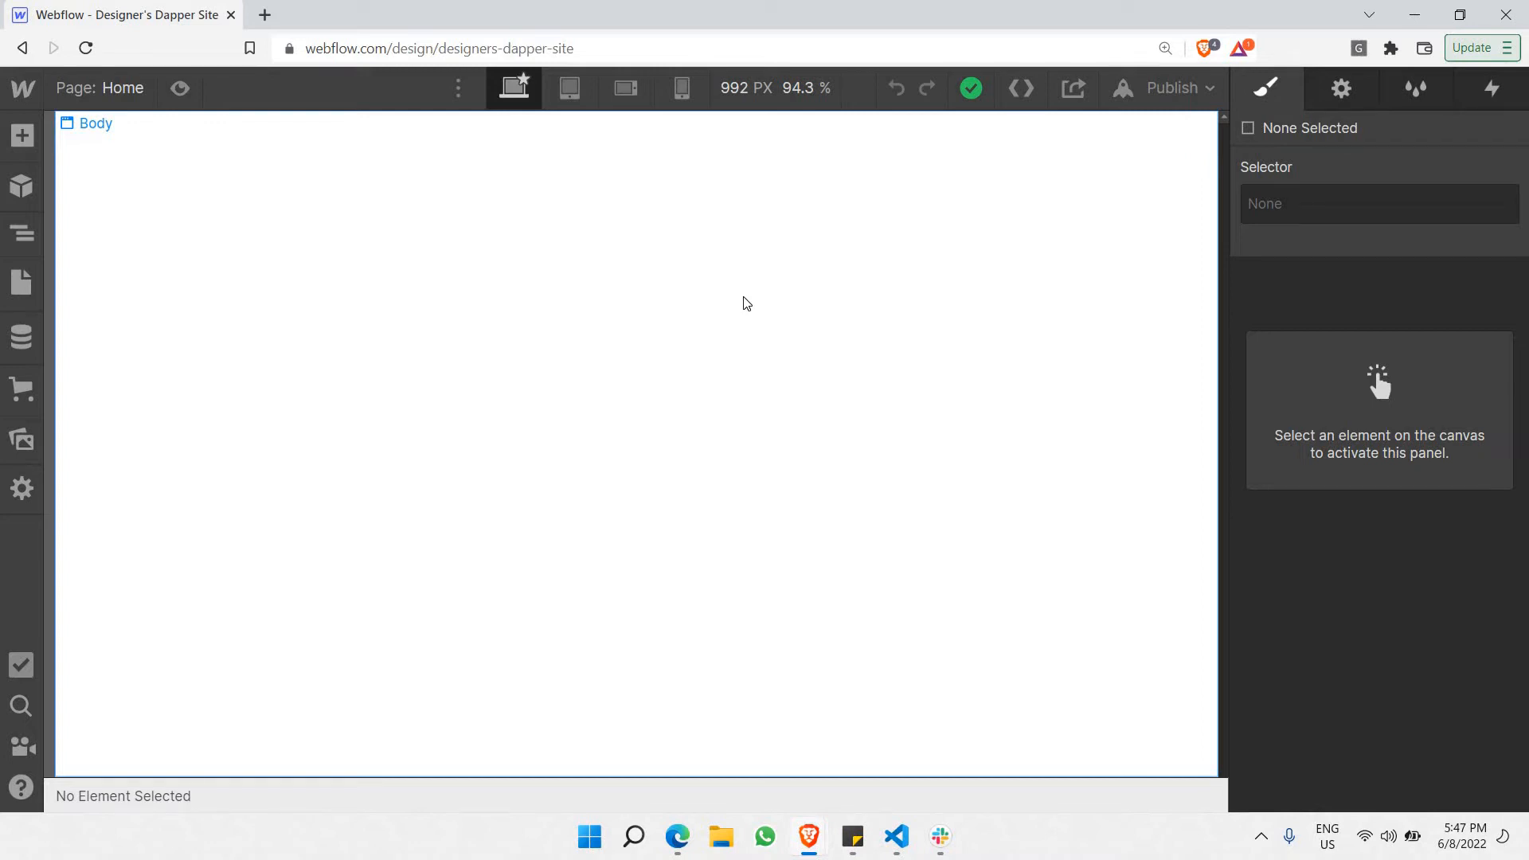
mouse_move(8, 397)
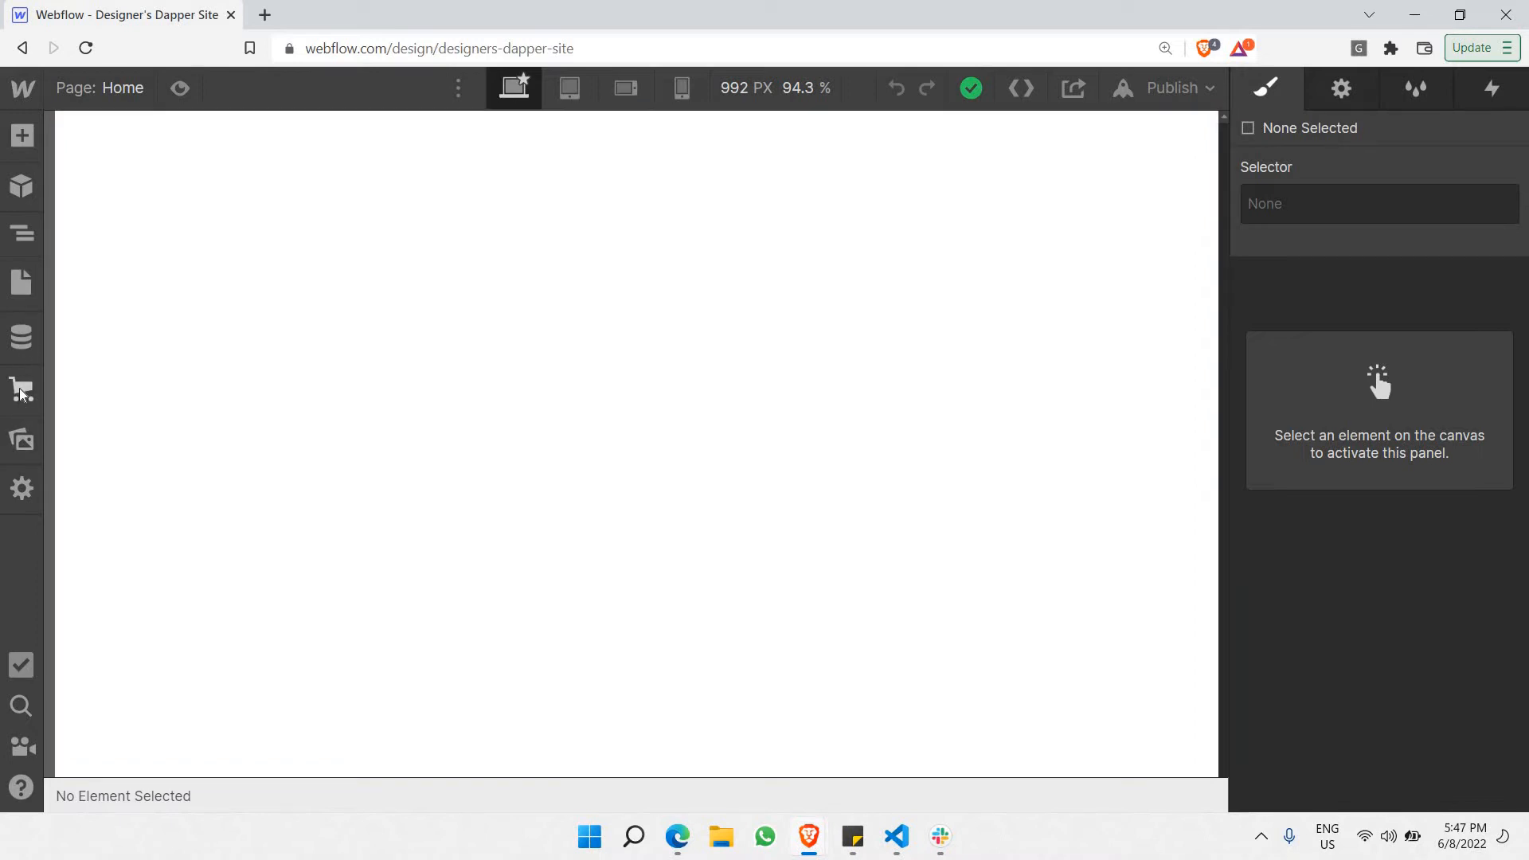
mouse_move(20, 389)
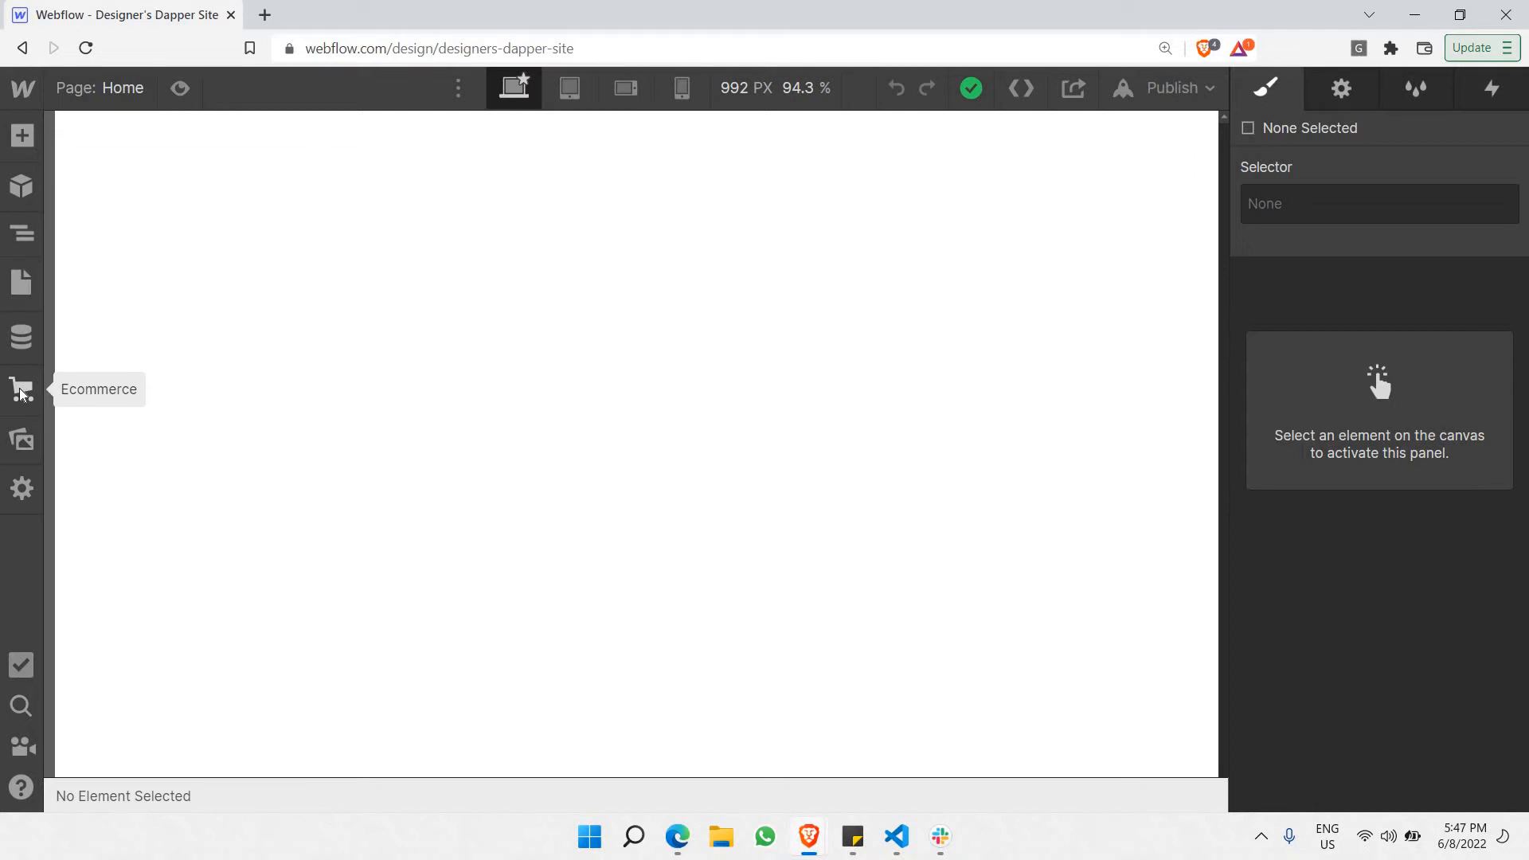
- Bring up the store-setup prompt from the Ecommerce icon in the left toolbar
click(21, 388)
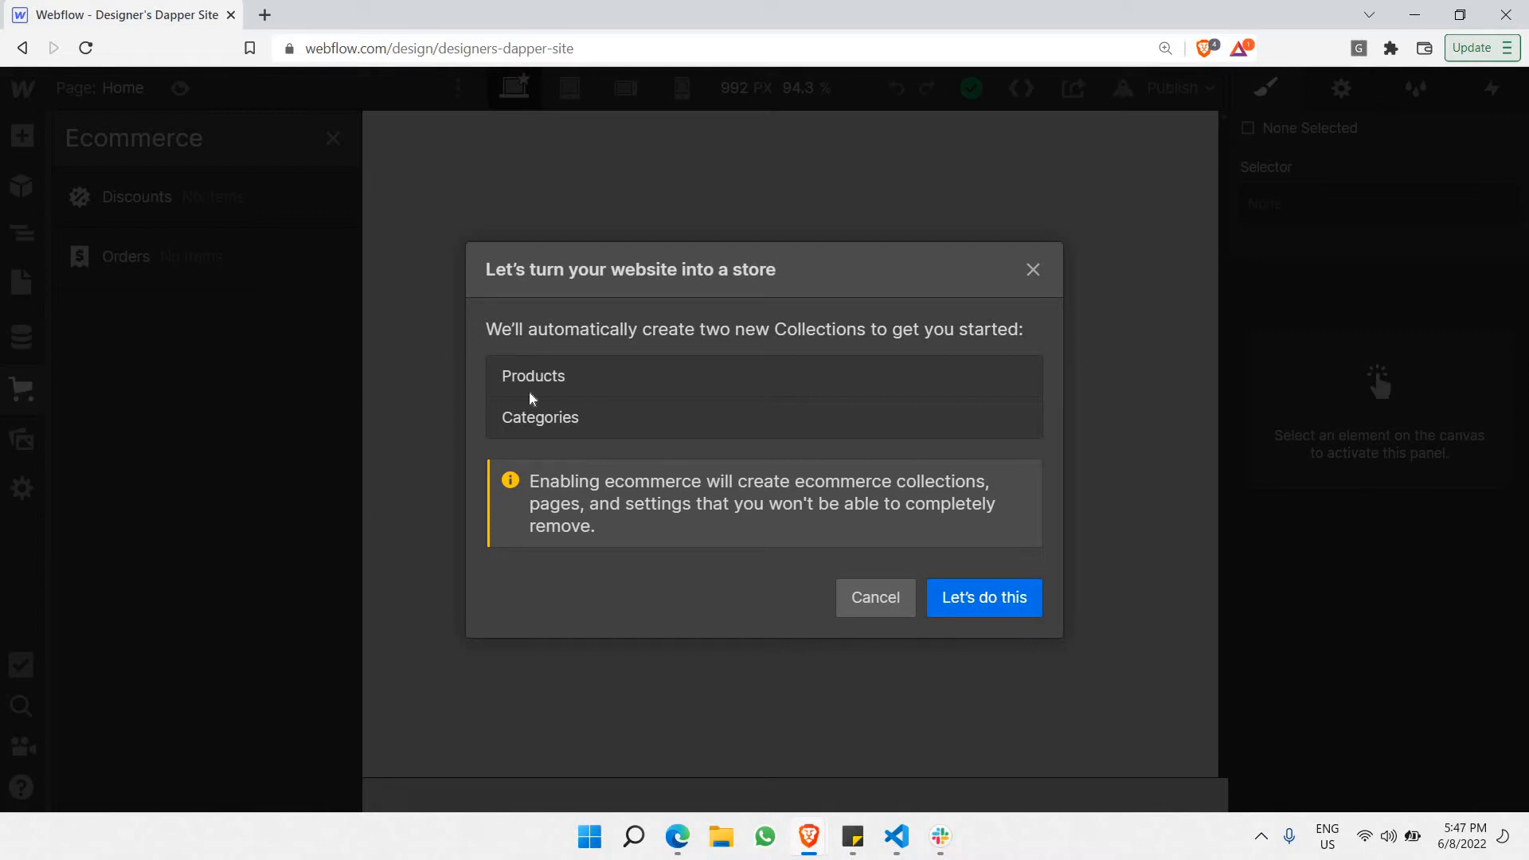
mouse_move(997, 523)
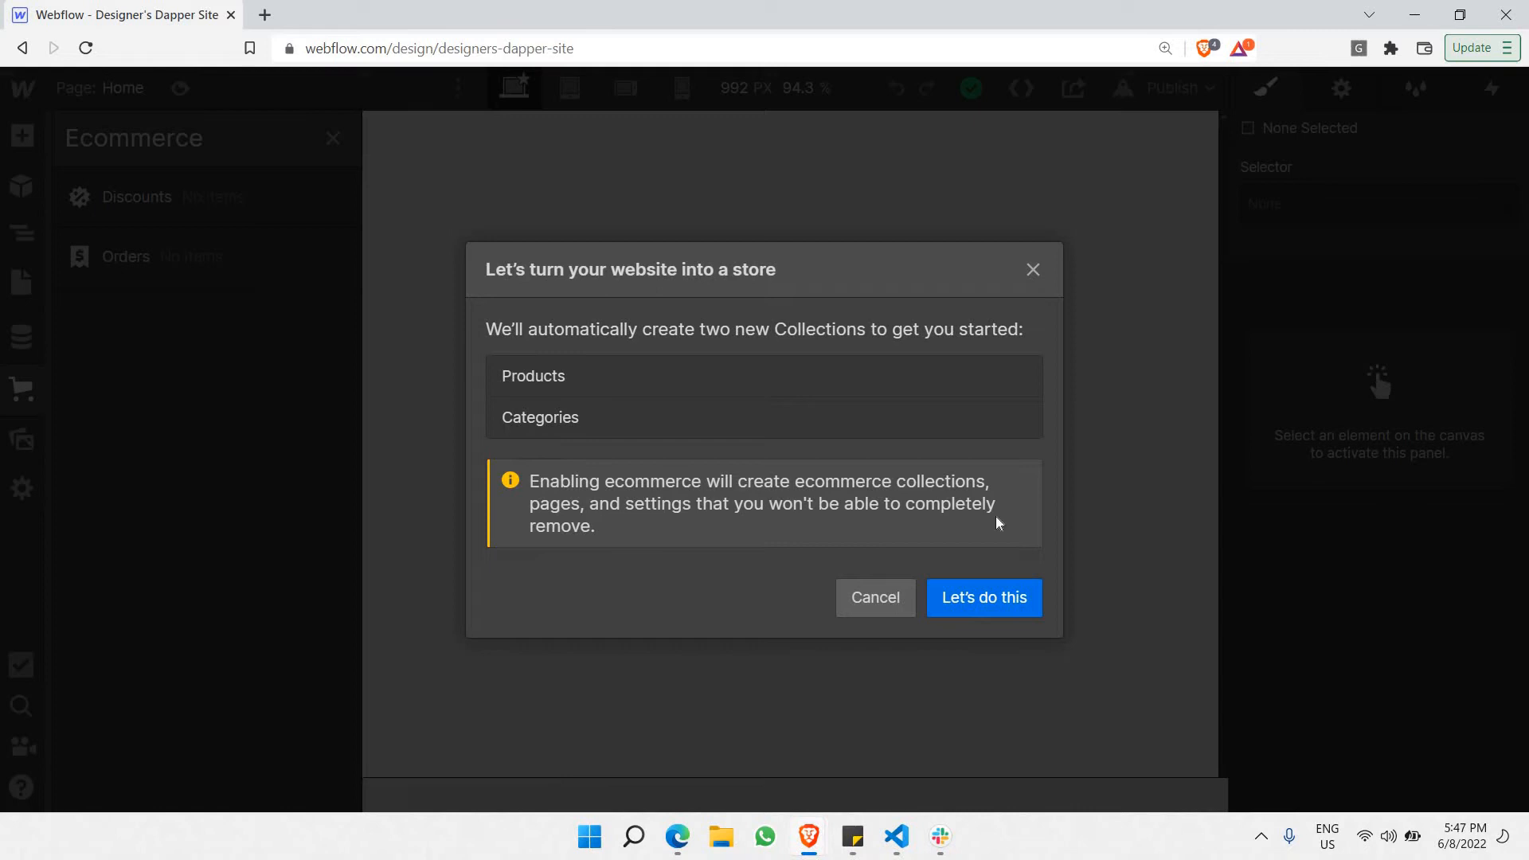
mouse_move(1019, 567)
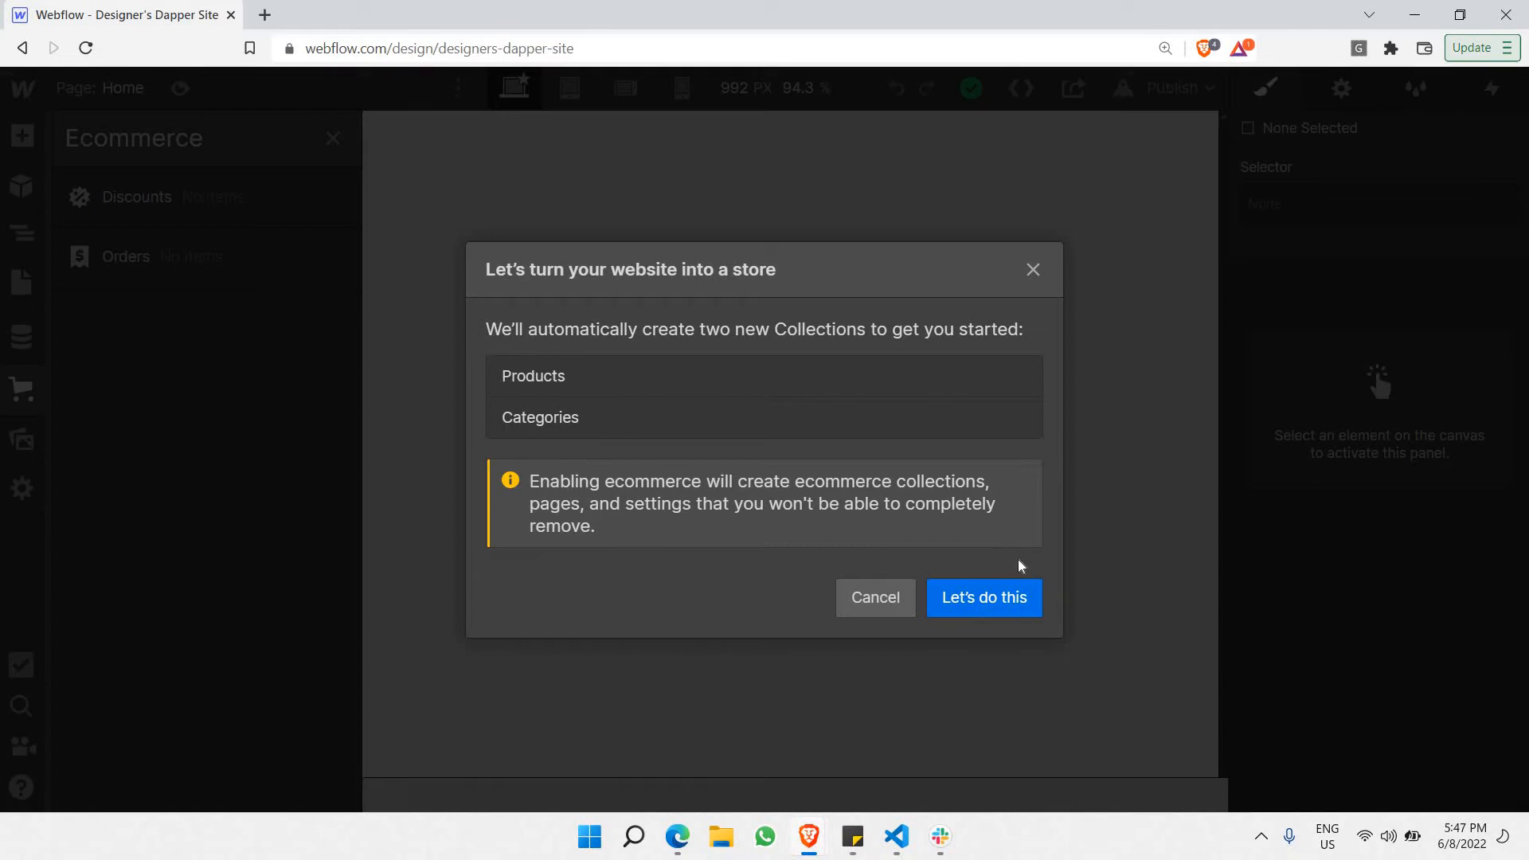
mouse_move(1017, 611)
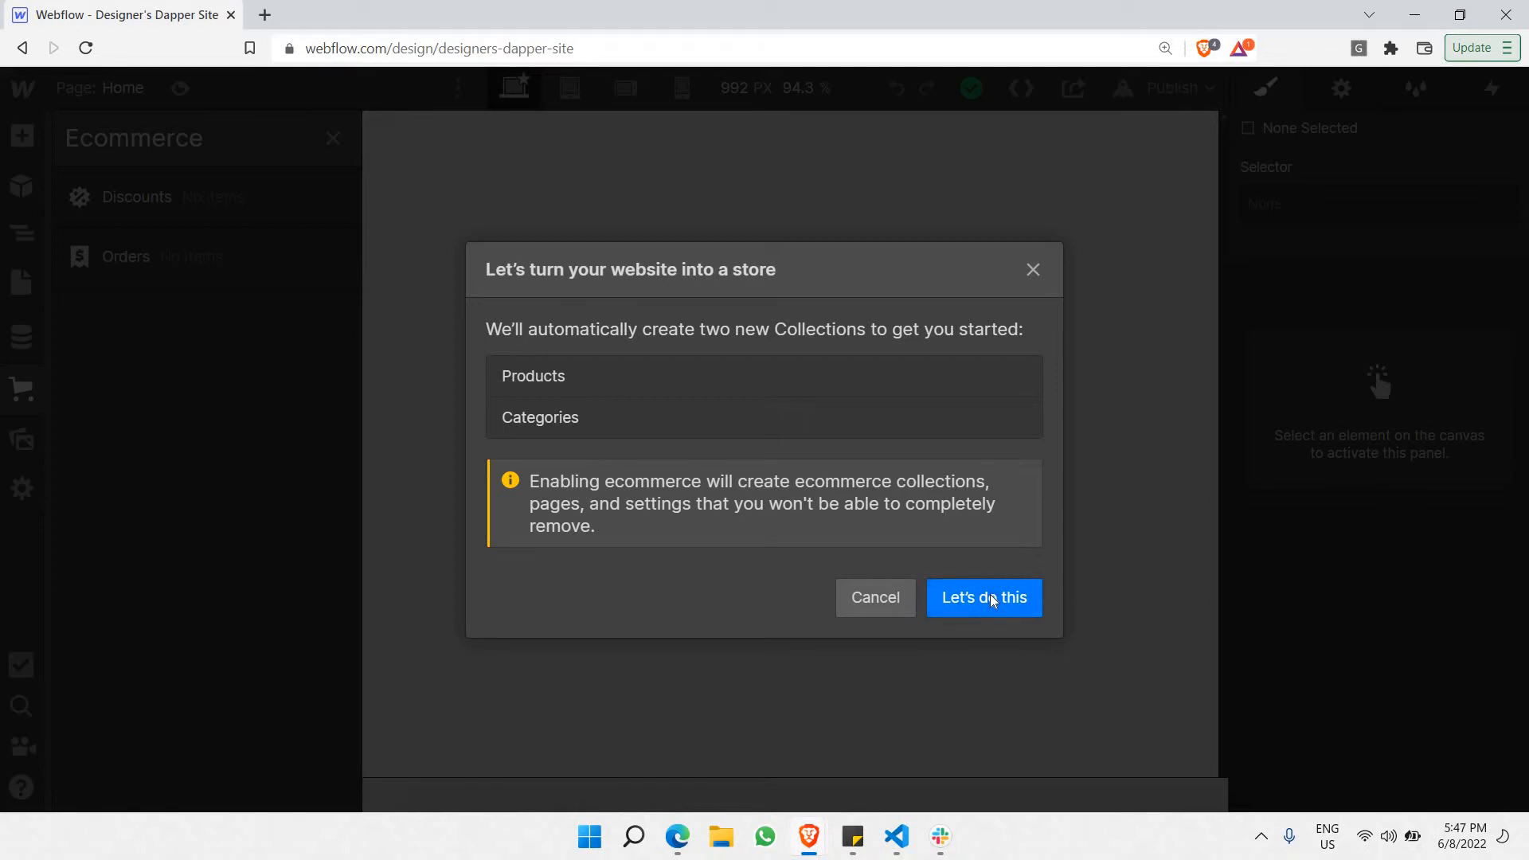
- Confirm 'Let's do this' to turn the website into an ecommerce store
click(983, 597)
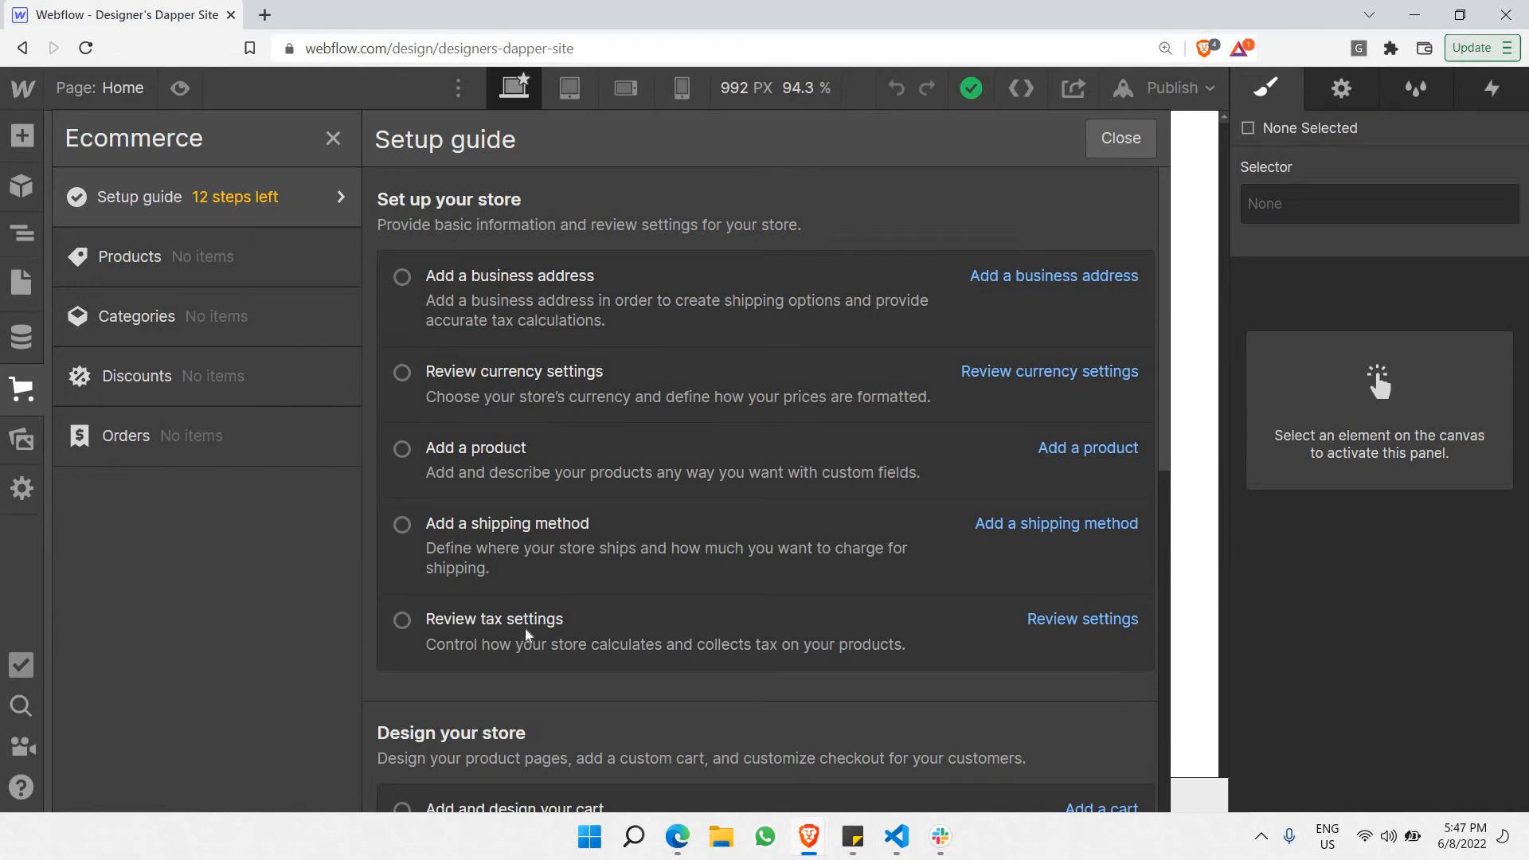
mouse_move(481, 379)
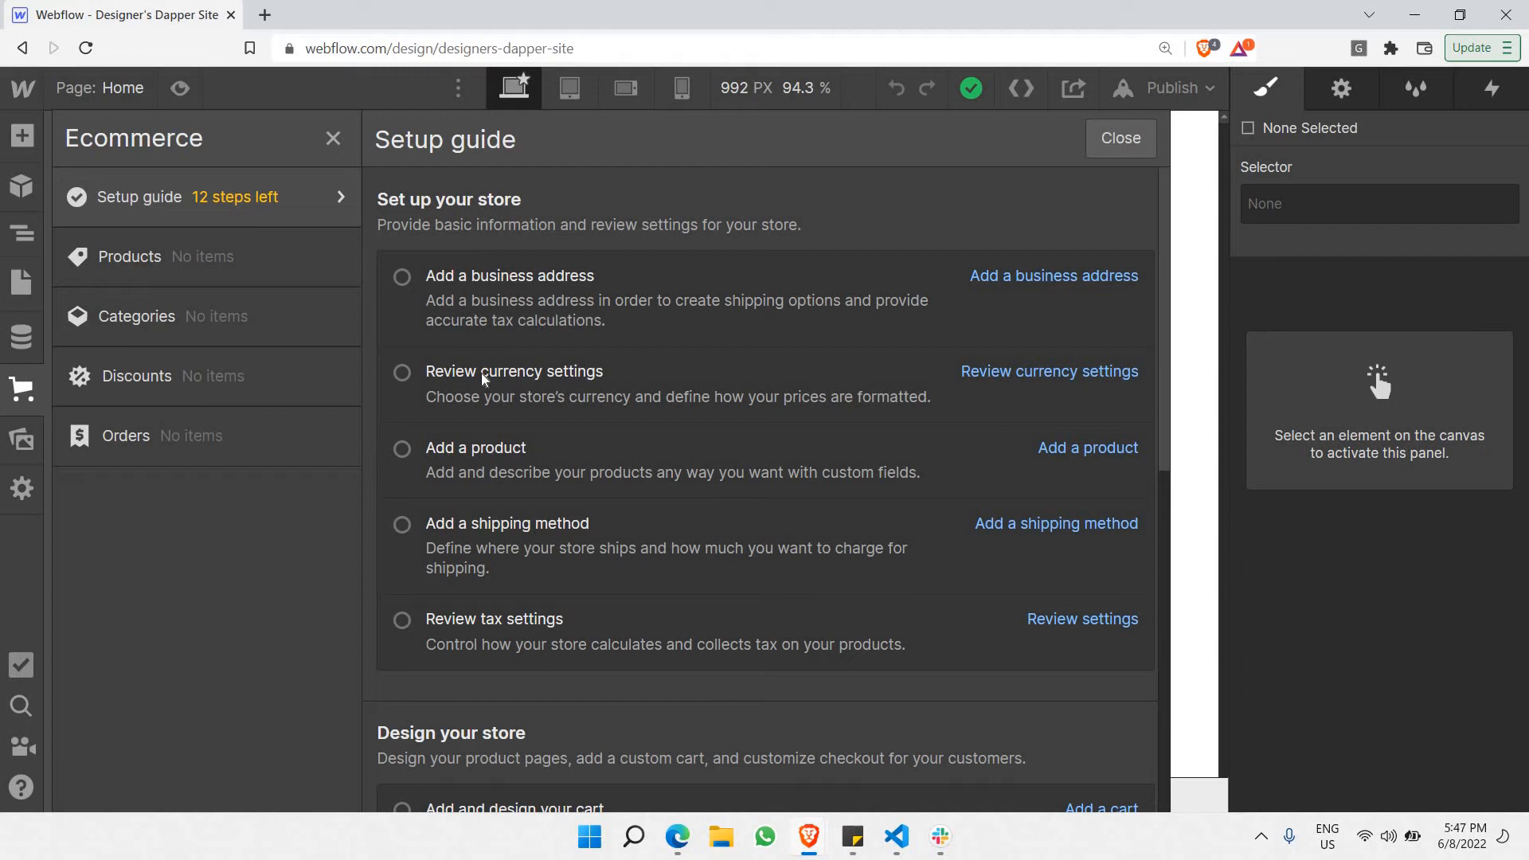
mouse_move(473, 564)
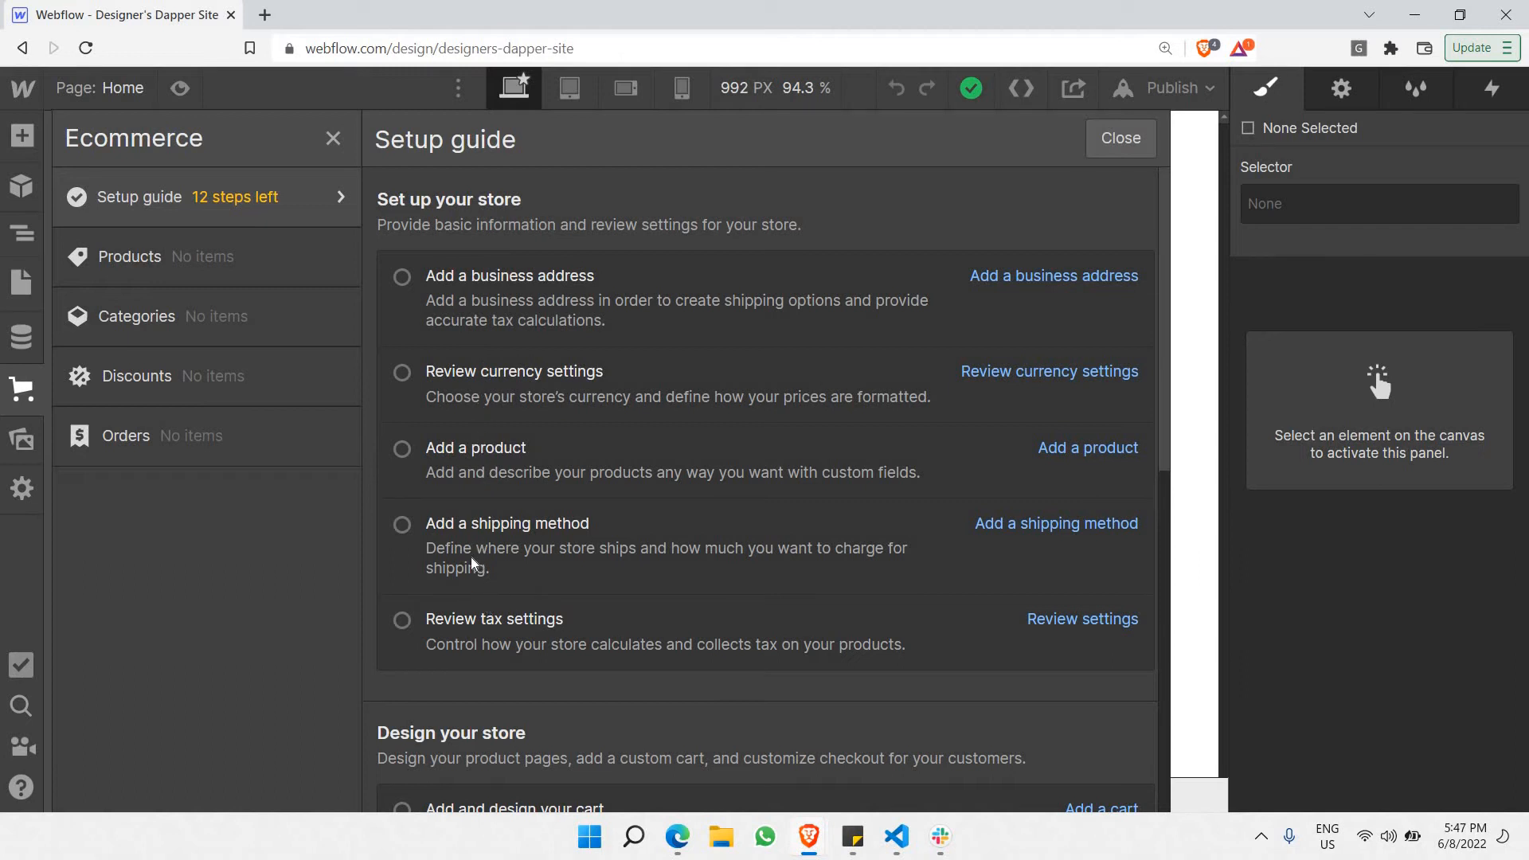
mouse_move(510, 518)
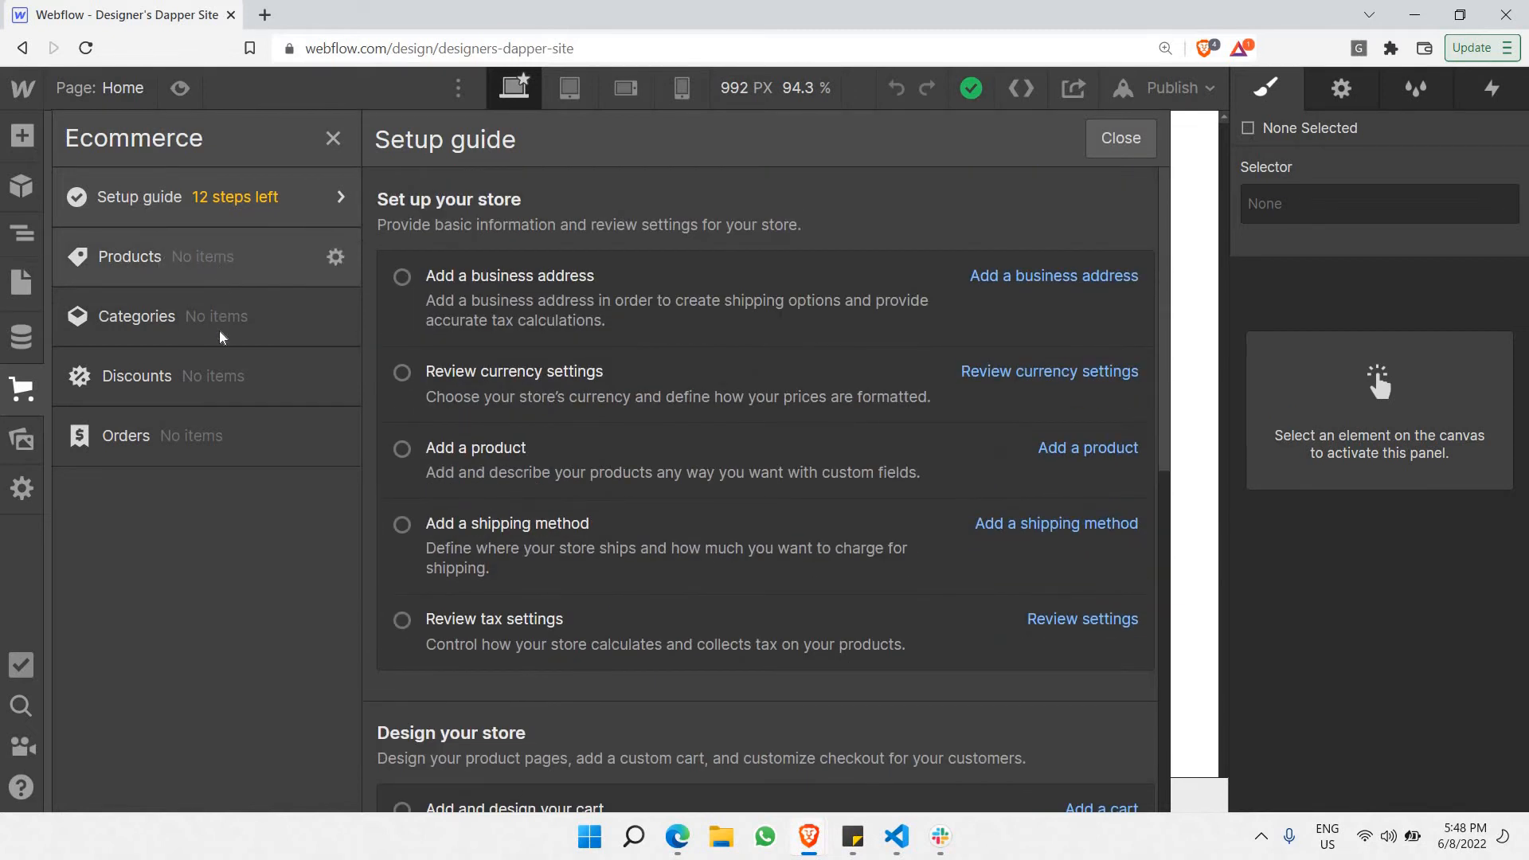
mouse_move(220, 334)
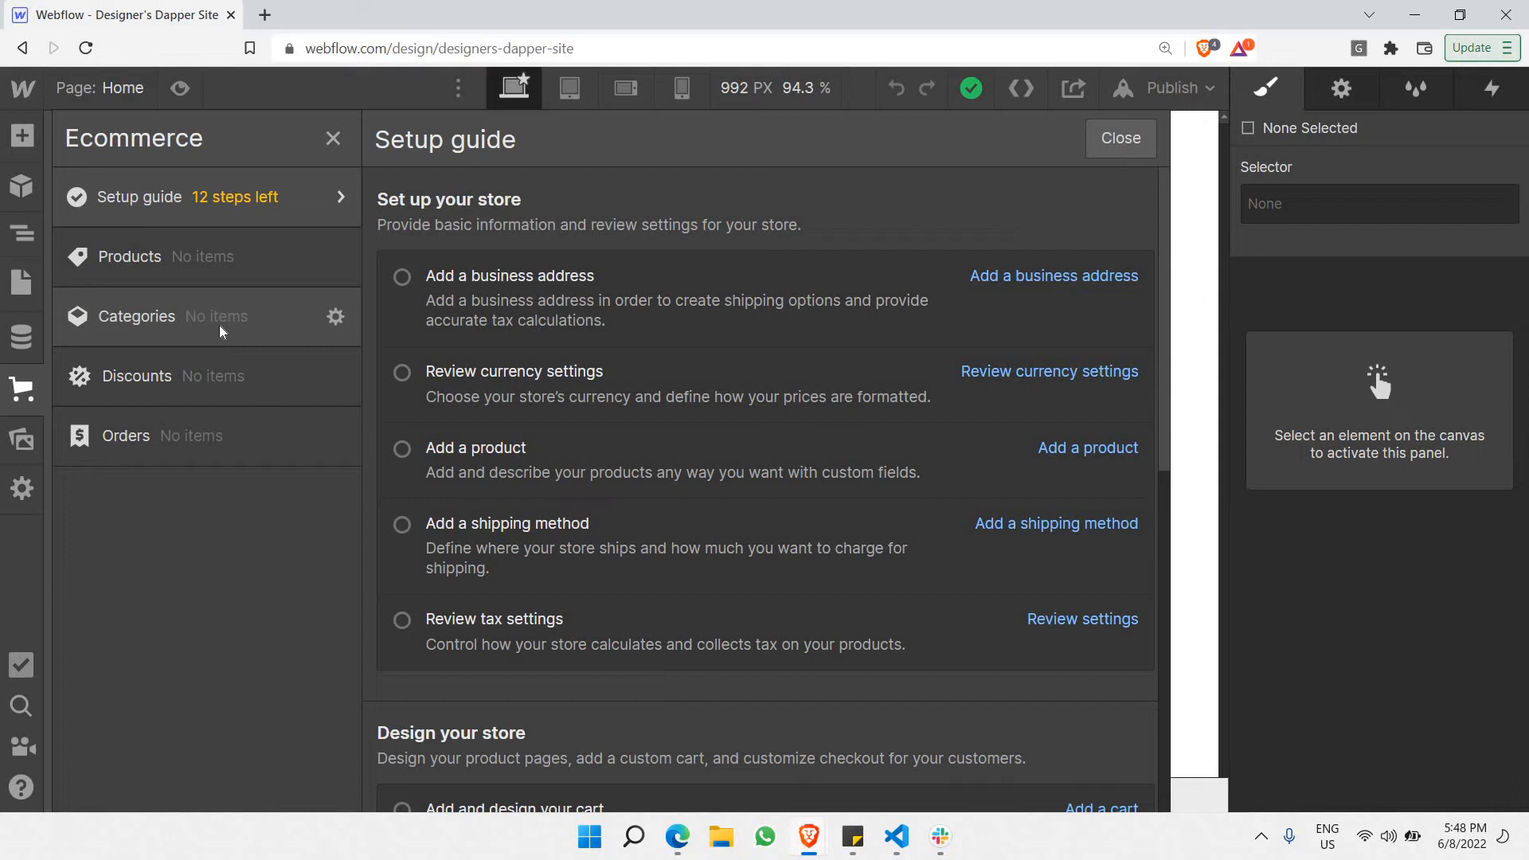
mouse_move(221, 327)
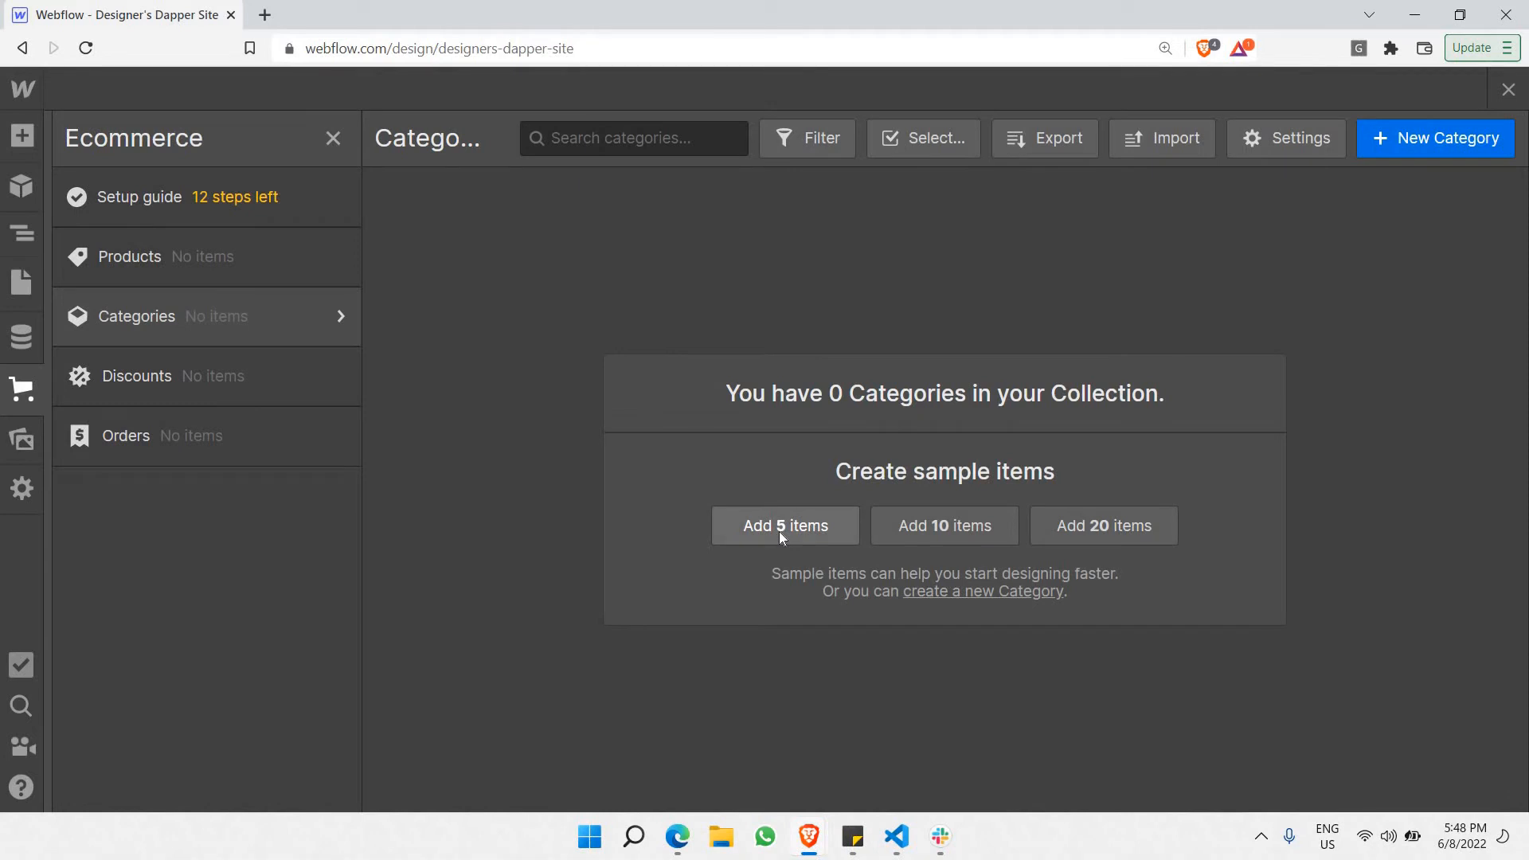
- Generate five sample items in the store's Categories collection
click(785, 526)
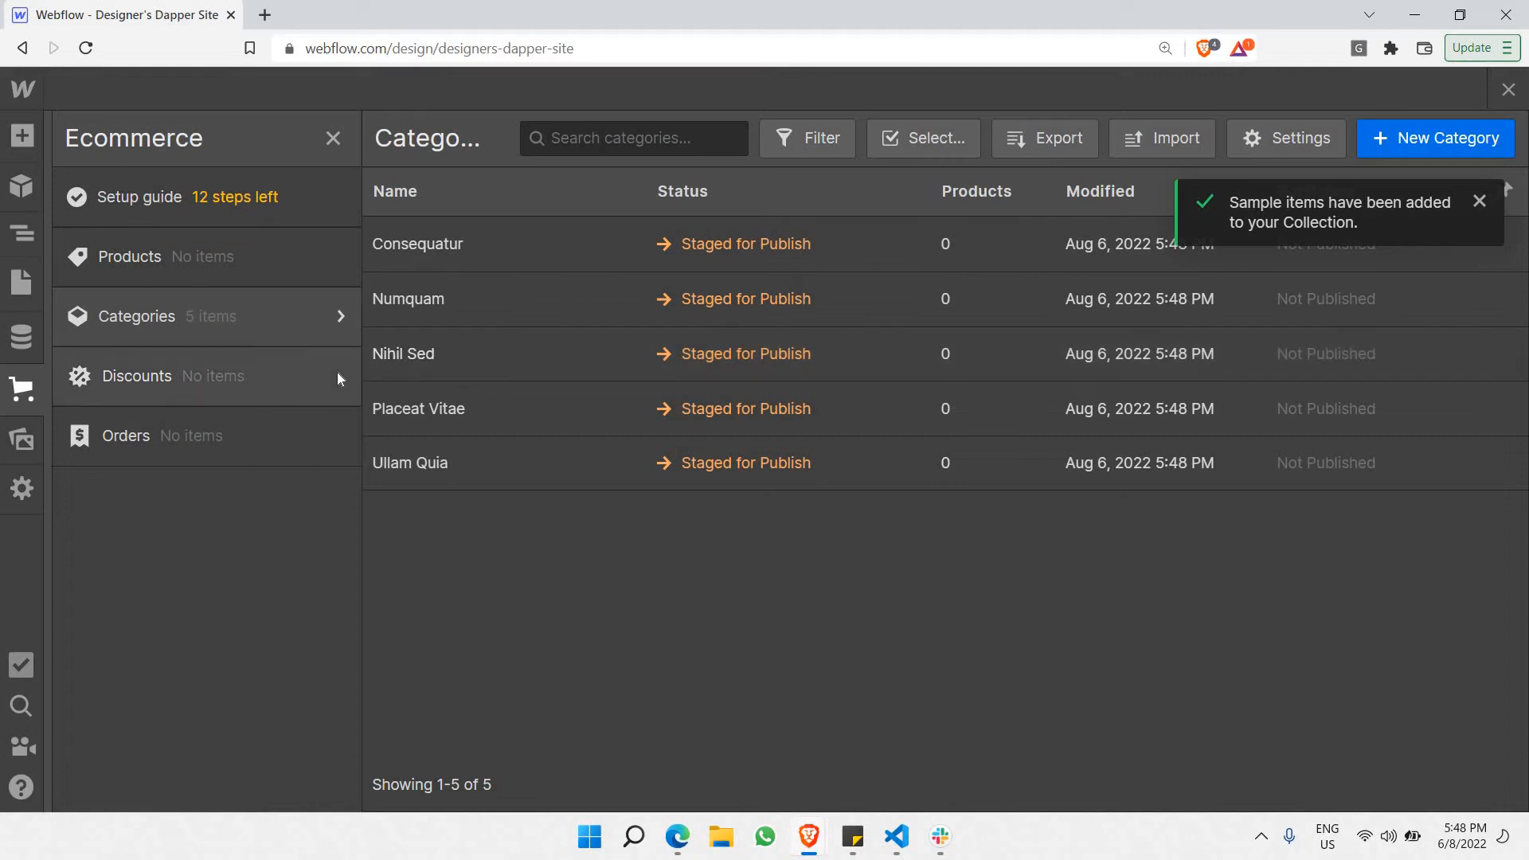
mouse_move(624, 271)
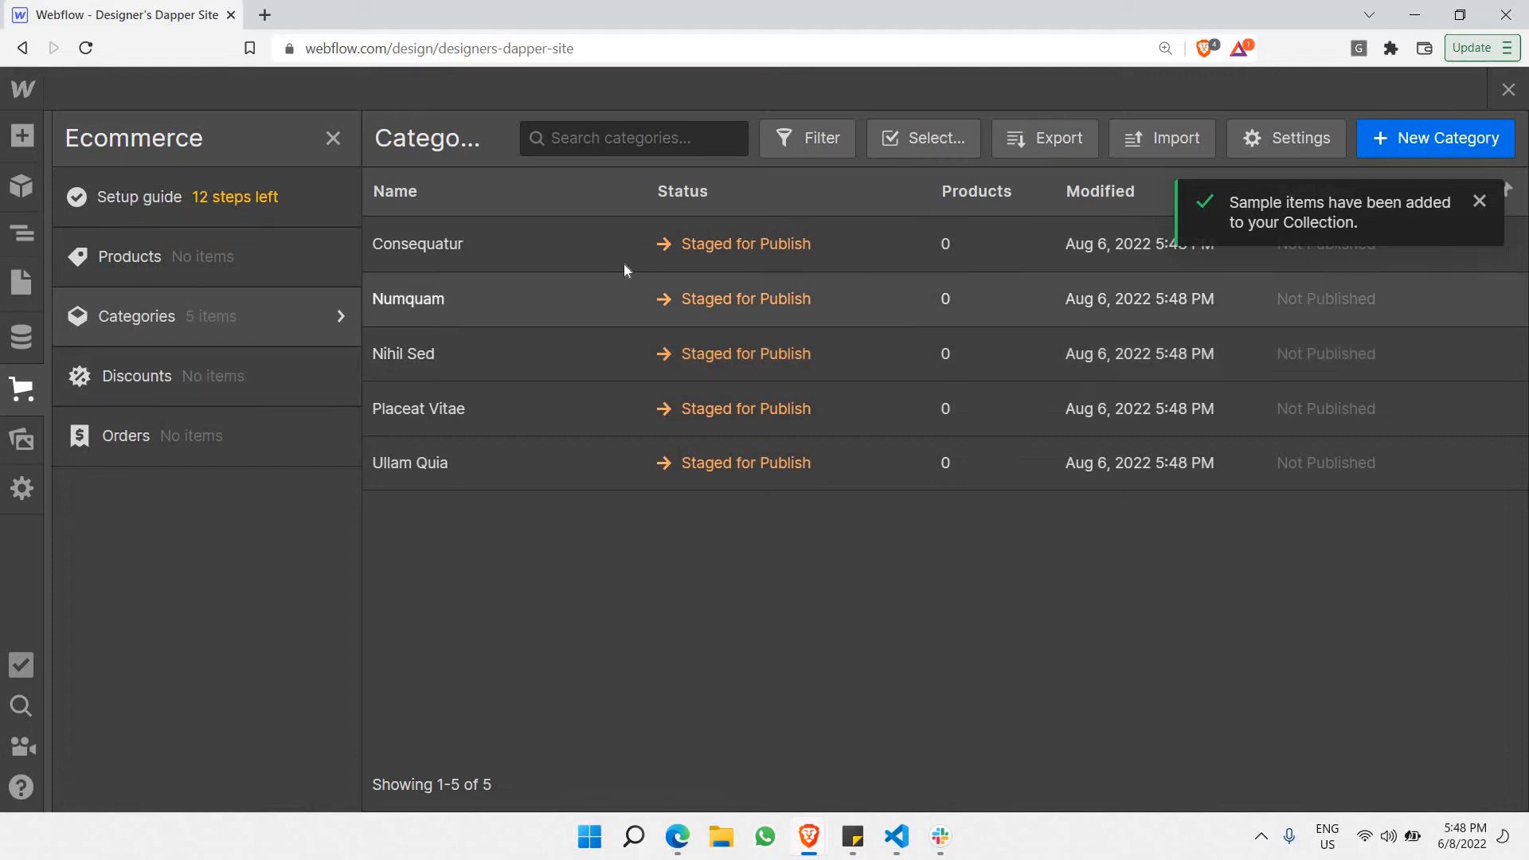
mouse_move(497, 298)
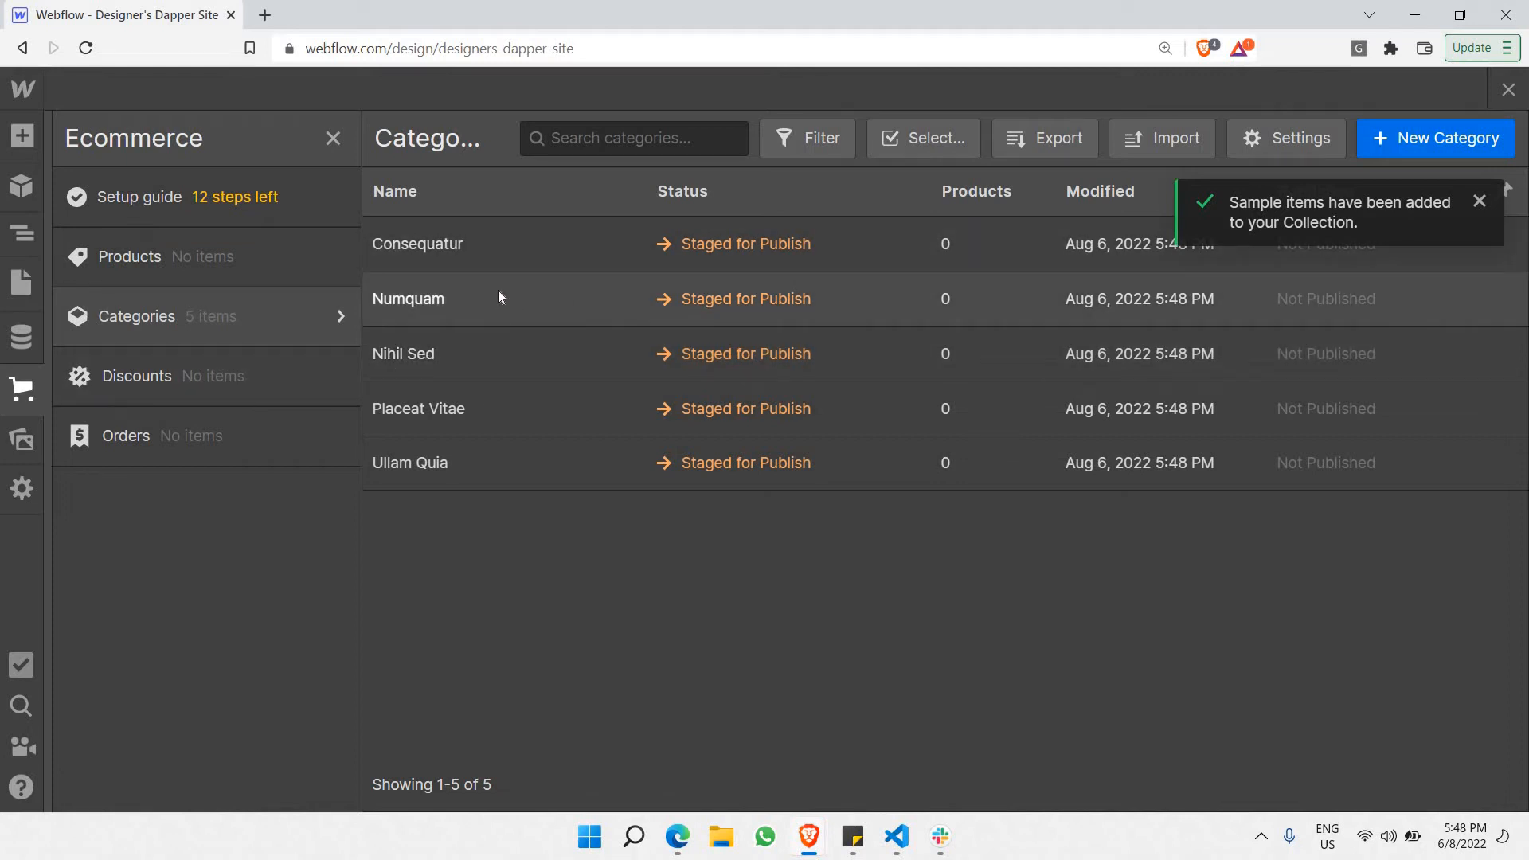
mouse_move(494, 430)
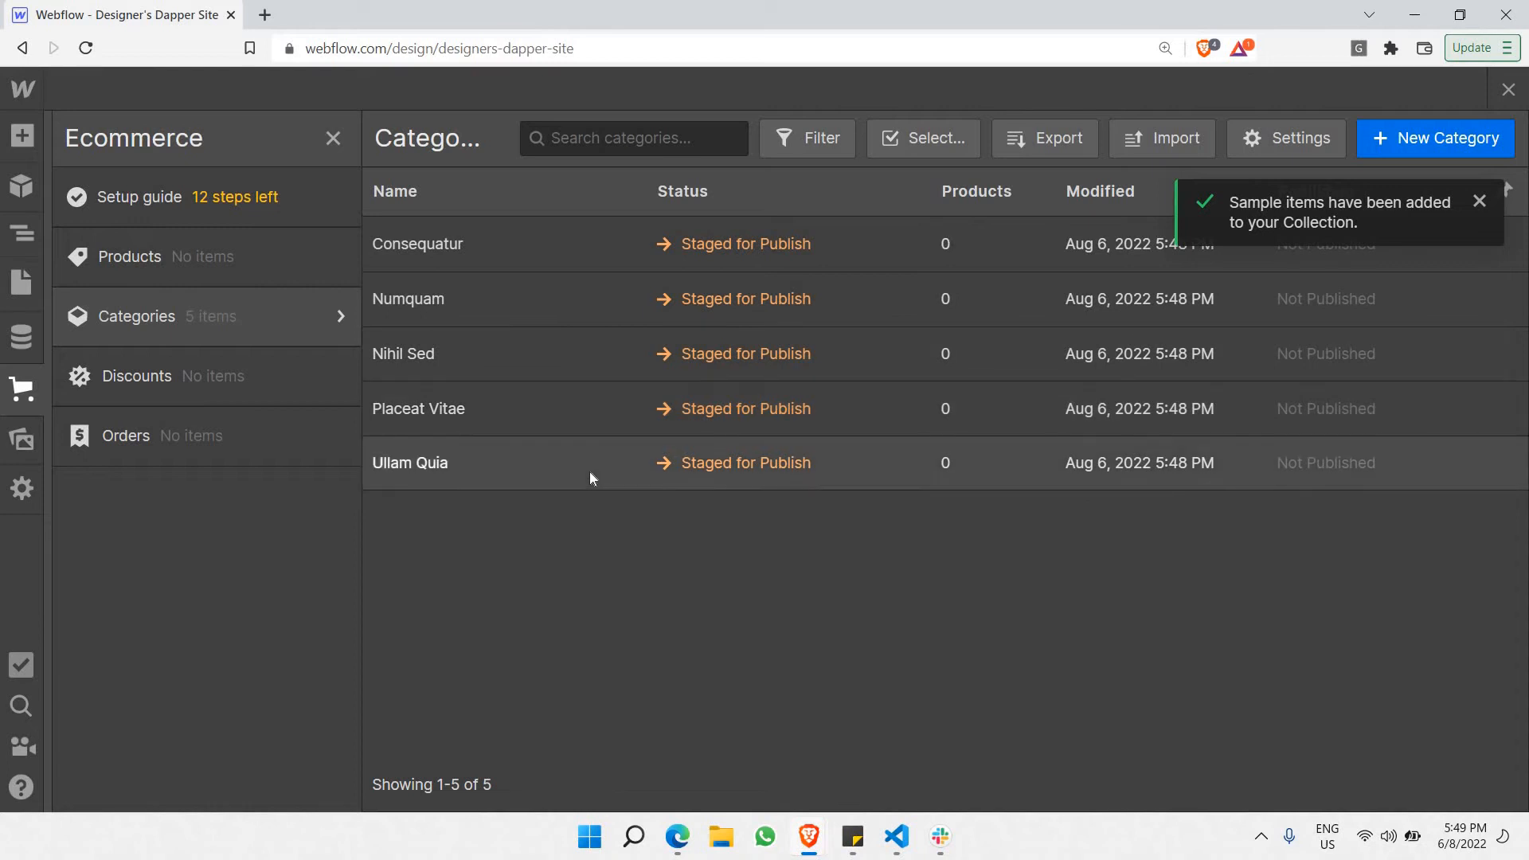
mouse_move(439, 354)
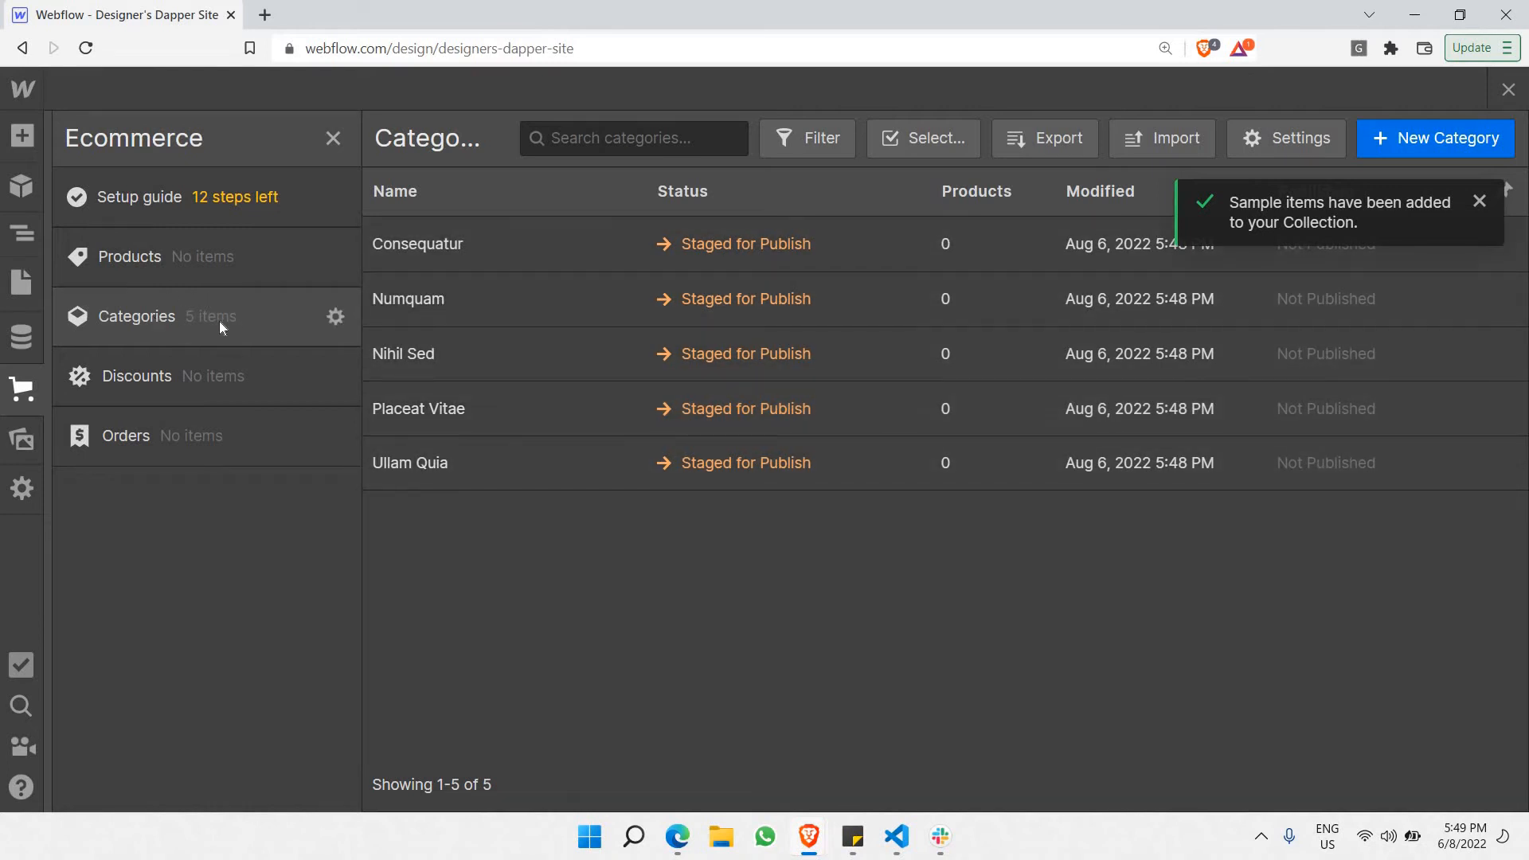
mouse_move(193, 257)
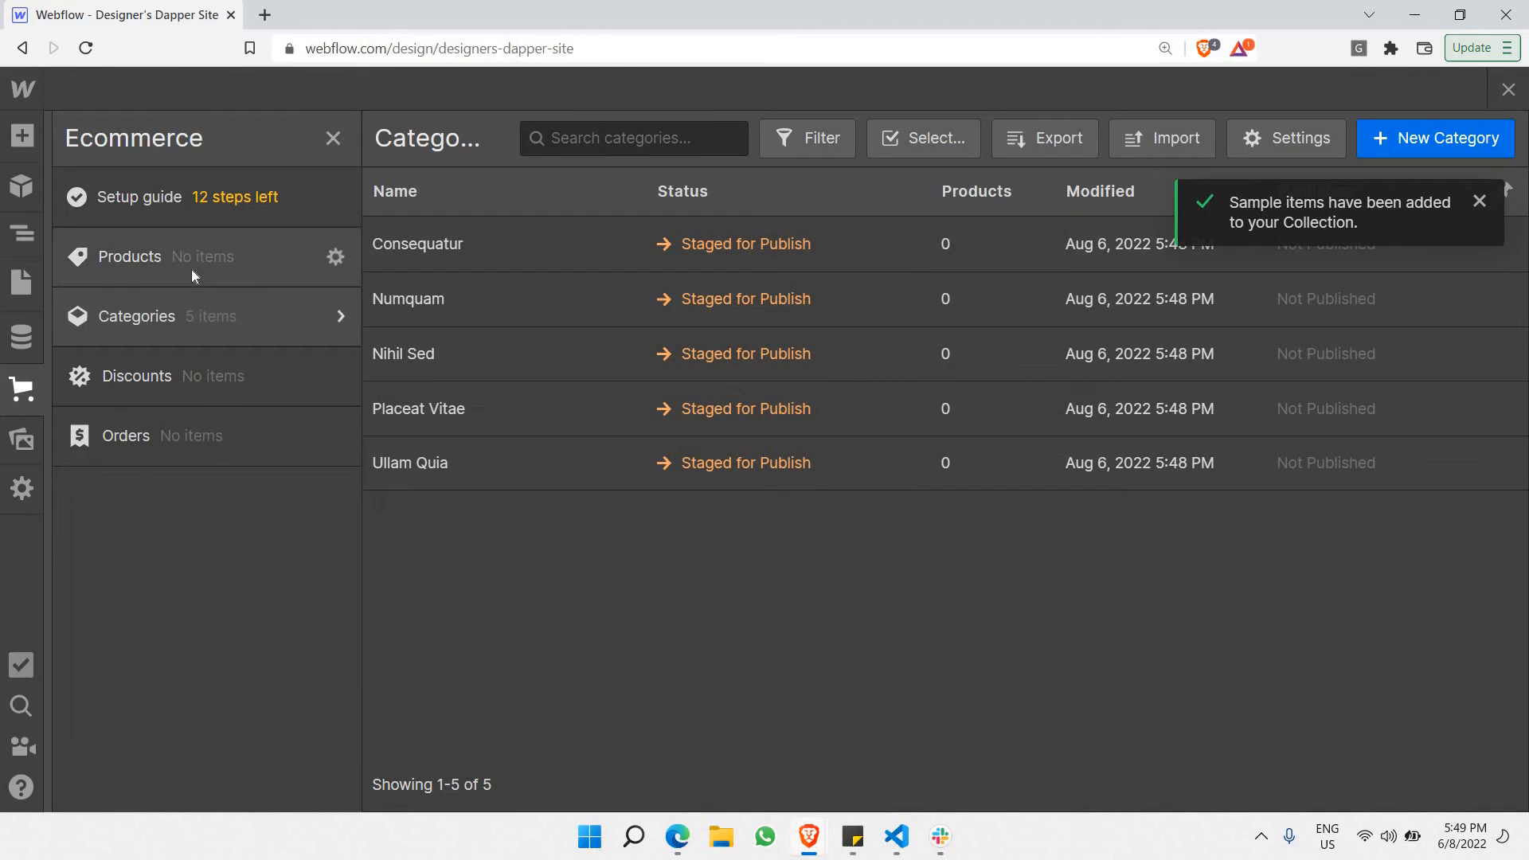
- Show the store's still-empty Products collection from the Ecommerce panel
click(129, 256)
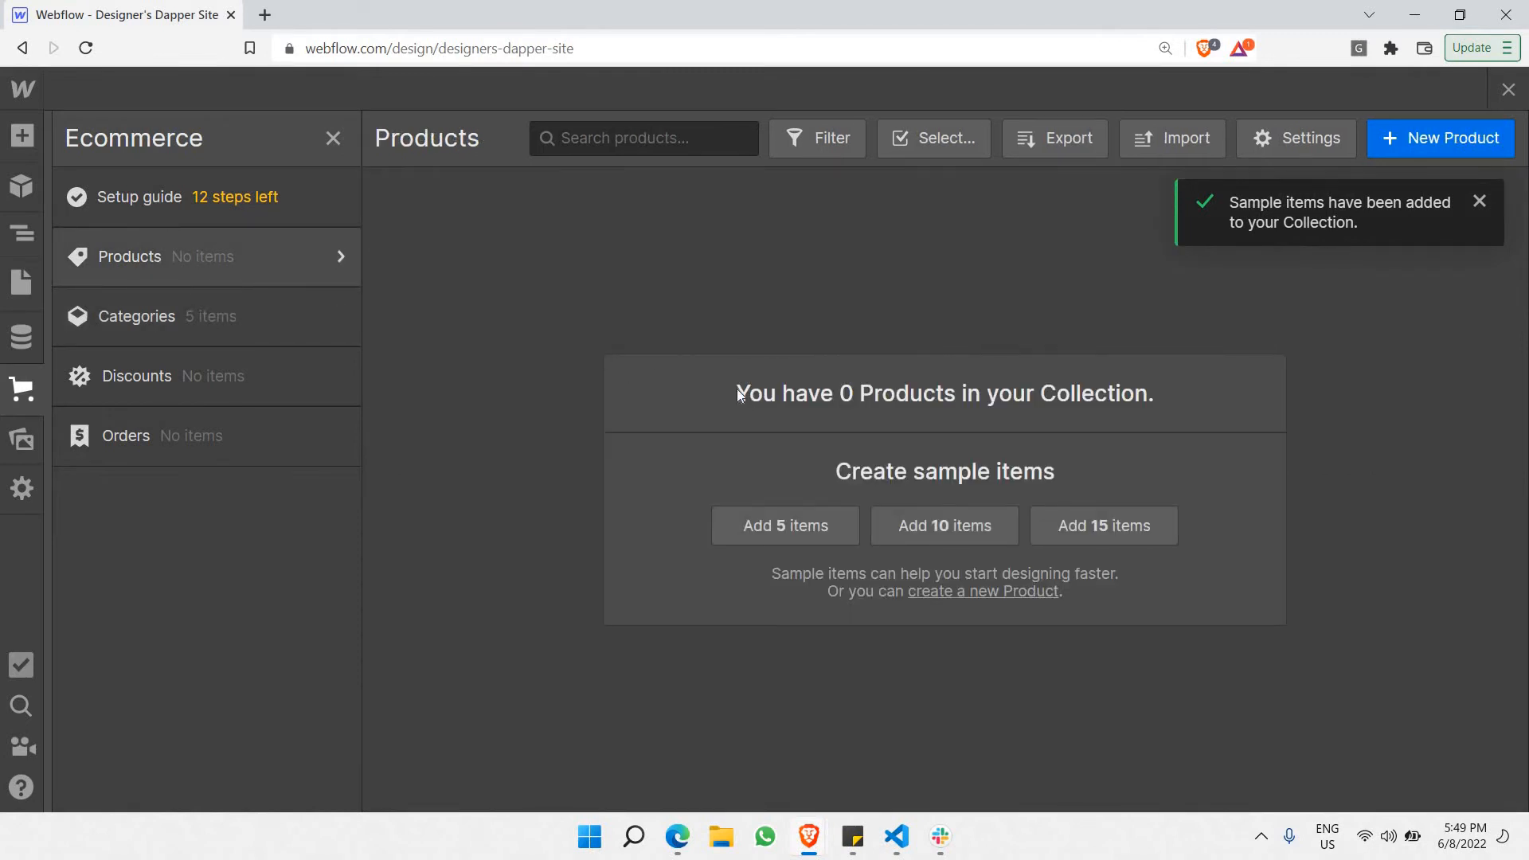
mouse_move(1218, 403)
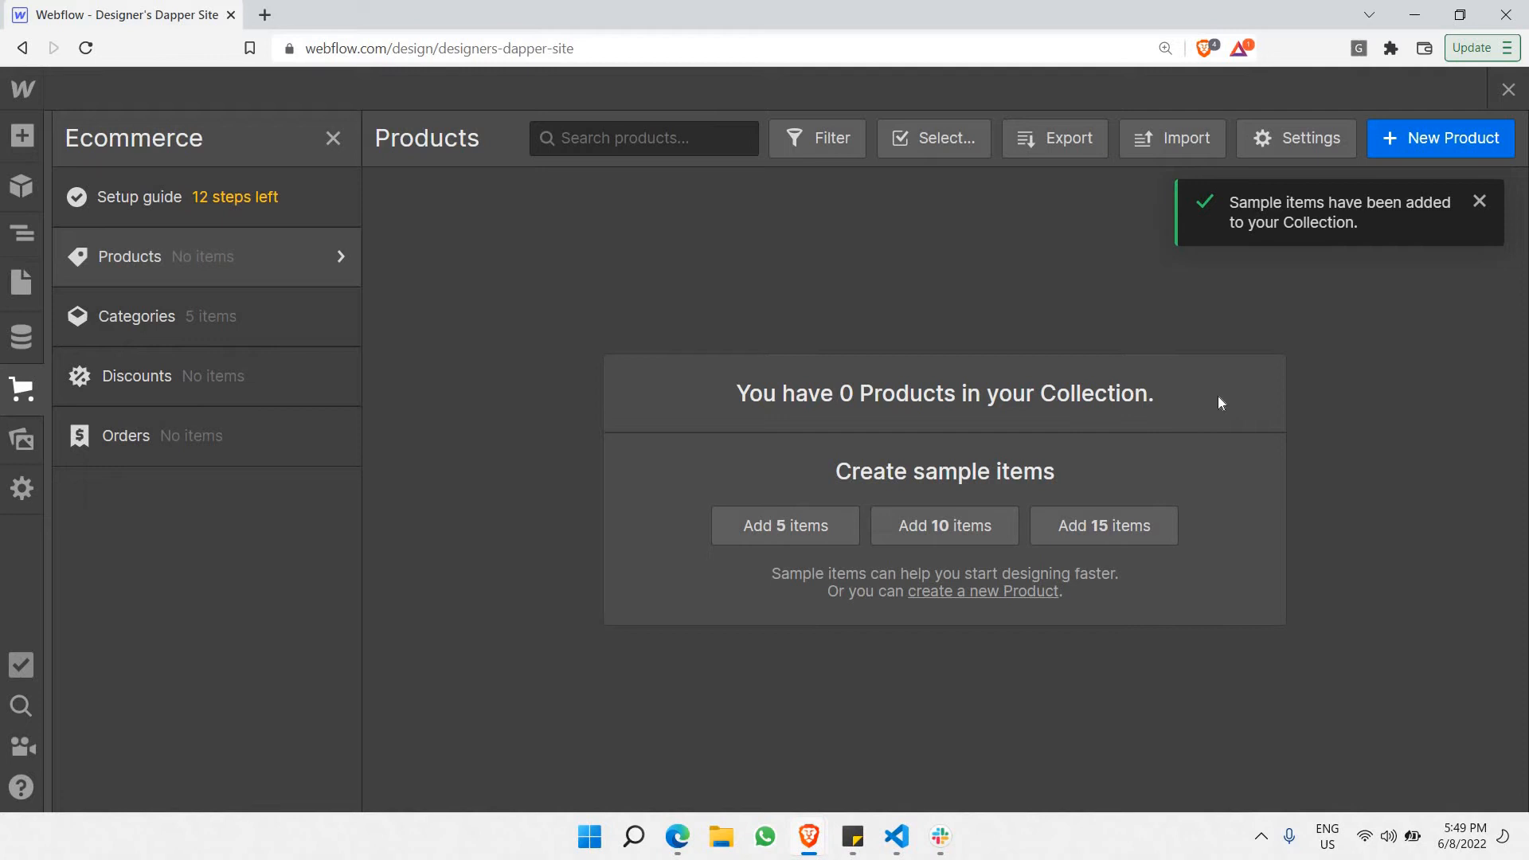
mouse_move(932, 471)
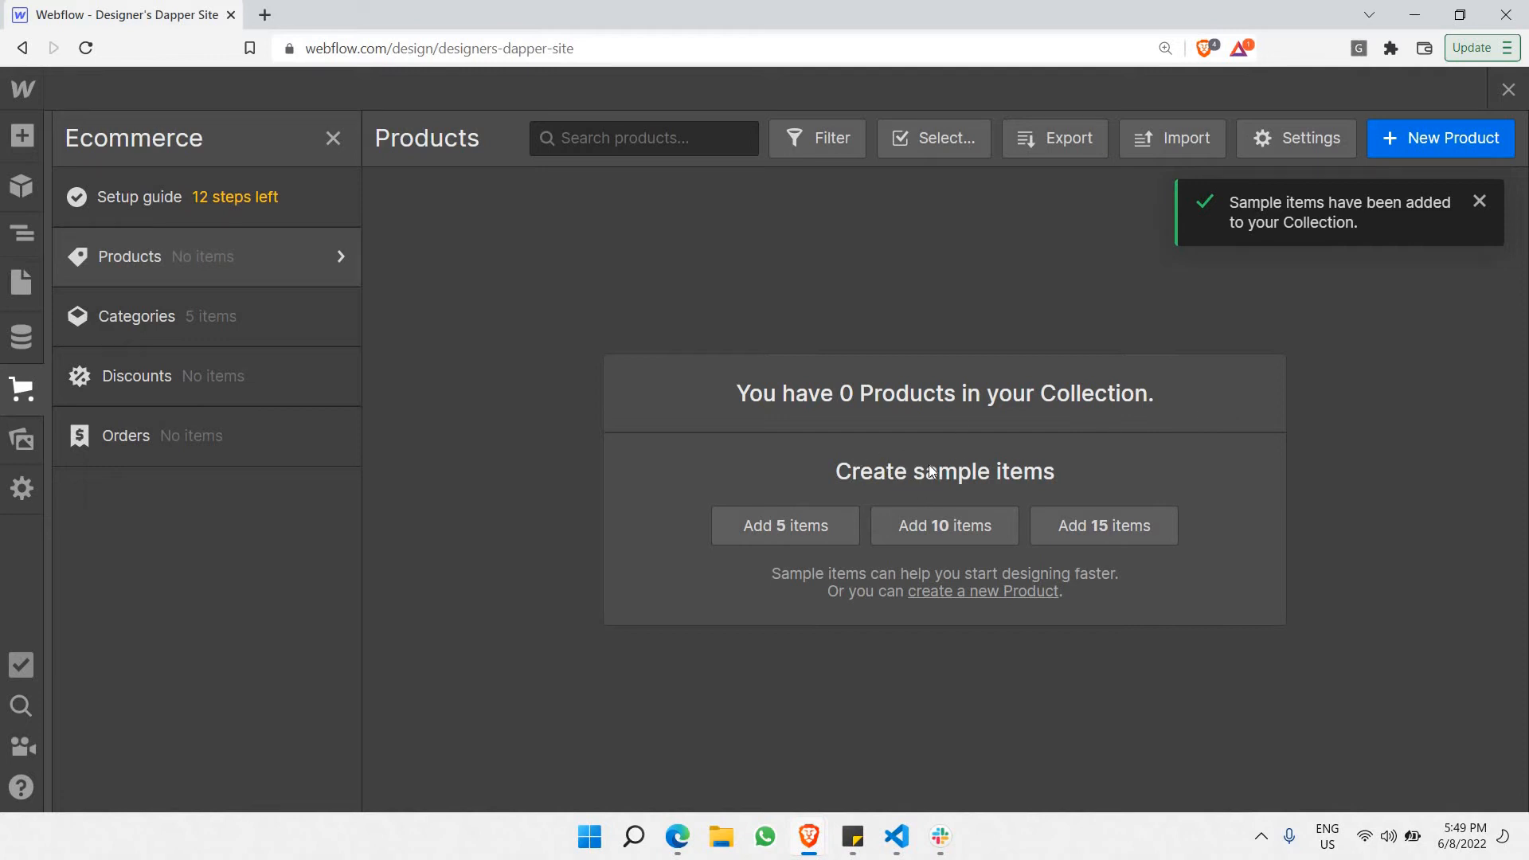
mouse_move(775, 491)
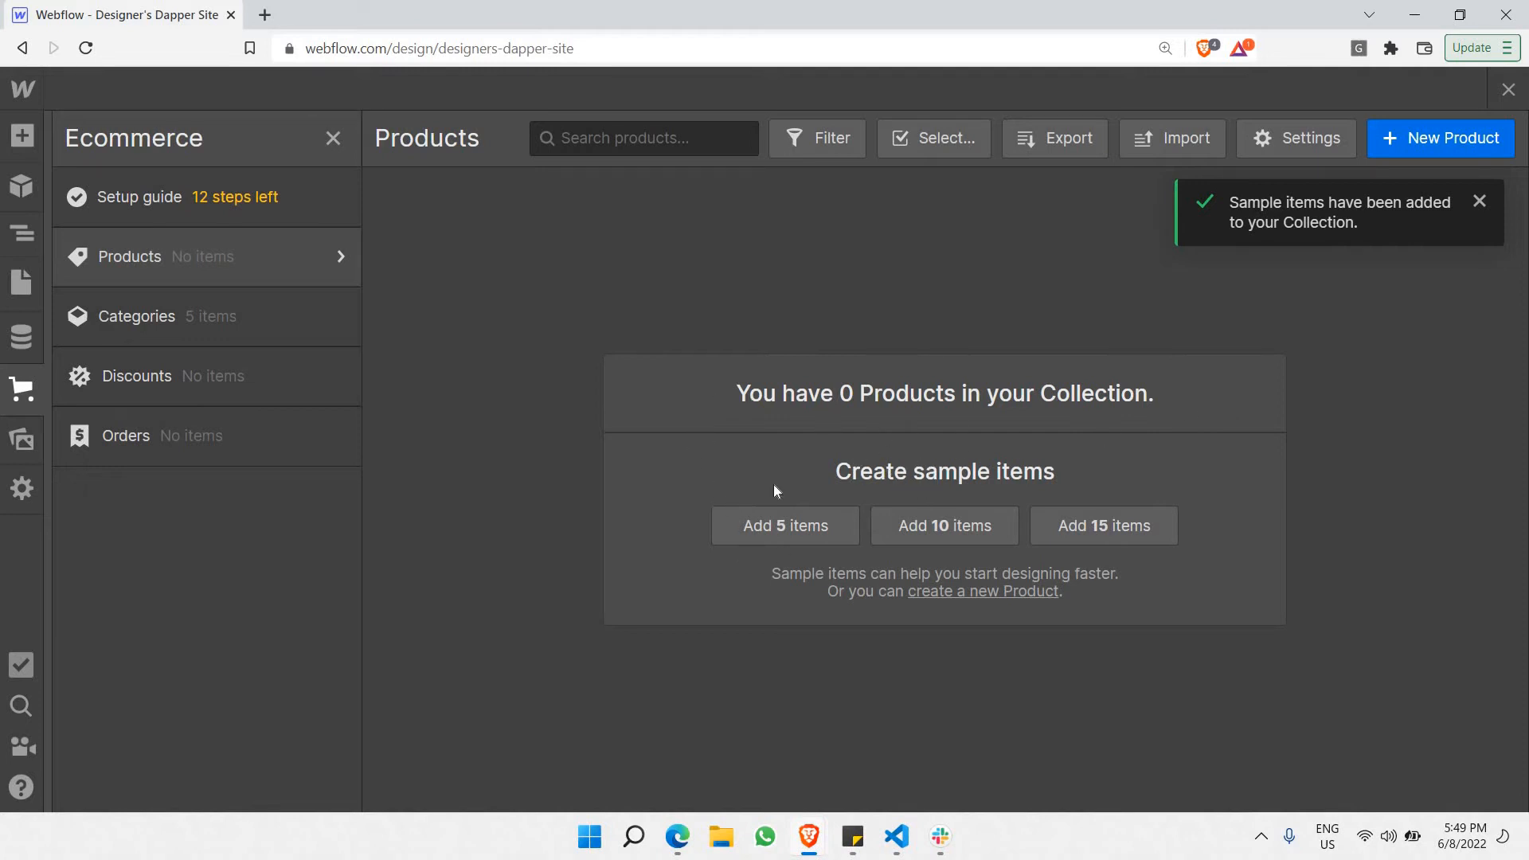
mouse_move(785, 526)
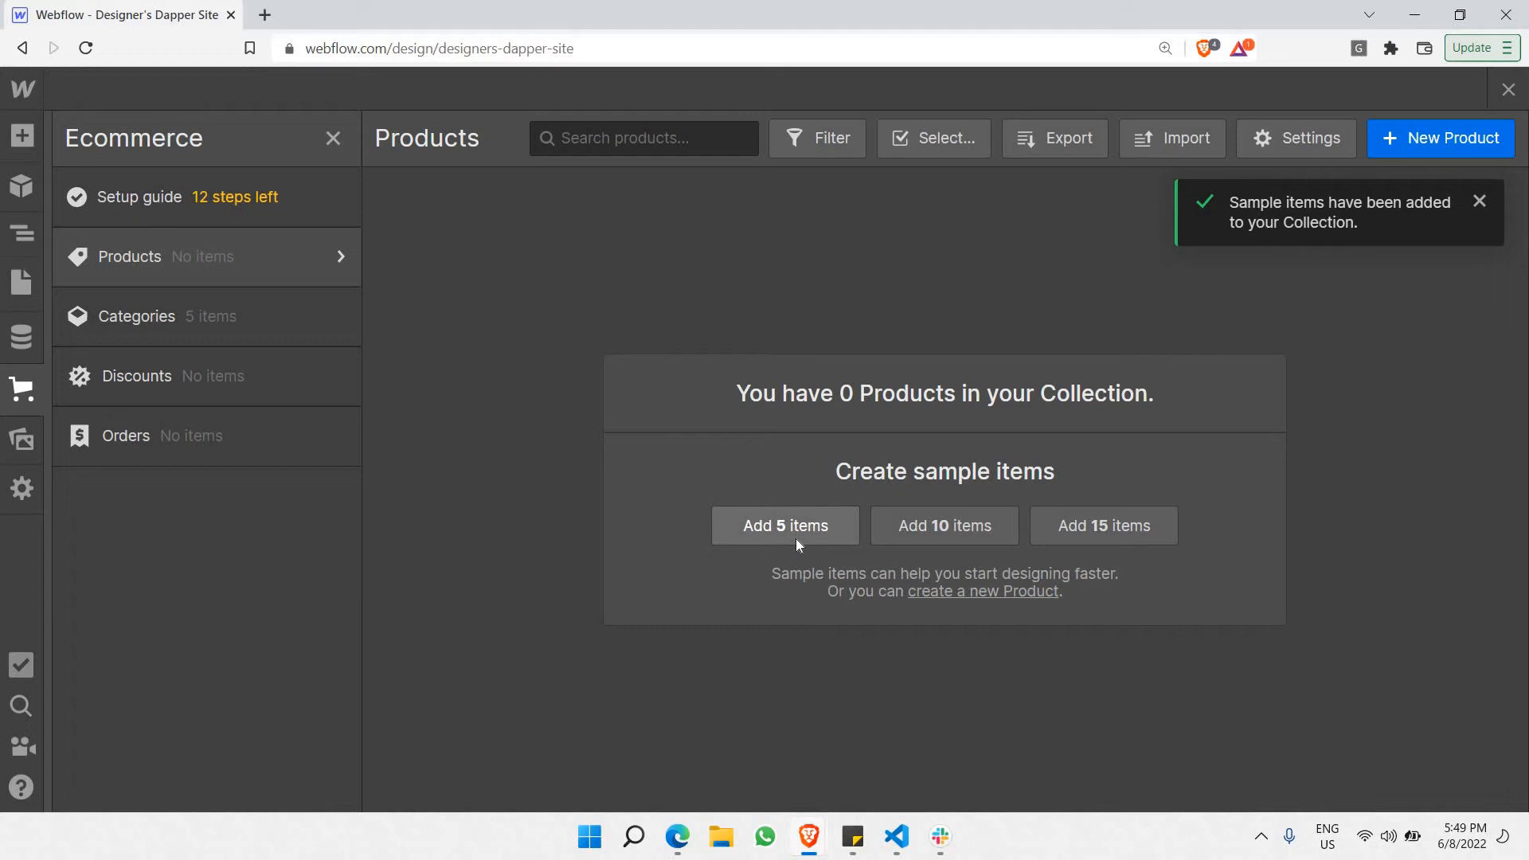
mouse_move(794, 440)
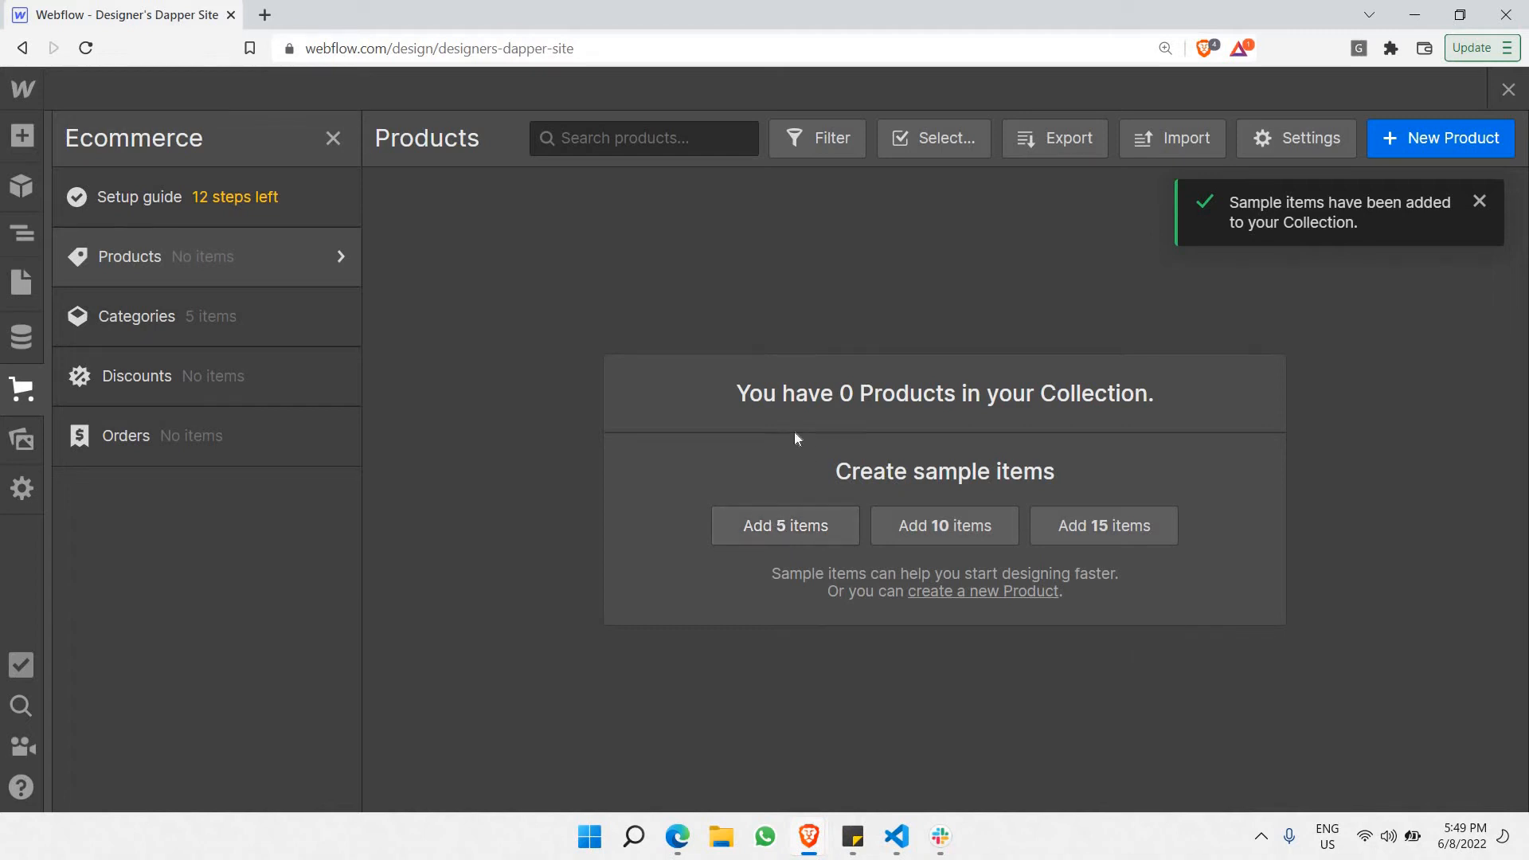
mouse_move(922, 592)
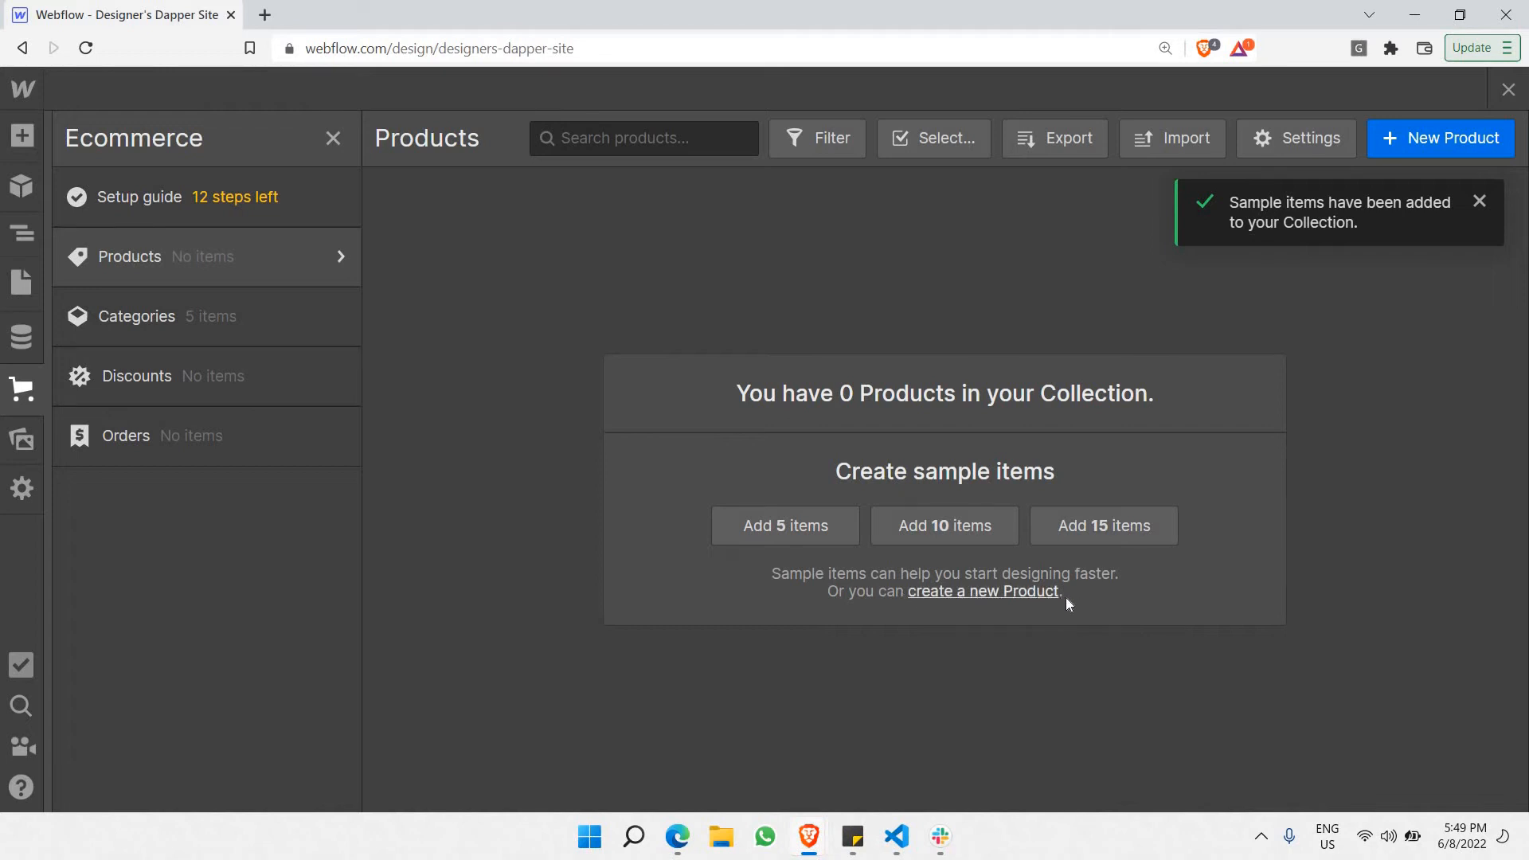
mouse_move(955, 602)
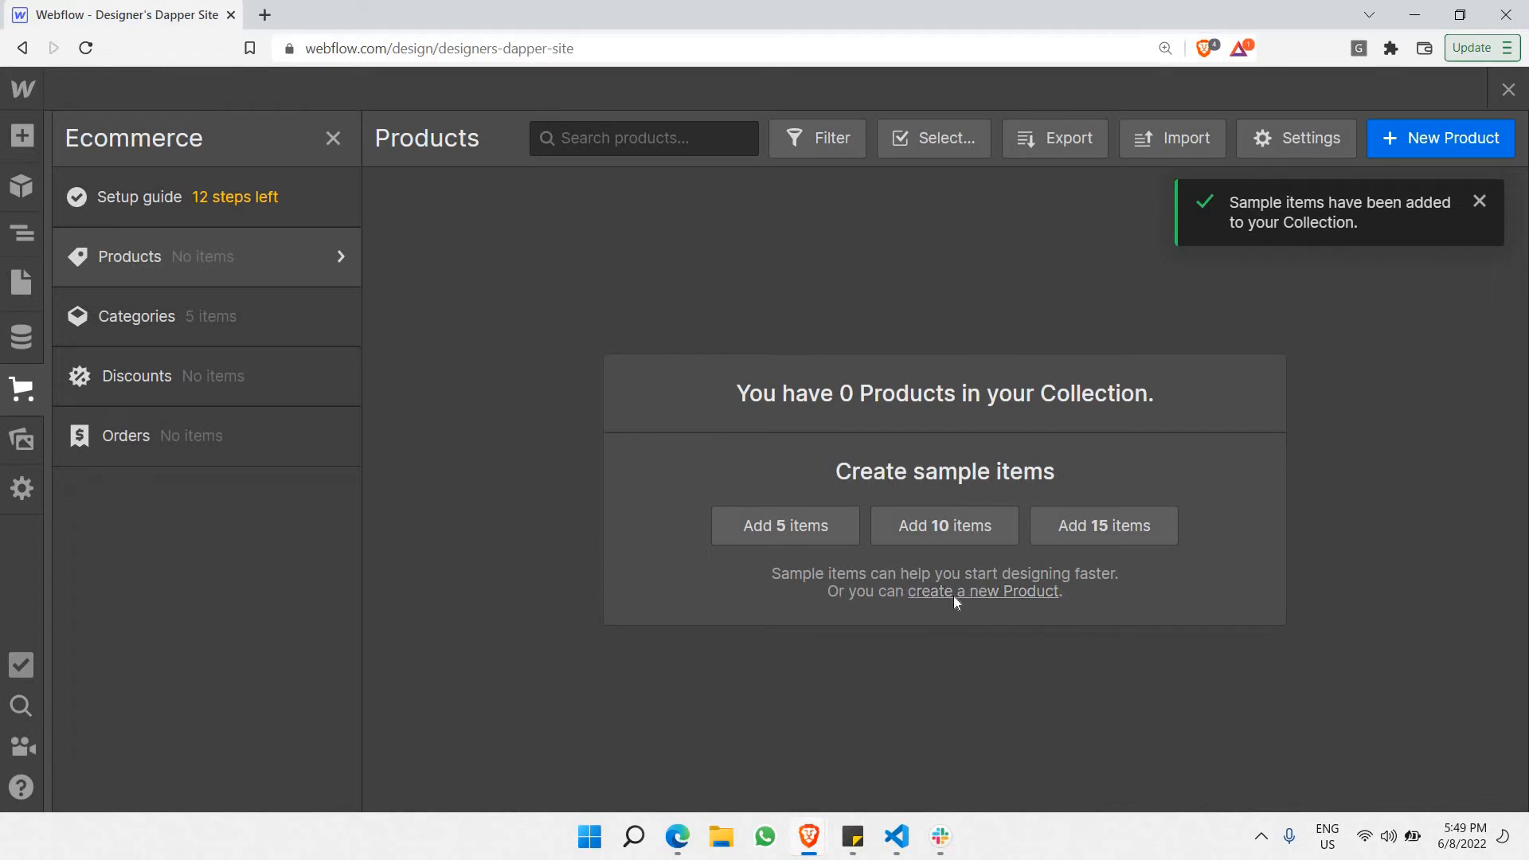
- Draft a new product named Airpods, described as Apple Airpods, in the Numquam category
click(983, 591)
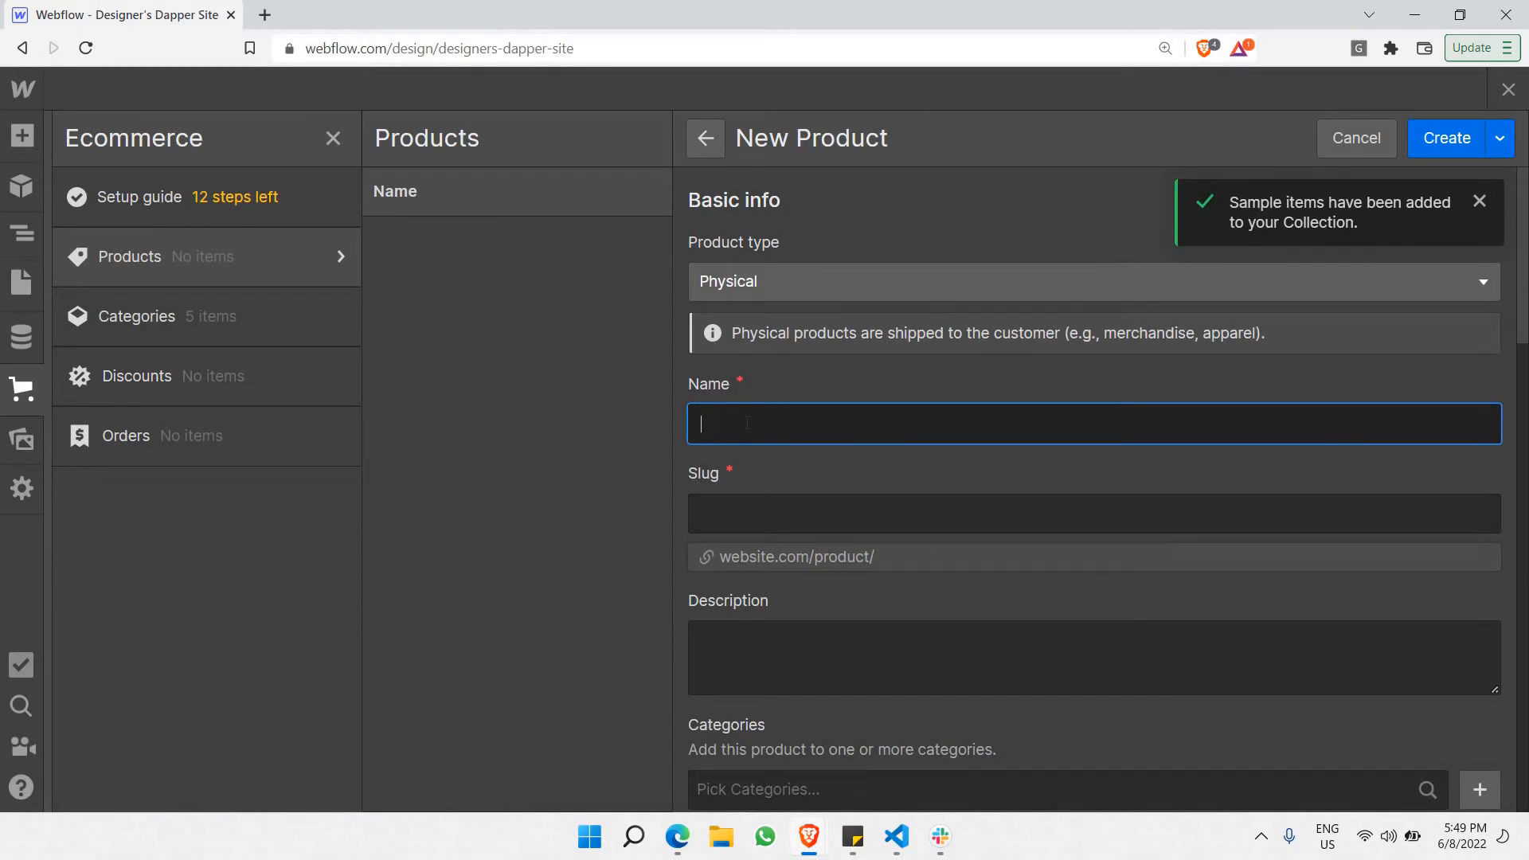
text(Airpods)
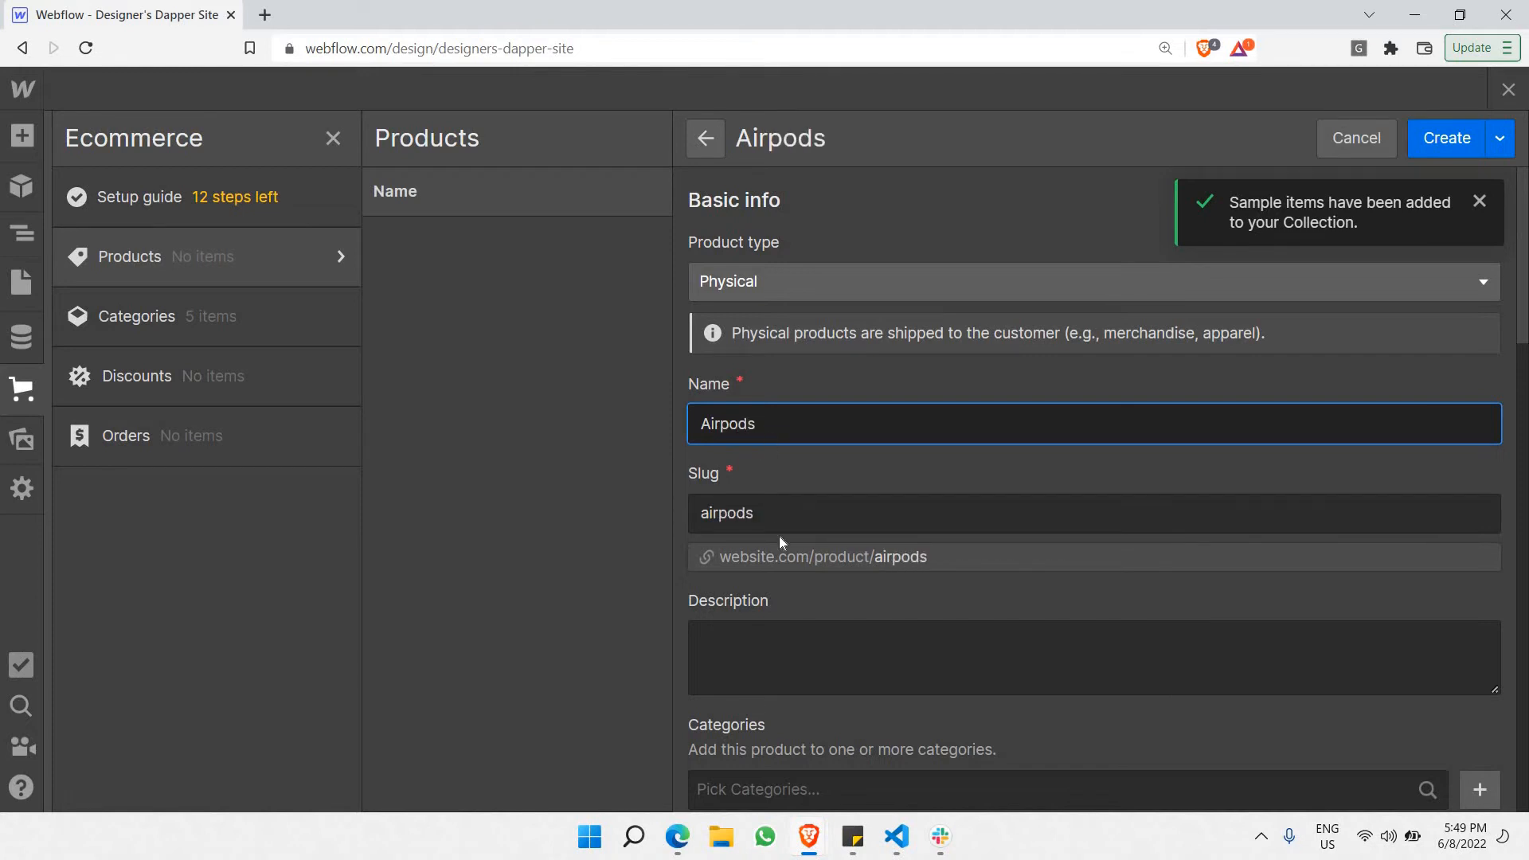
text(Apple Airpods)
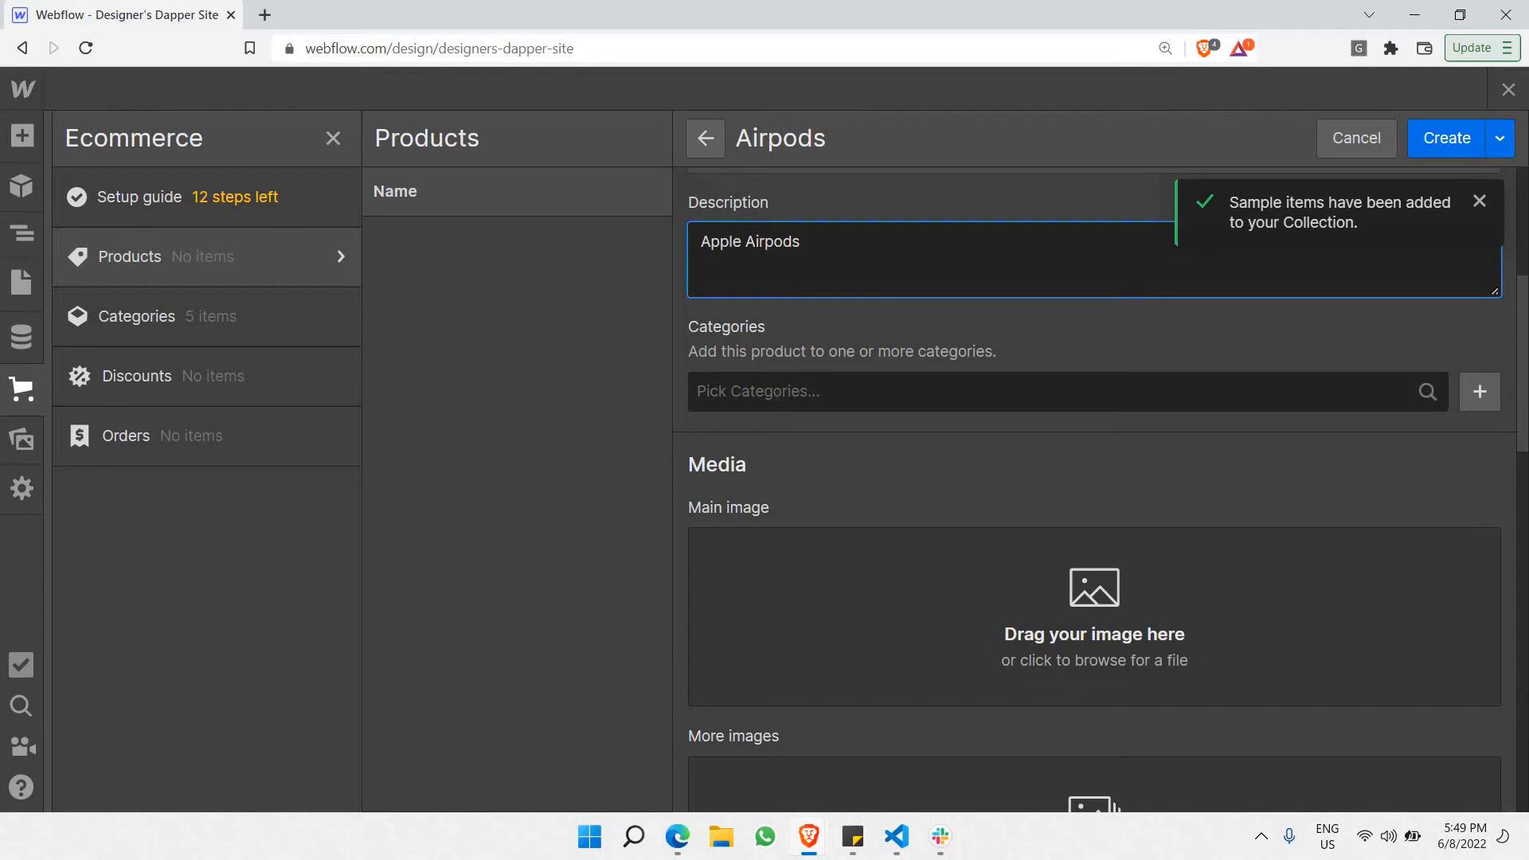
click(1062, 391)
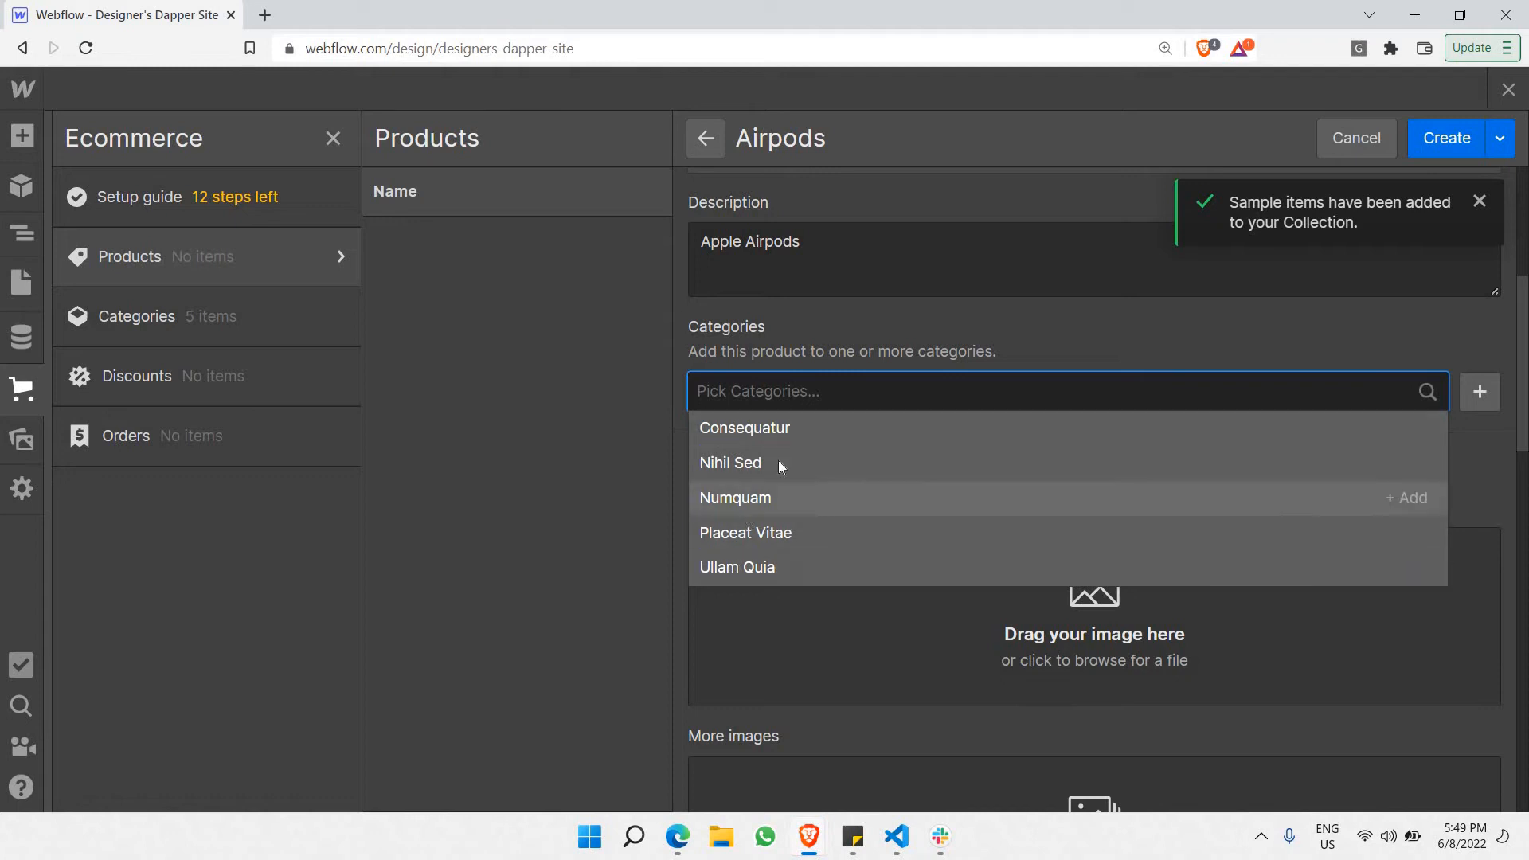
click(736, 497)
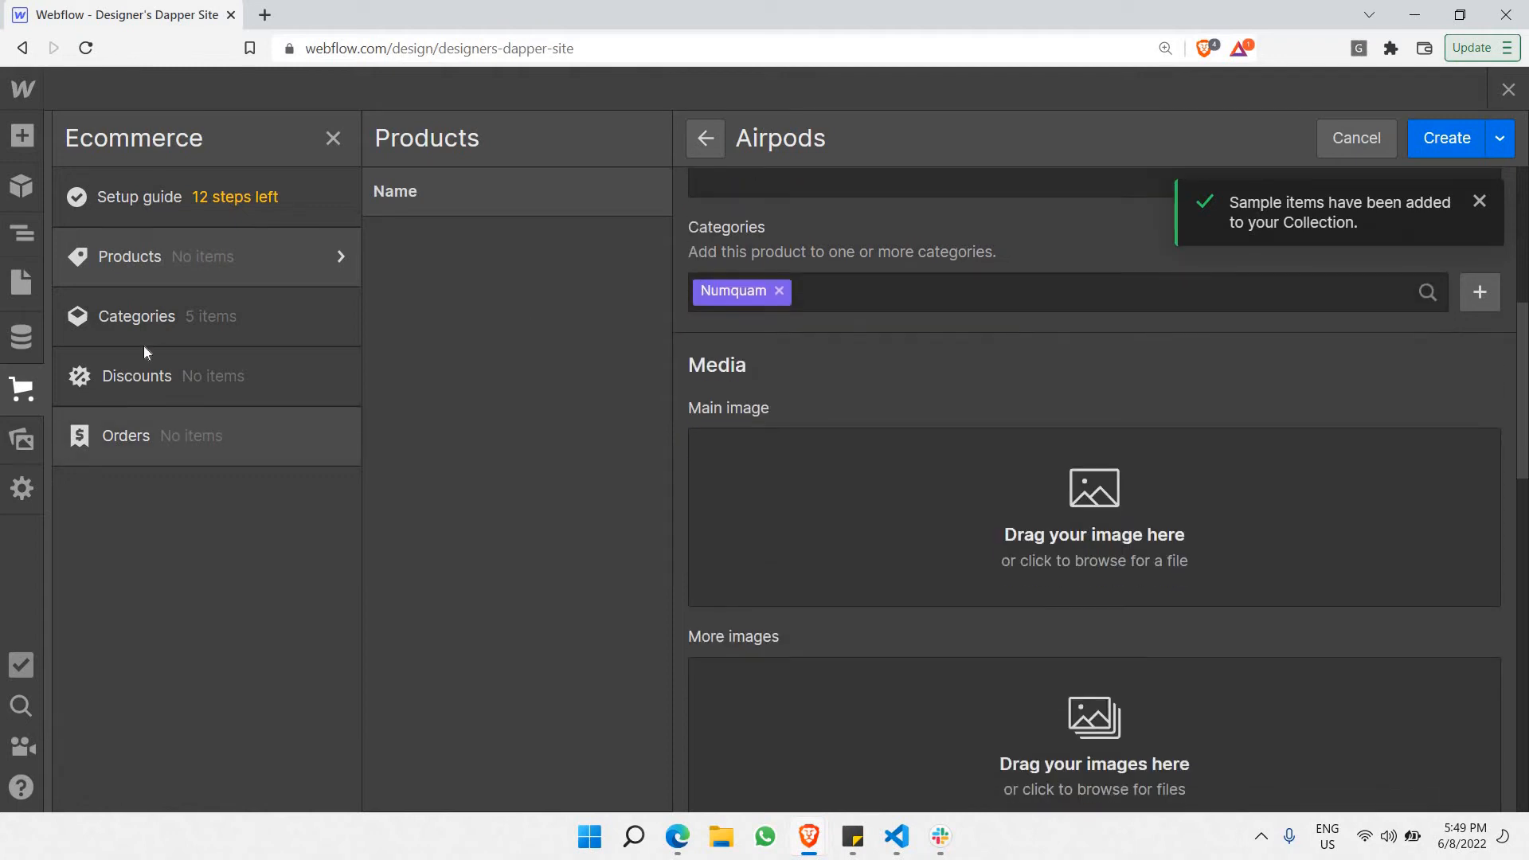
scroll(down, 3)
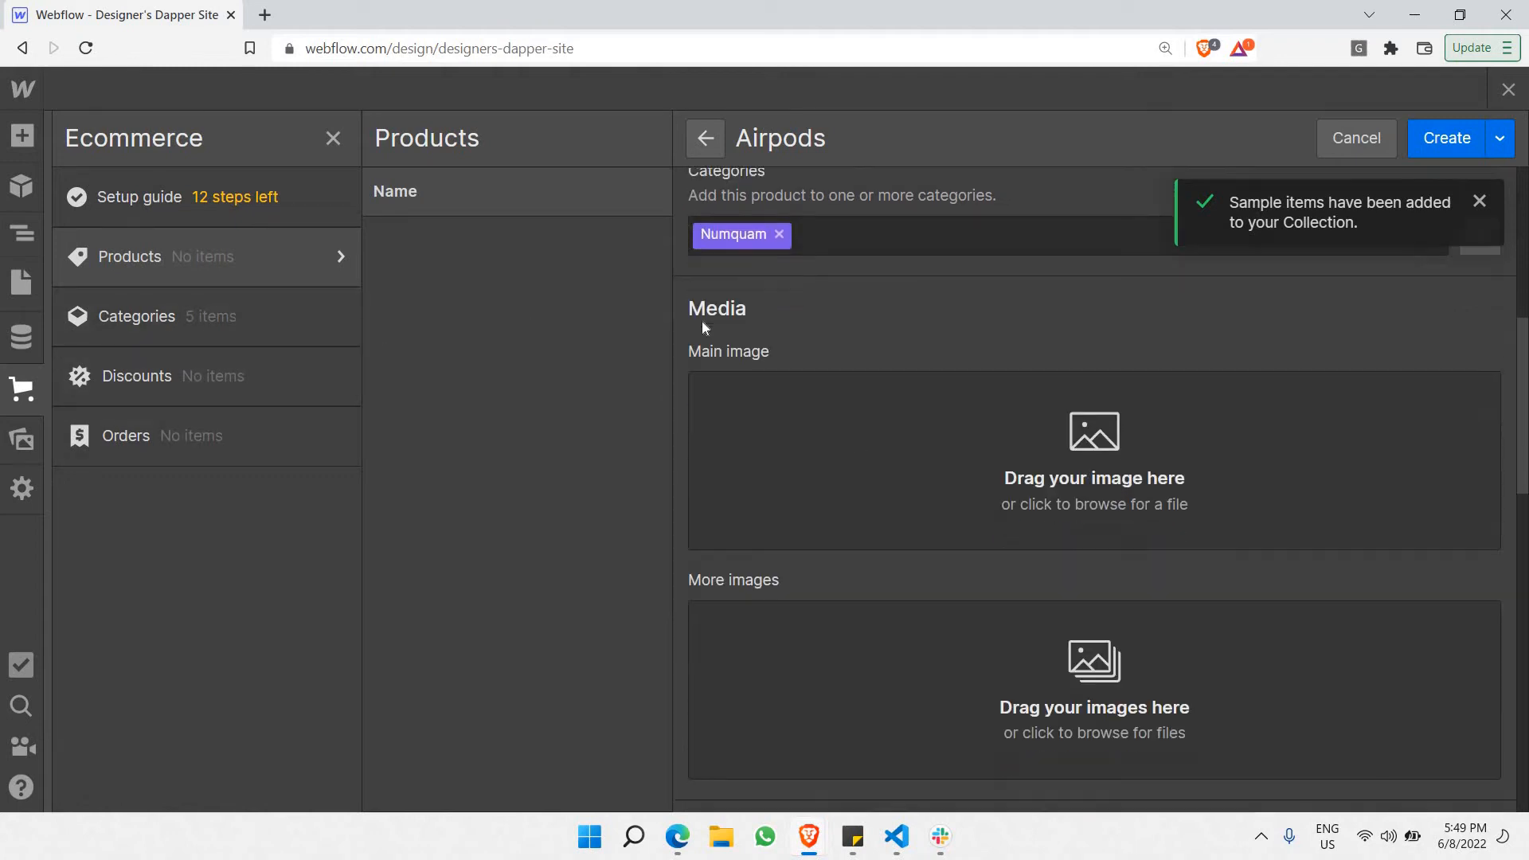
scroll(down, 3)
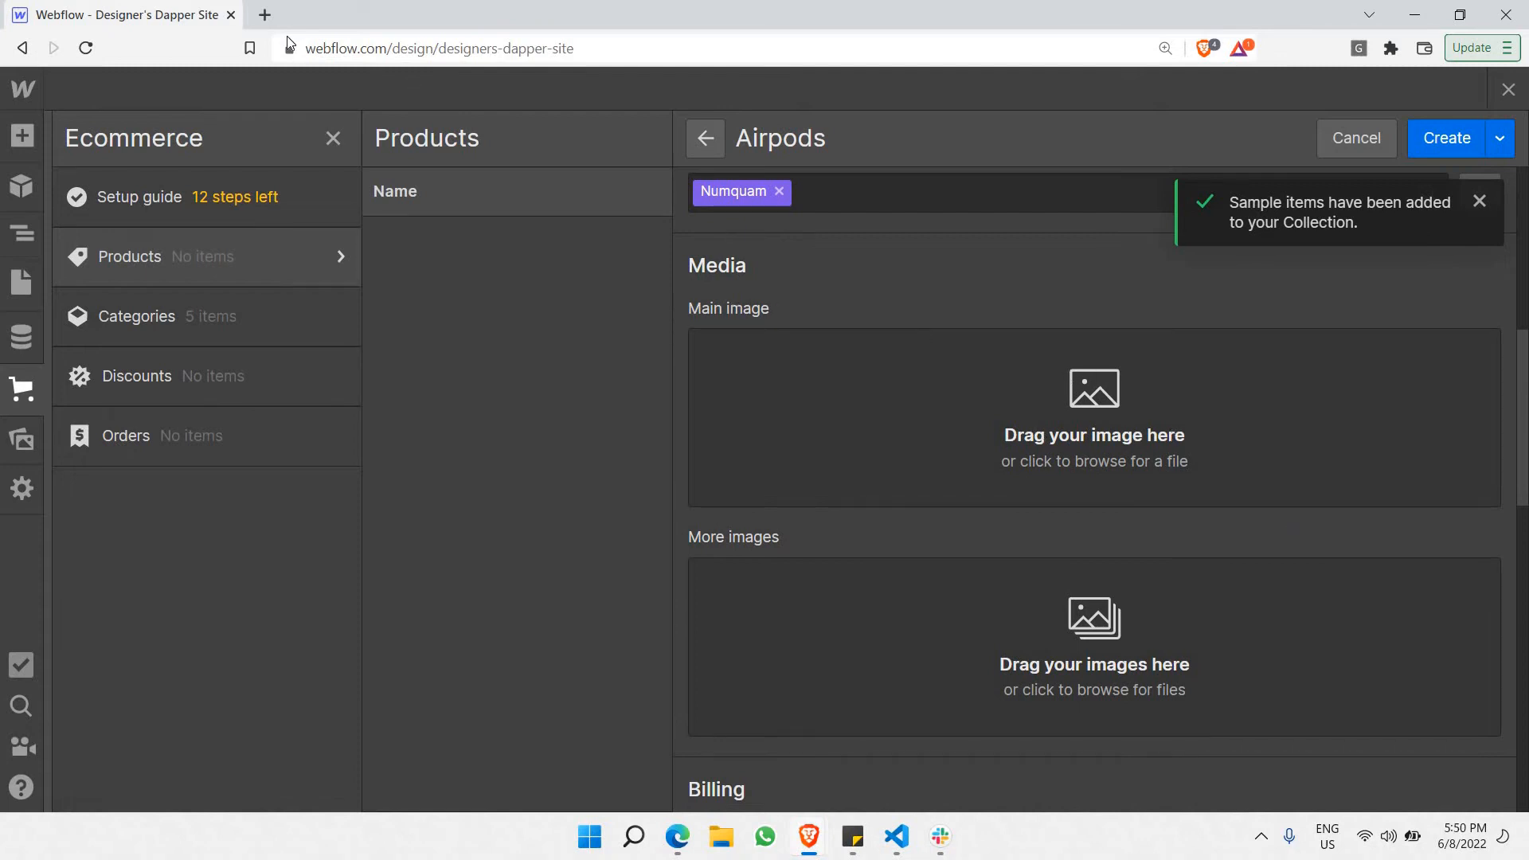
- Leave the draft at the Media section and start a blank browser tab
click(262, 14)
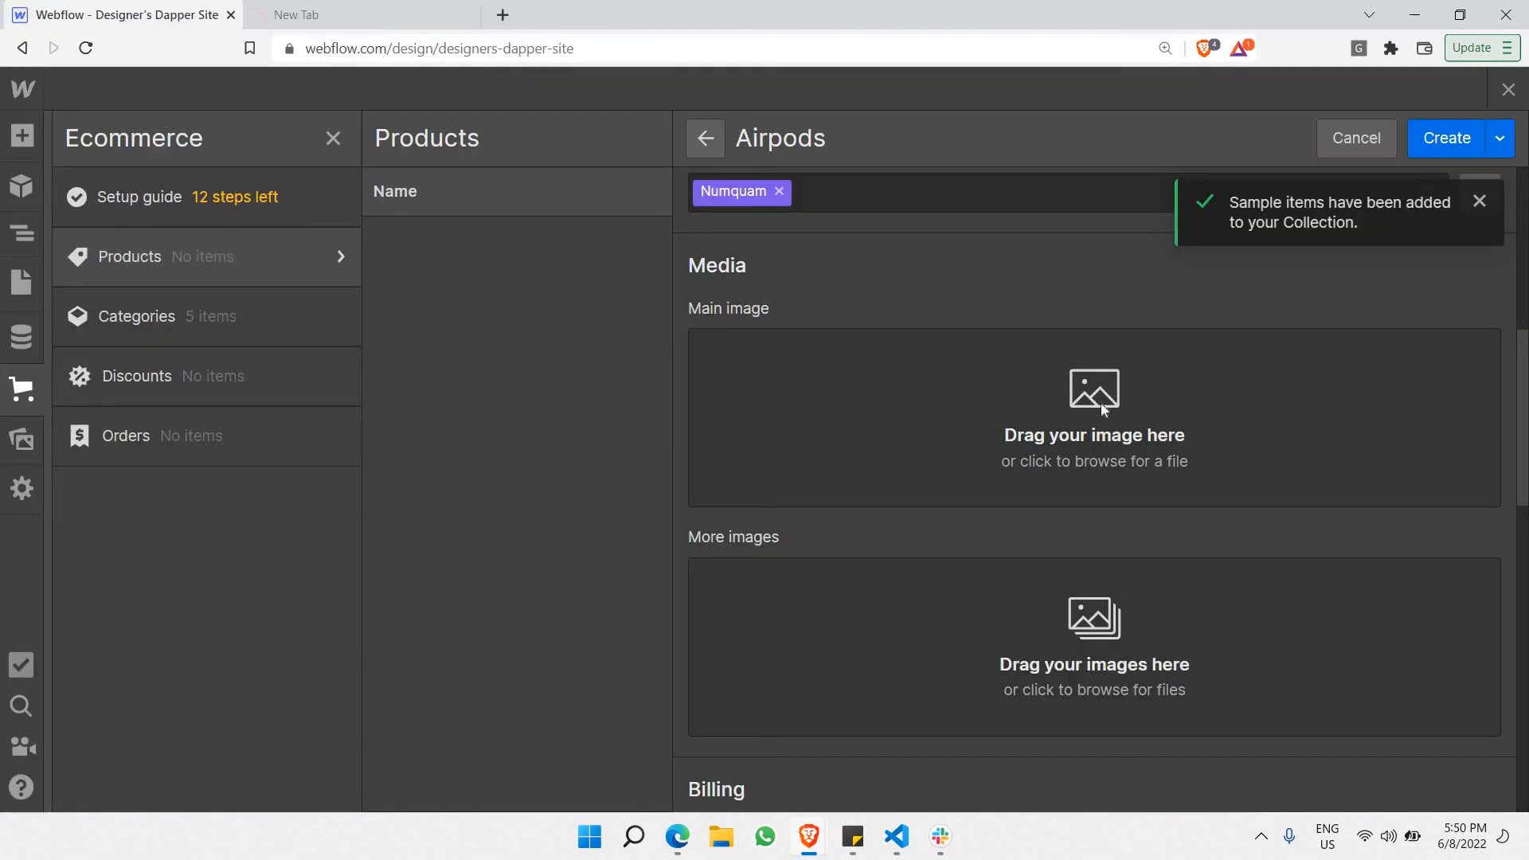
mouse_move(1062, 471)
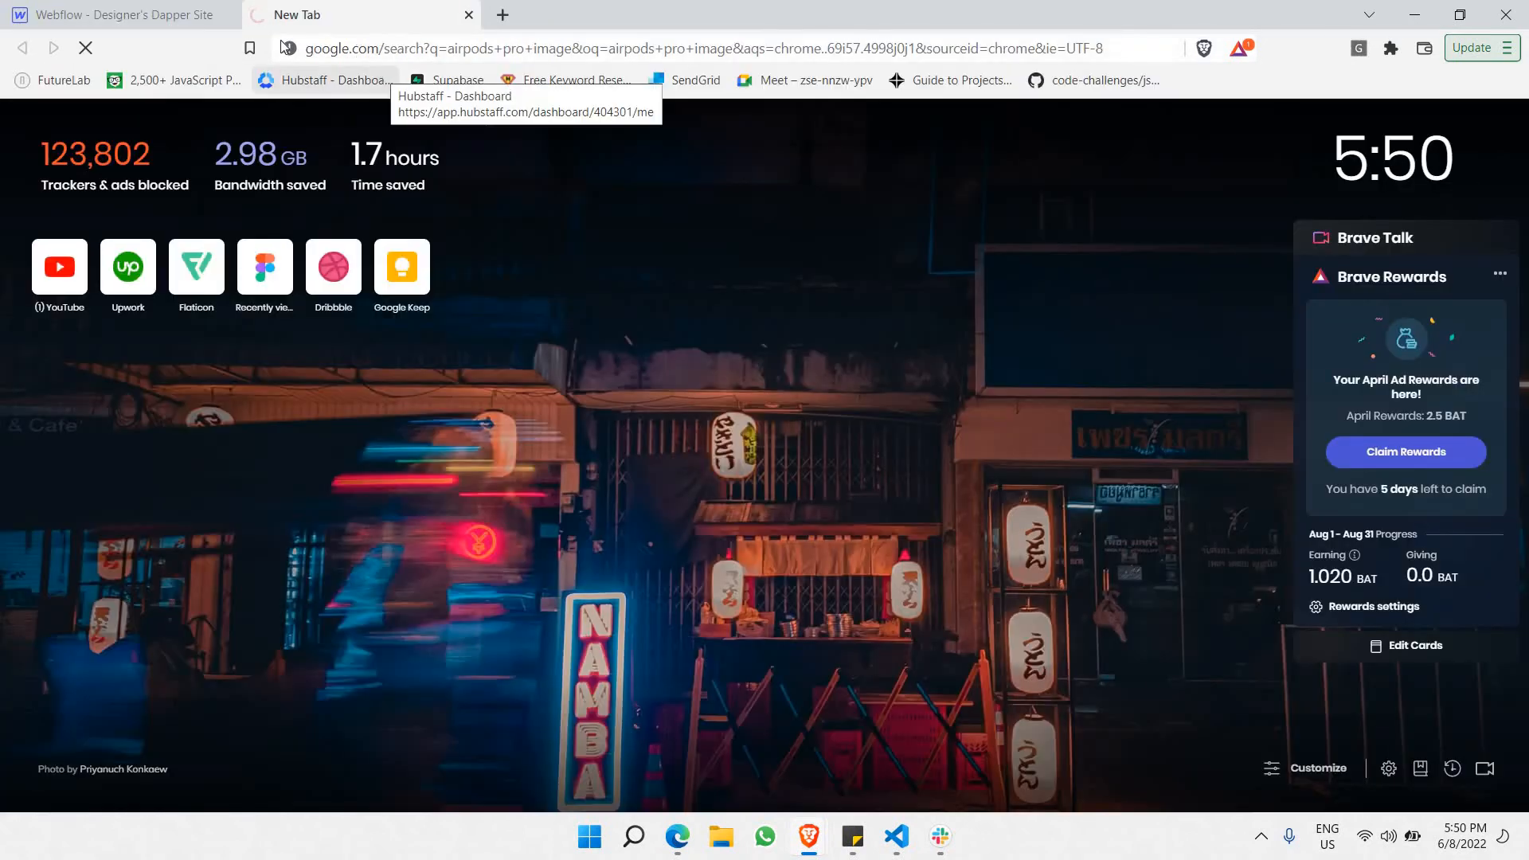
mouse_move(669, 319)
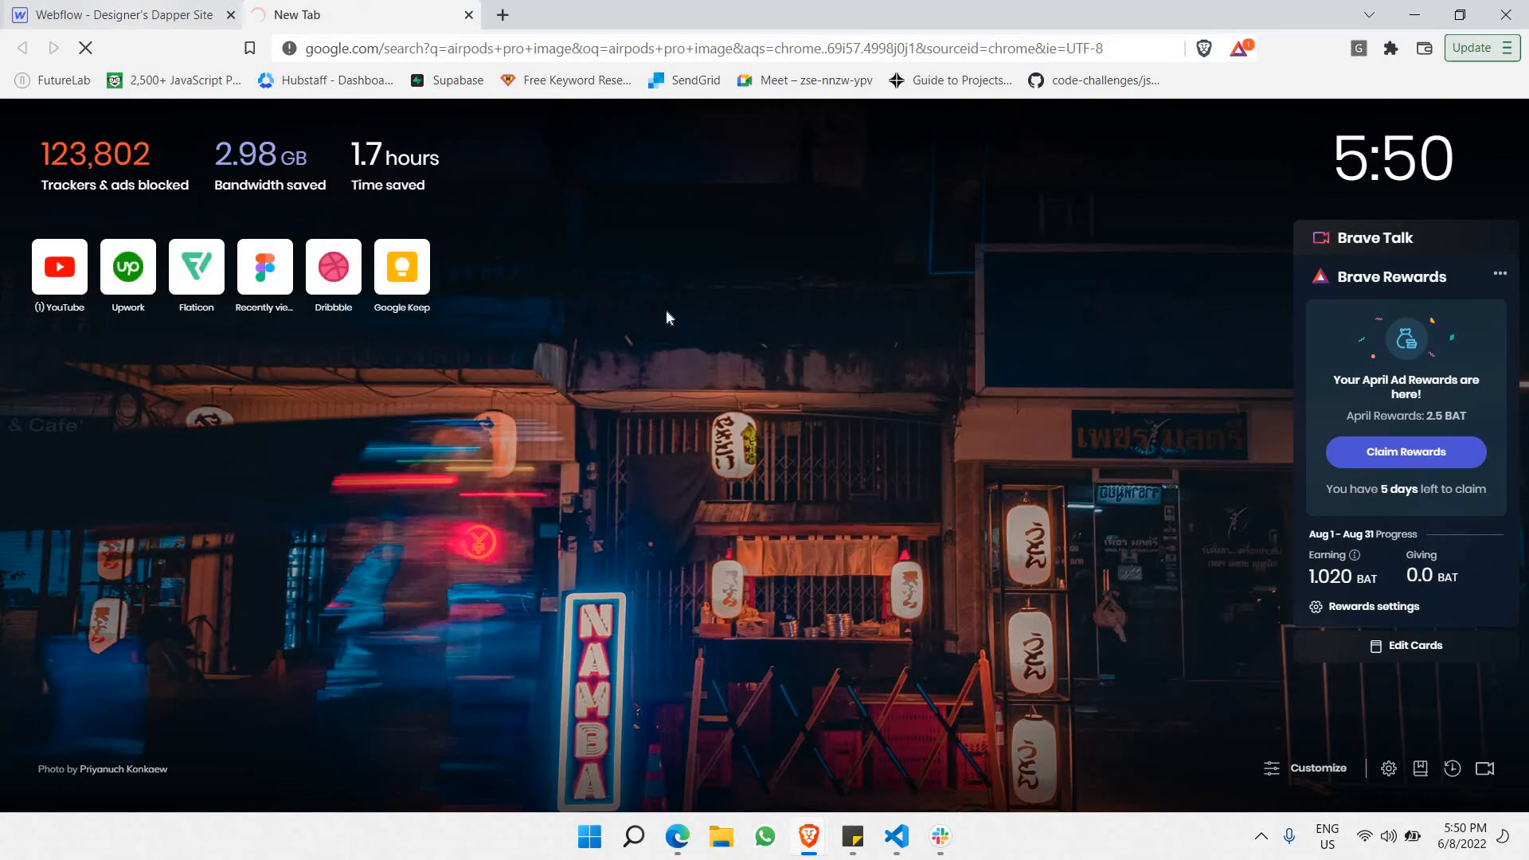
- Find an AirPods Pro photo in Google Images and attempt 'Save image as...' on it
click(122, 15)
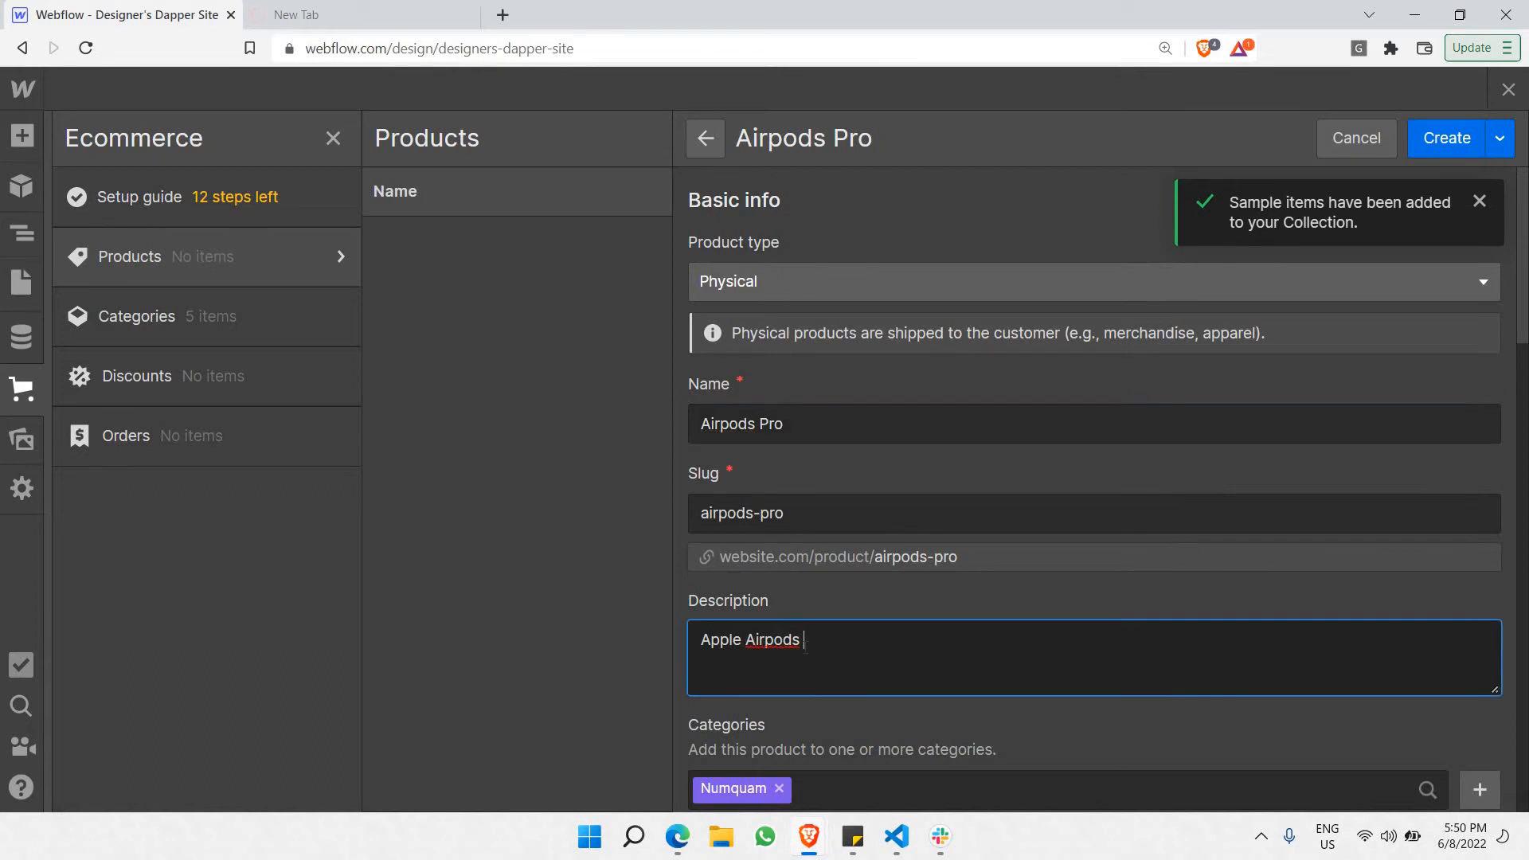
click(362, 15)
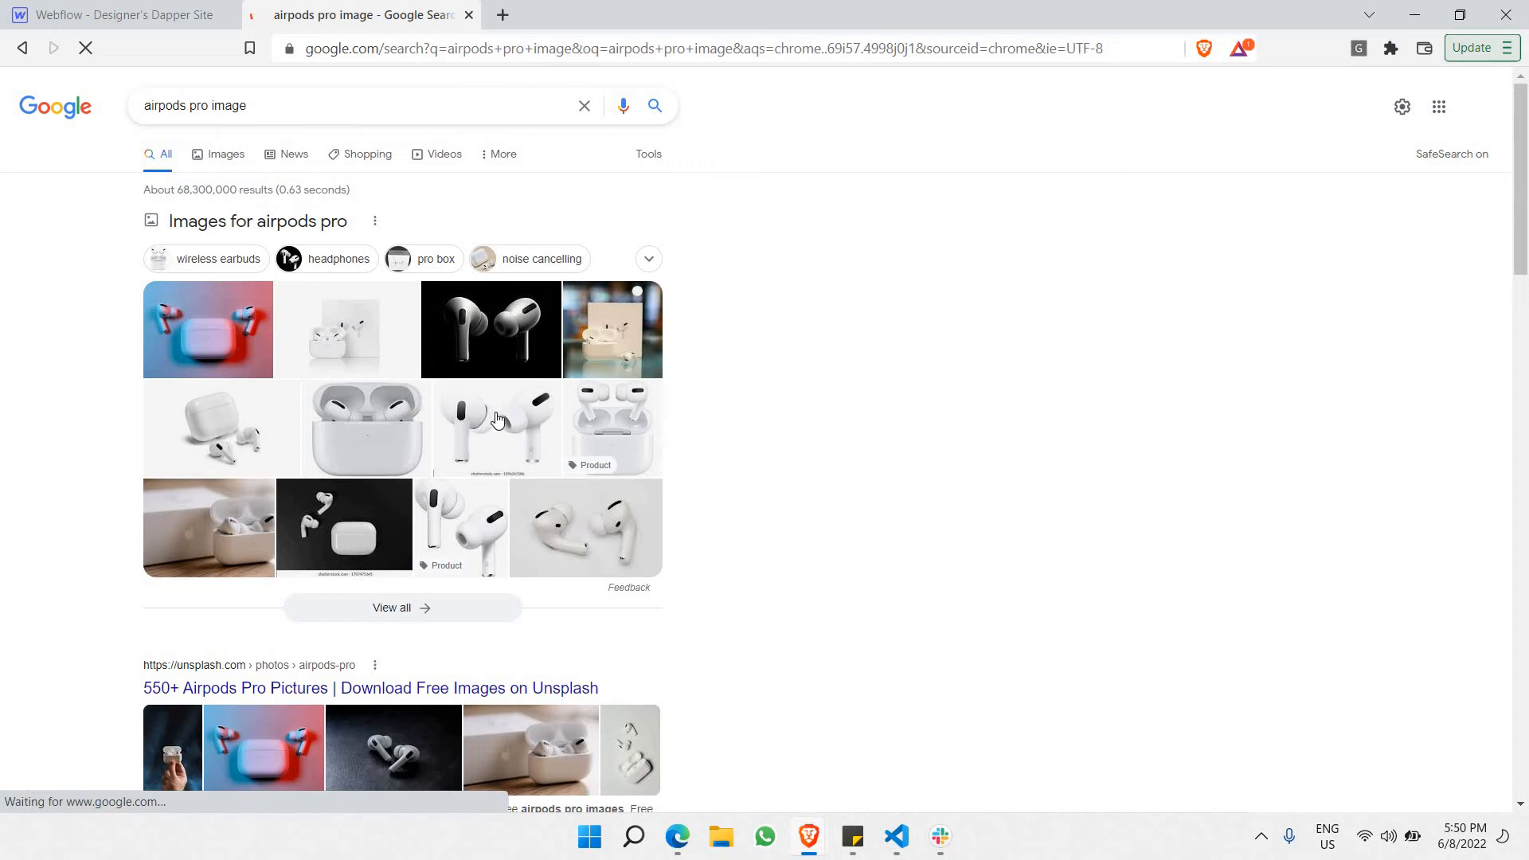
click(497, 429)
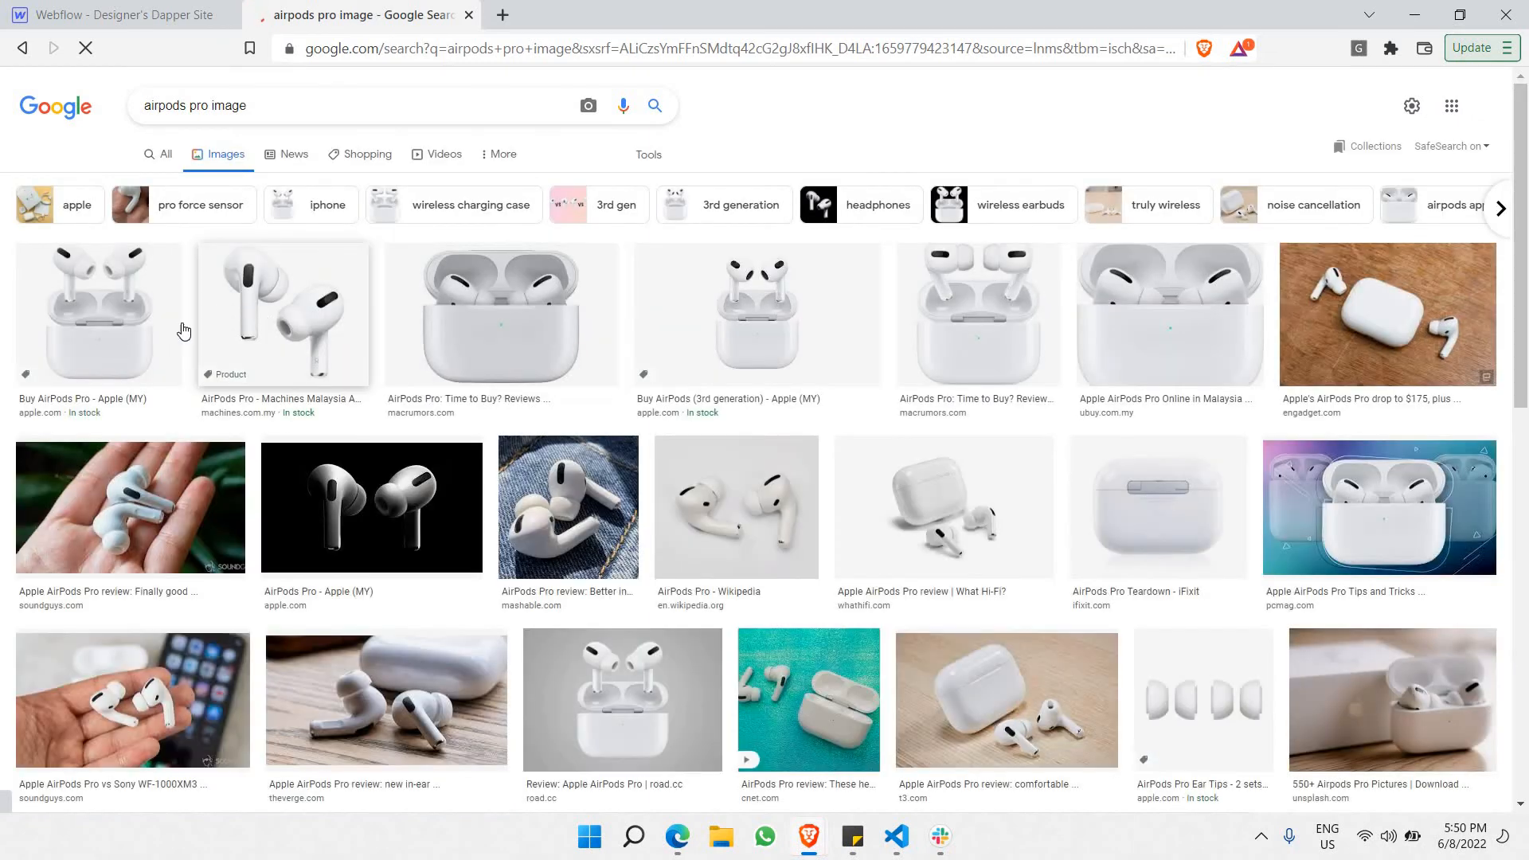
click(282, 313)
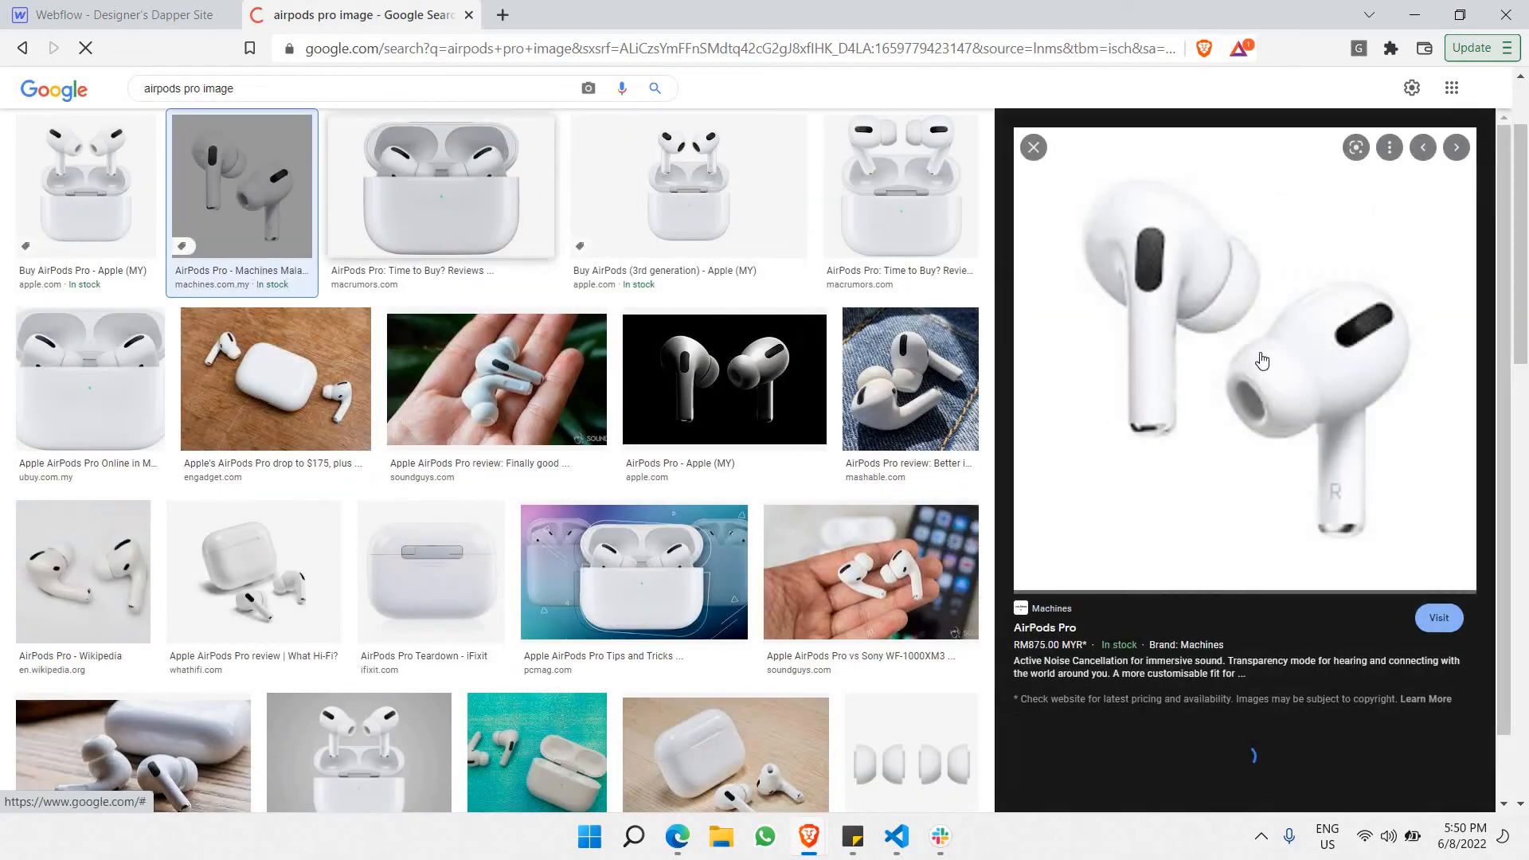
right_click(1261, 360)
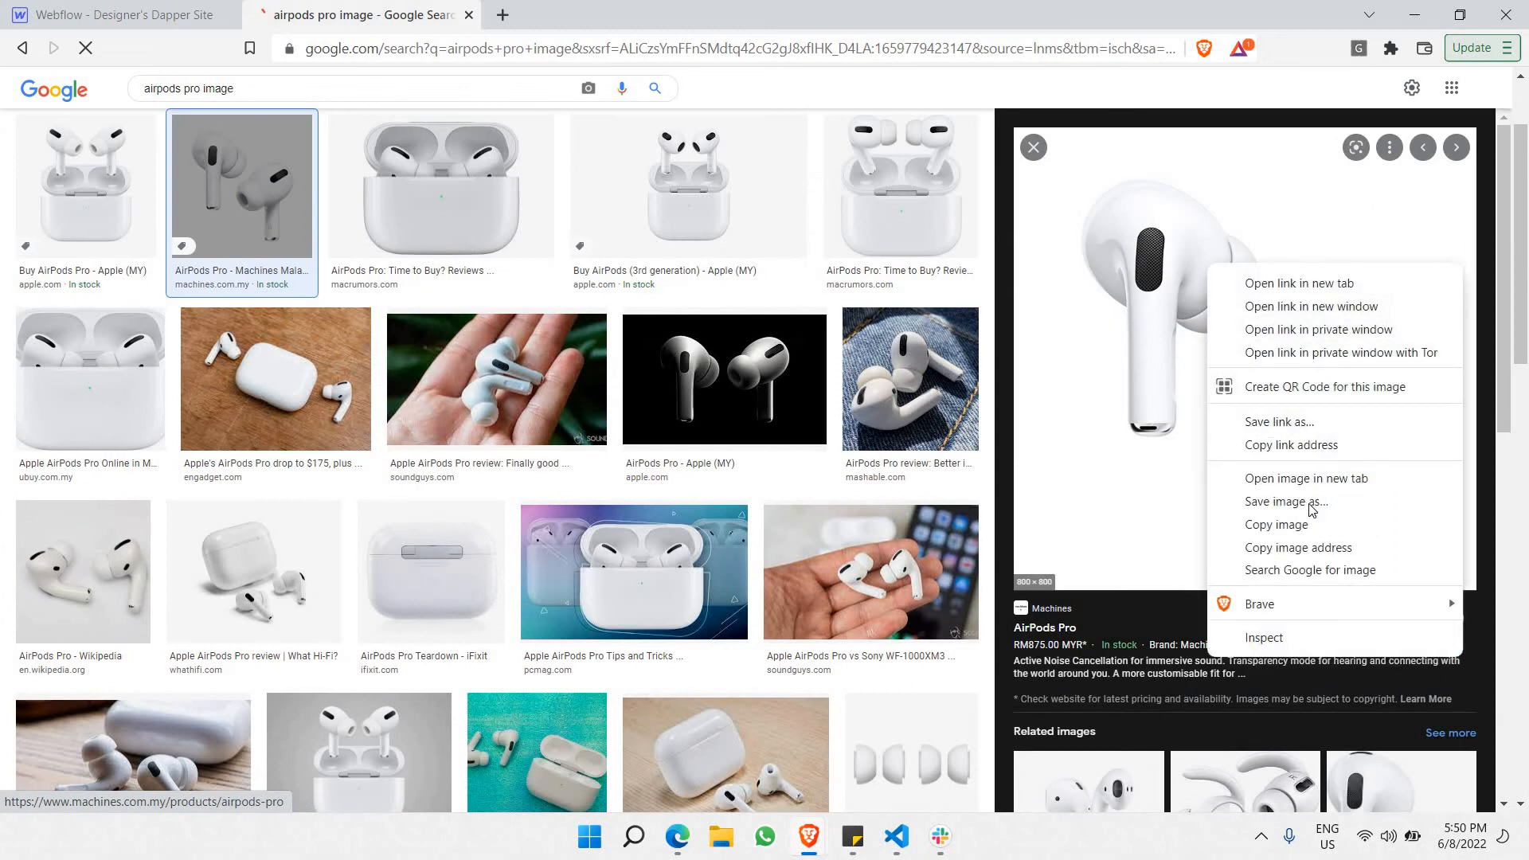
click(1287, 502)
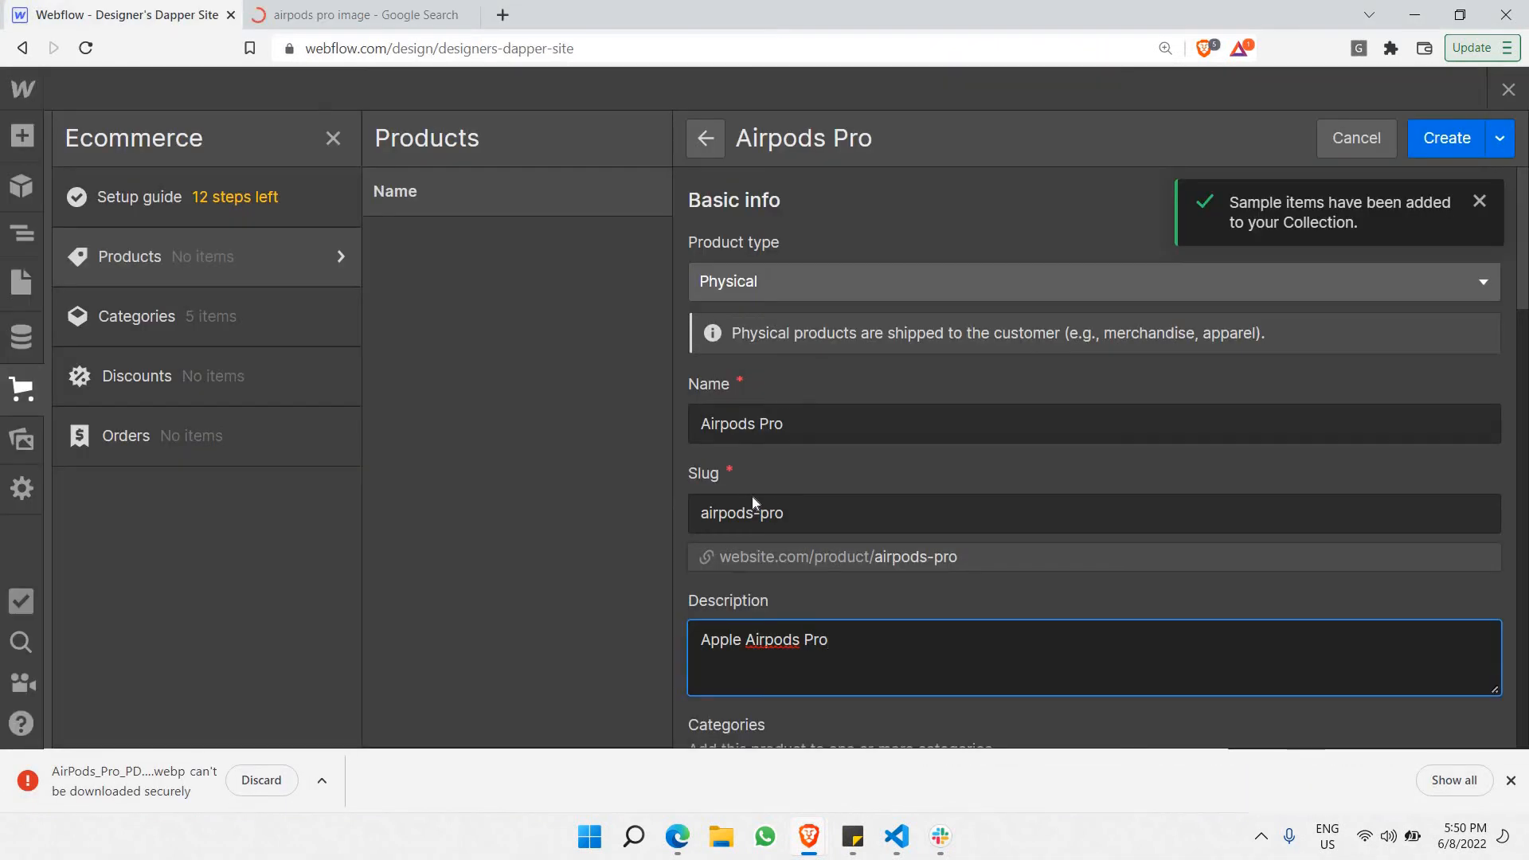
- Browse the Downloads folder for a main product image, listing files of every type
scroll(down, 3)
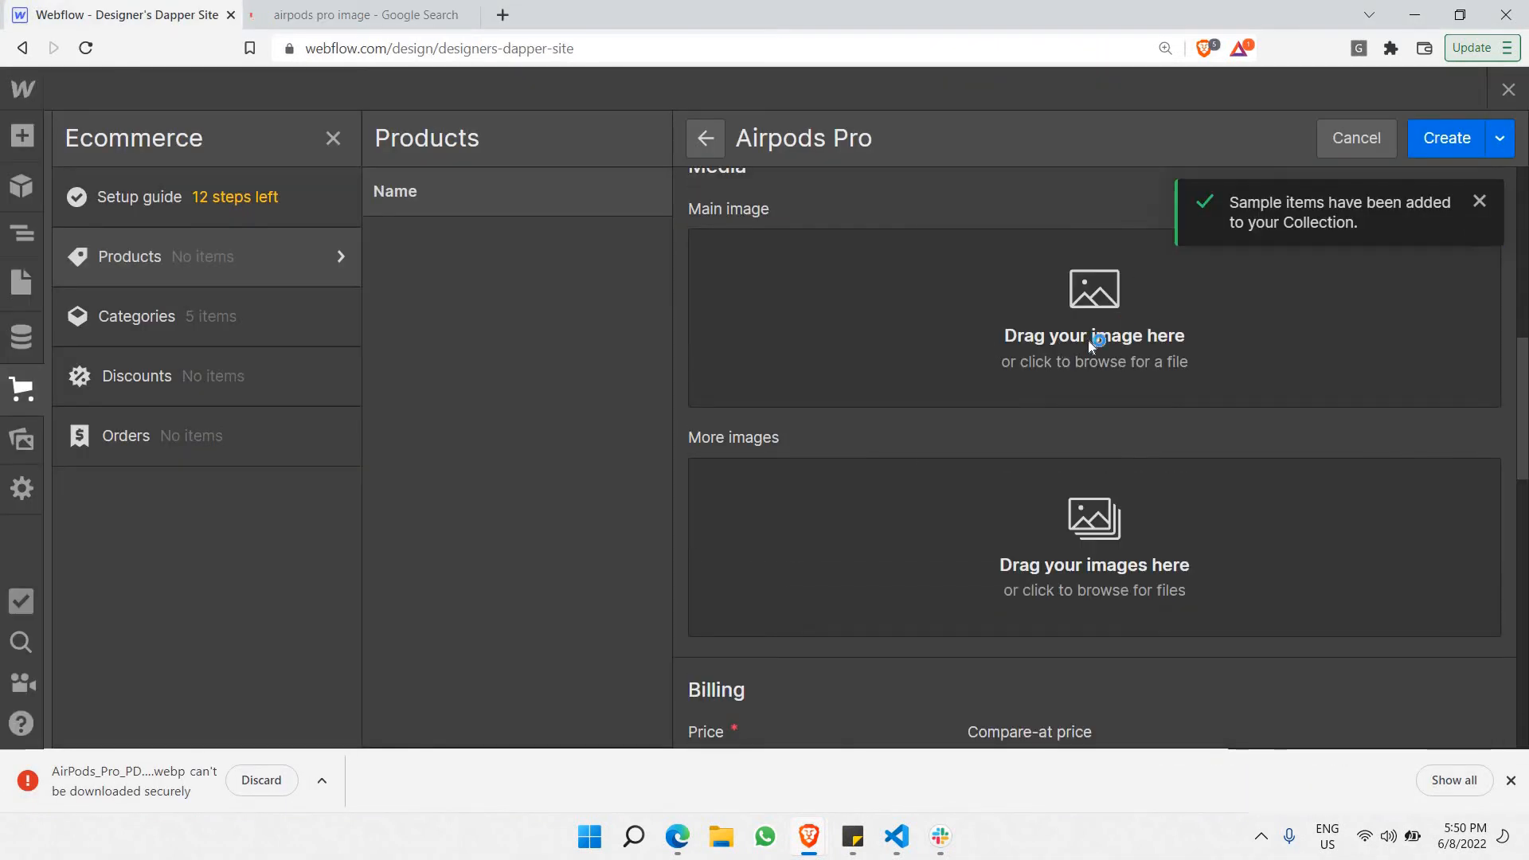
click(1092, 319)
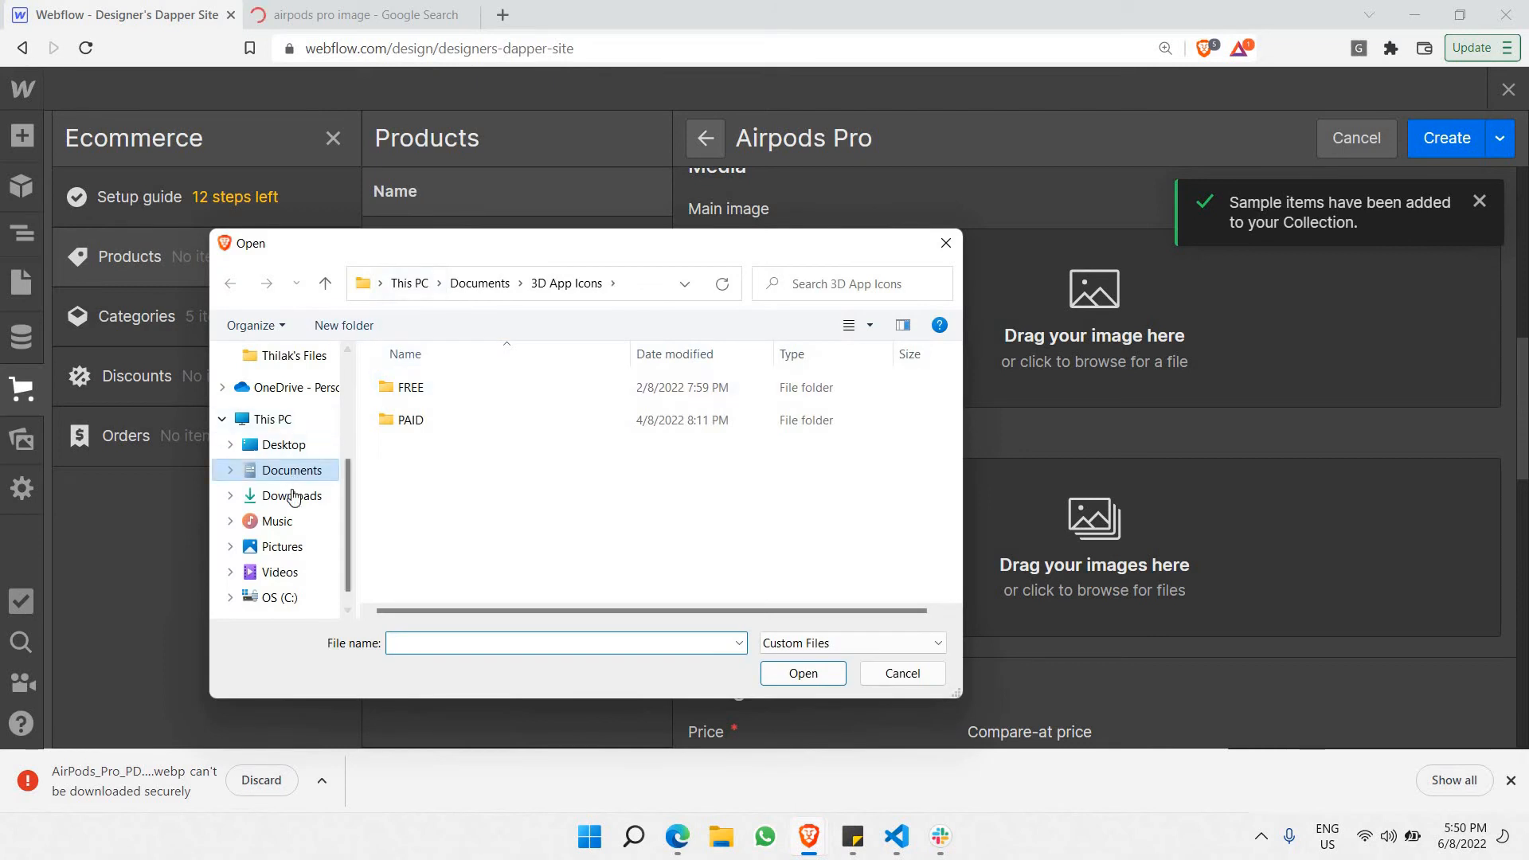
click(292, 495)
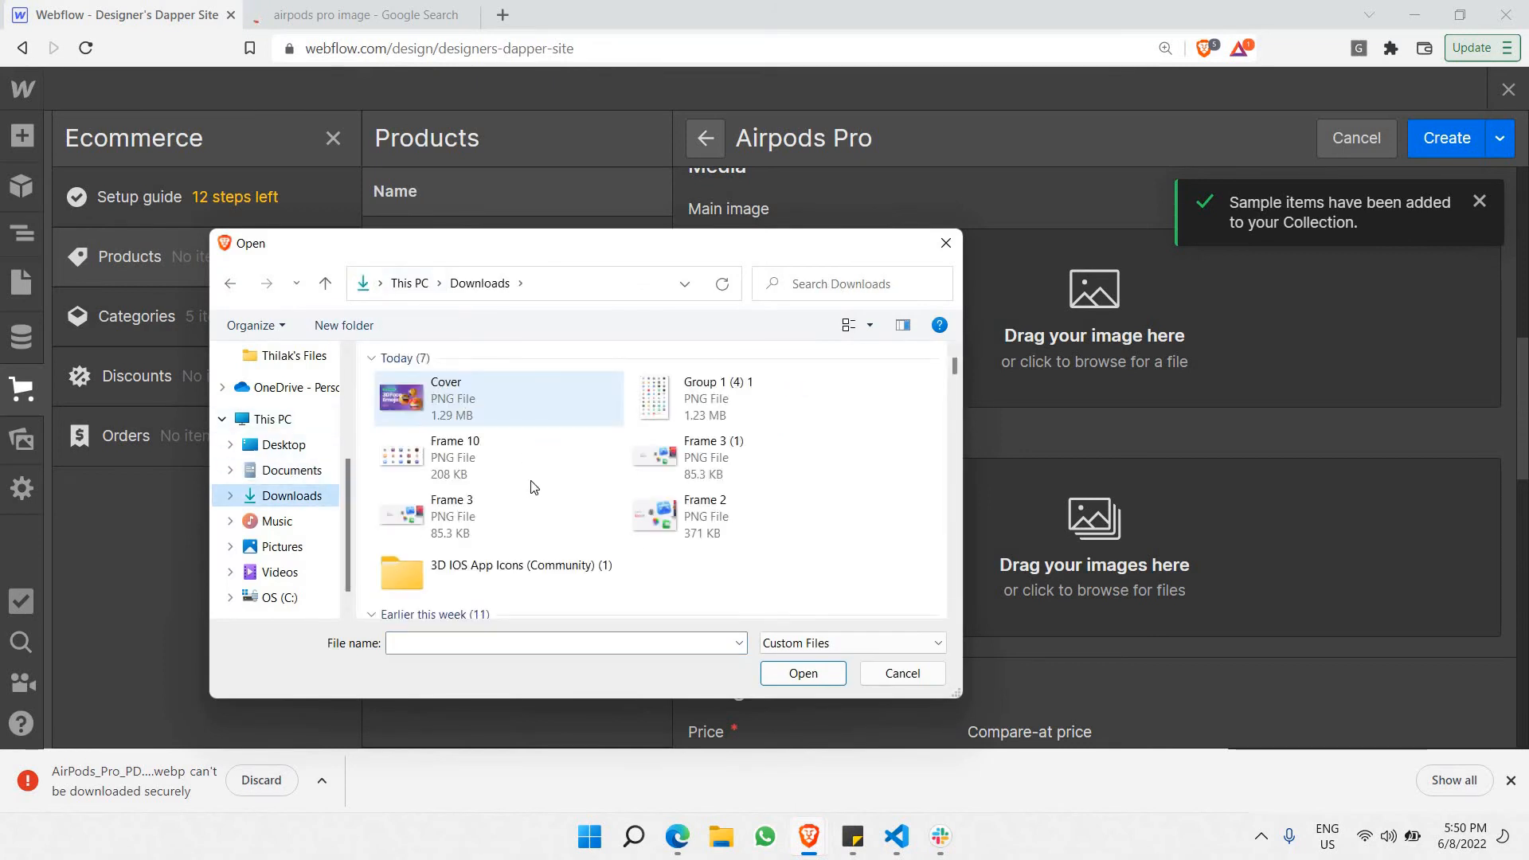
click(847, 641)
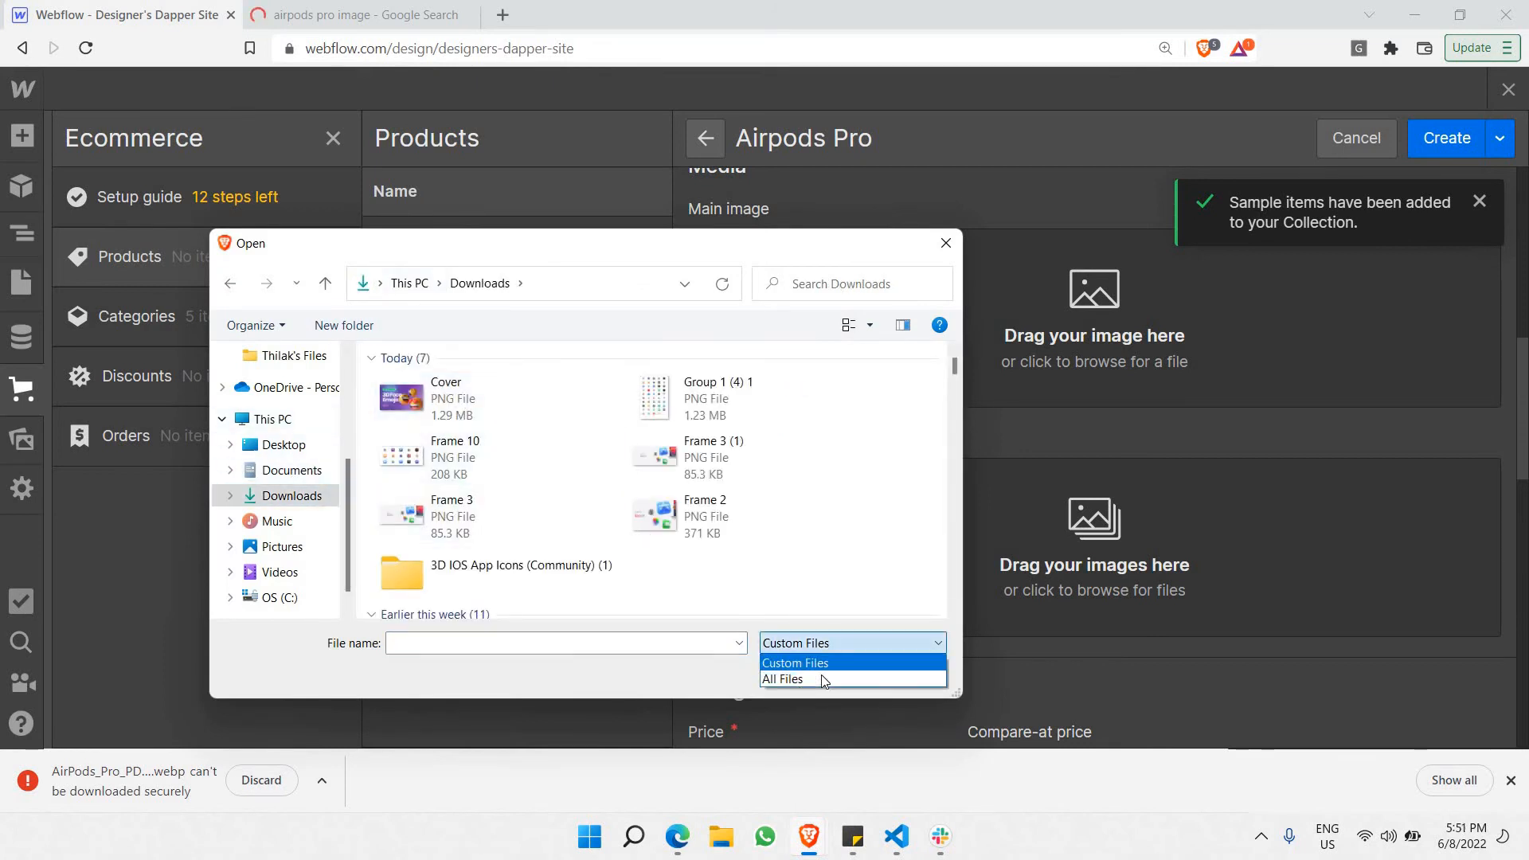
click(784, 678)
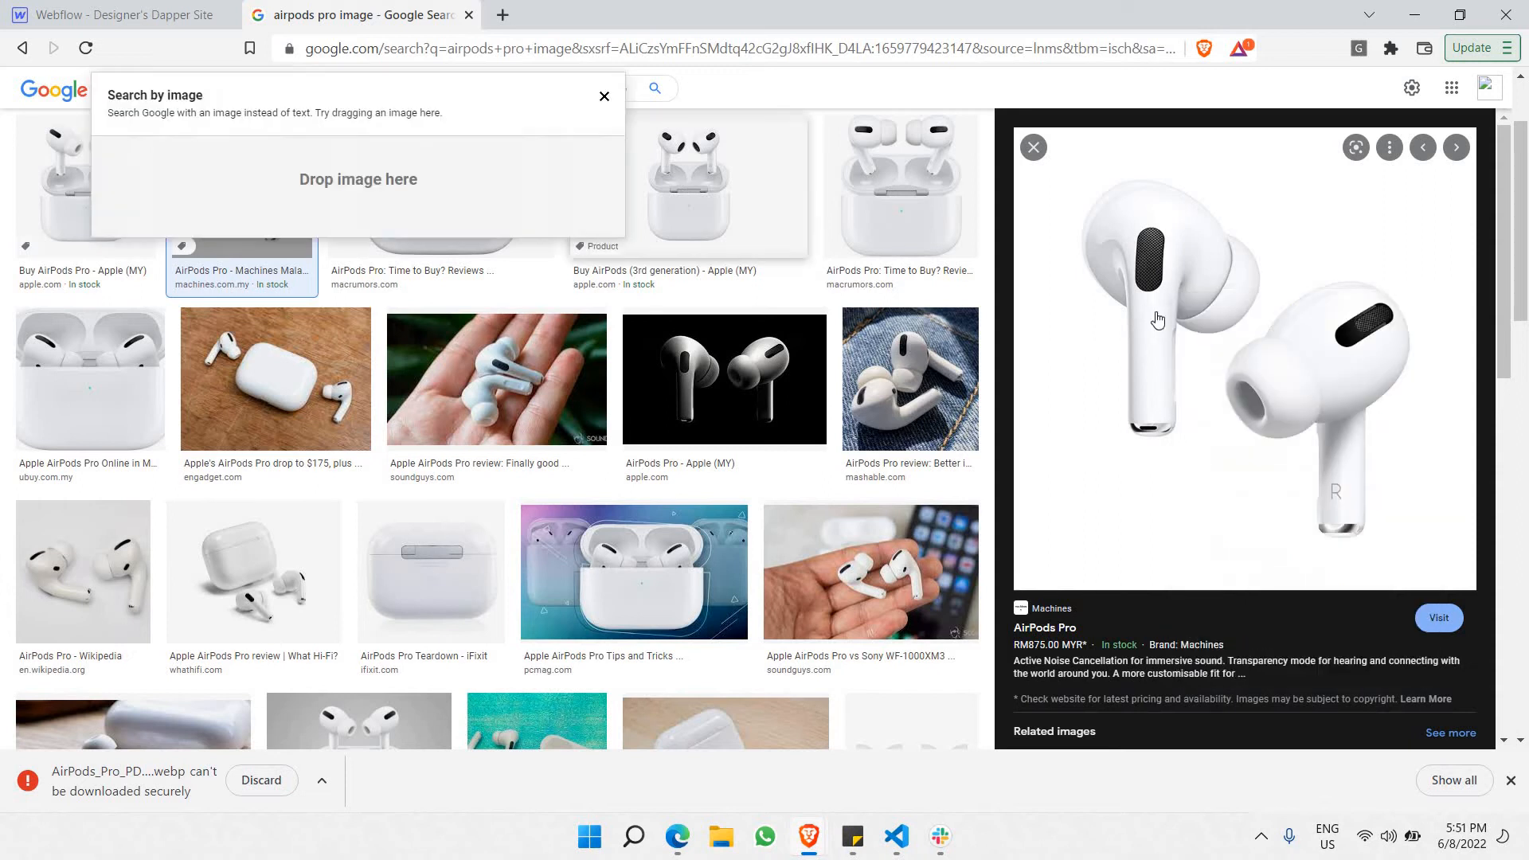
- Save a cleaner white AirPods Pro photo from Google Images into Downloads and return to the Webflow editor
click(604, 95)
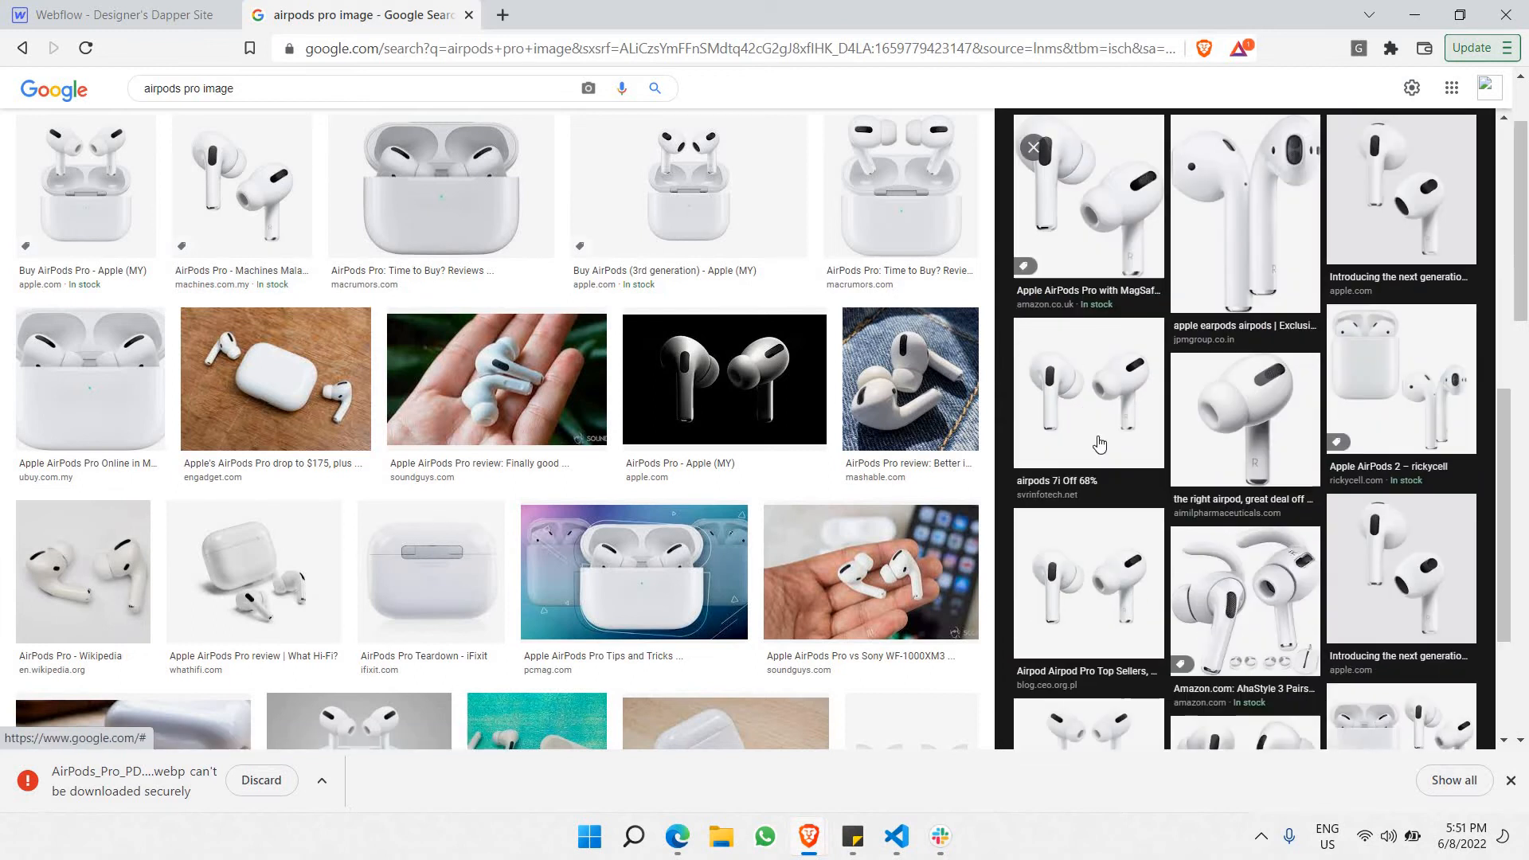
click(1088, 394)
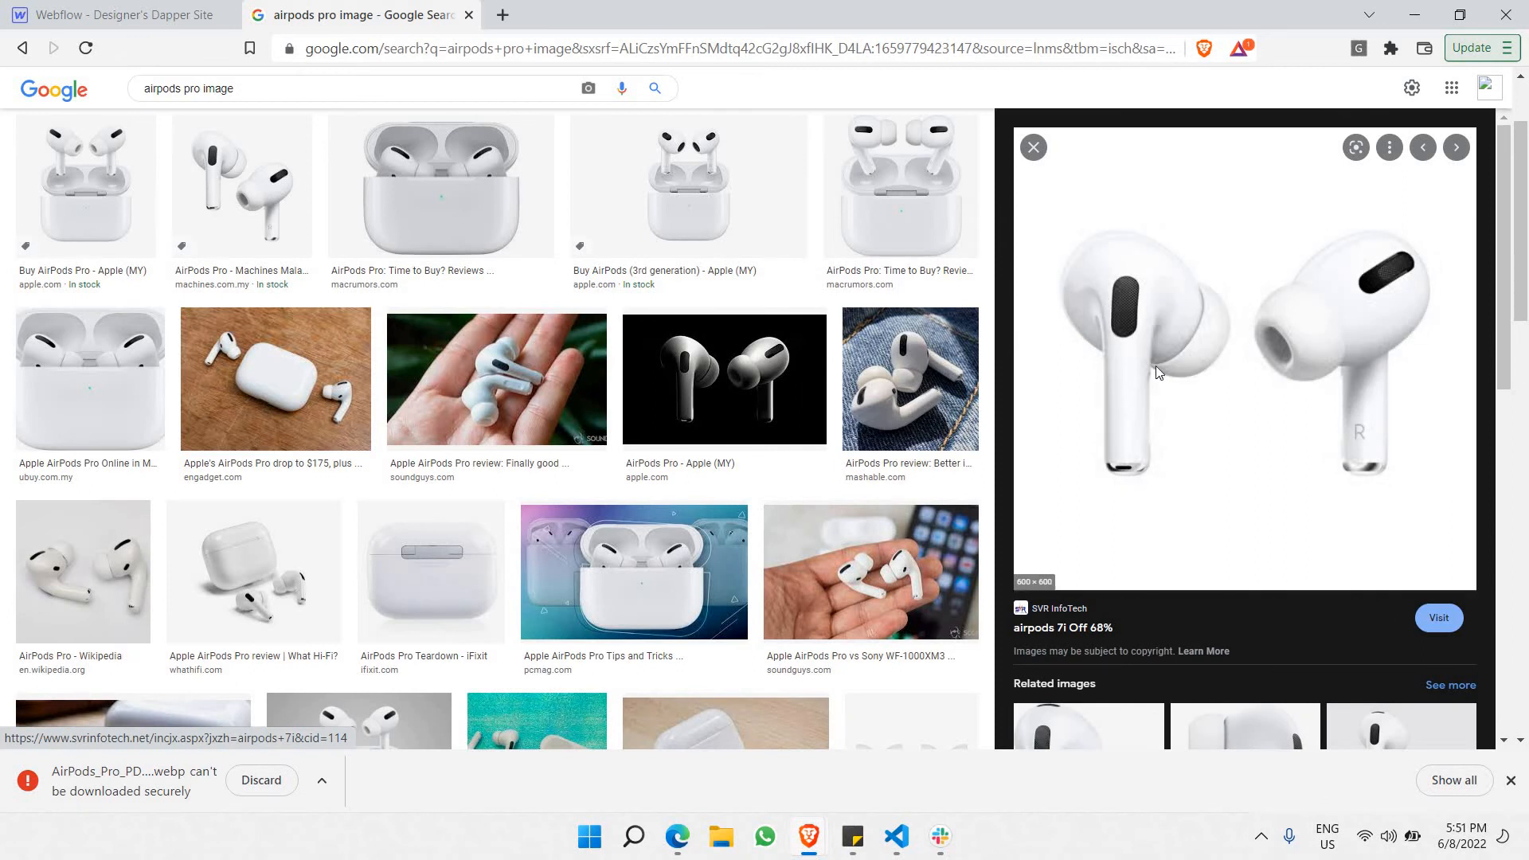
mouse_move(601, 499)
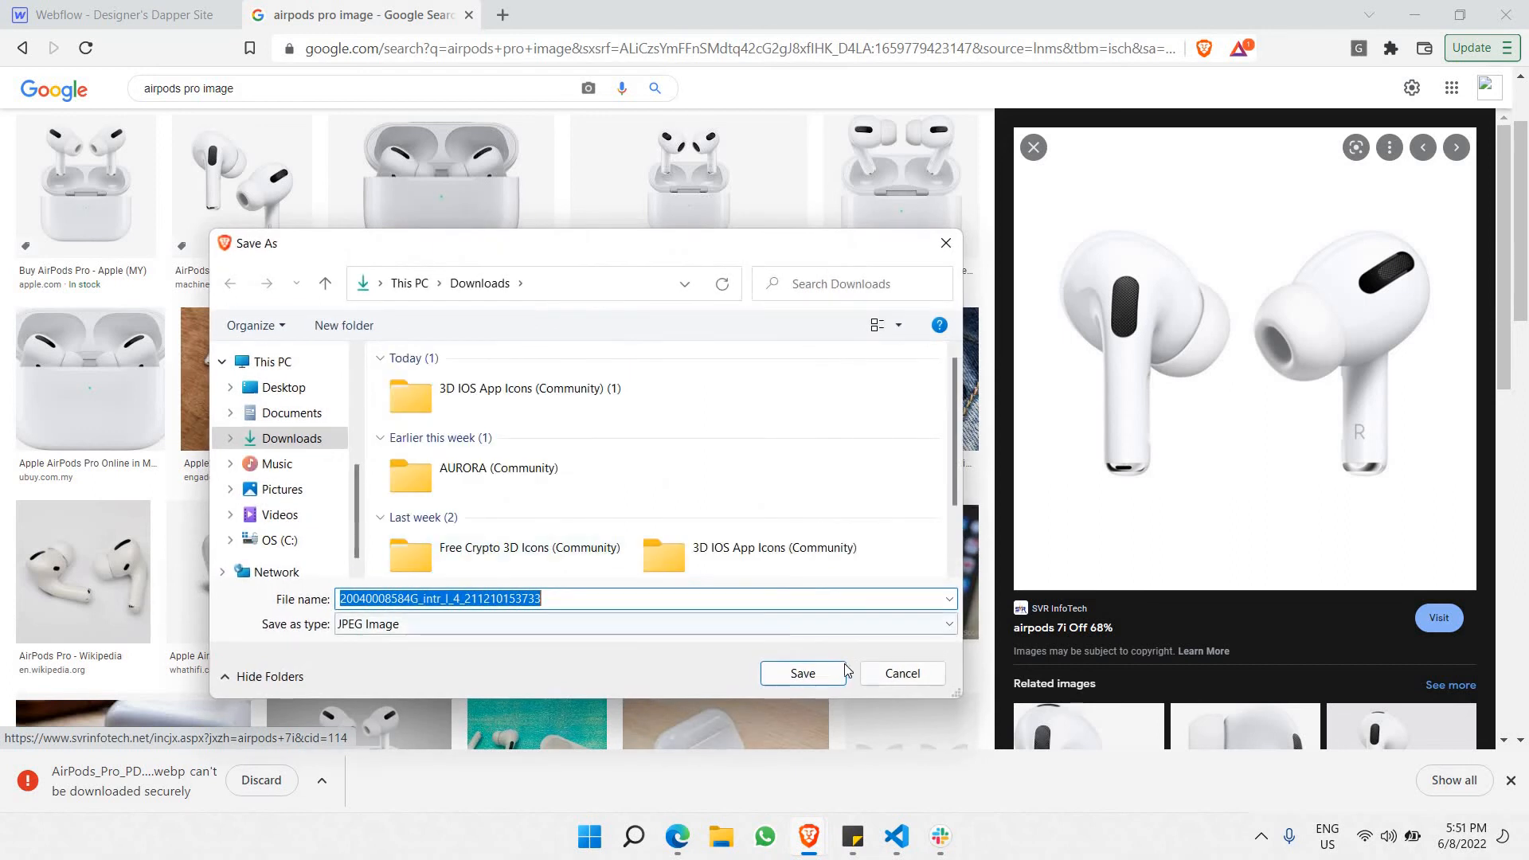
click(801, 672)
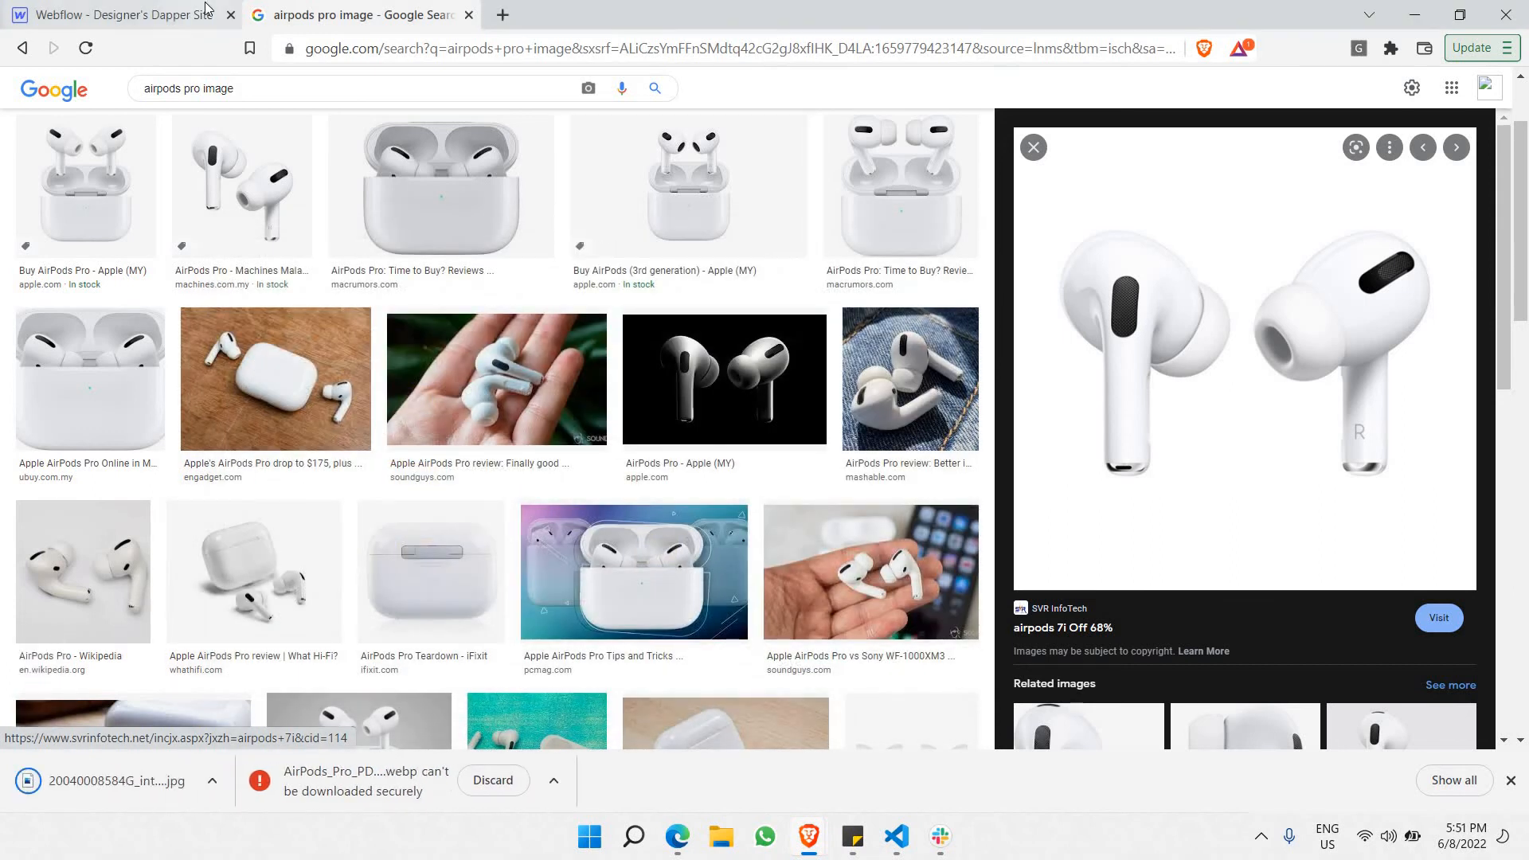
click(116, 15)
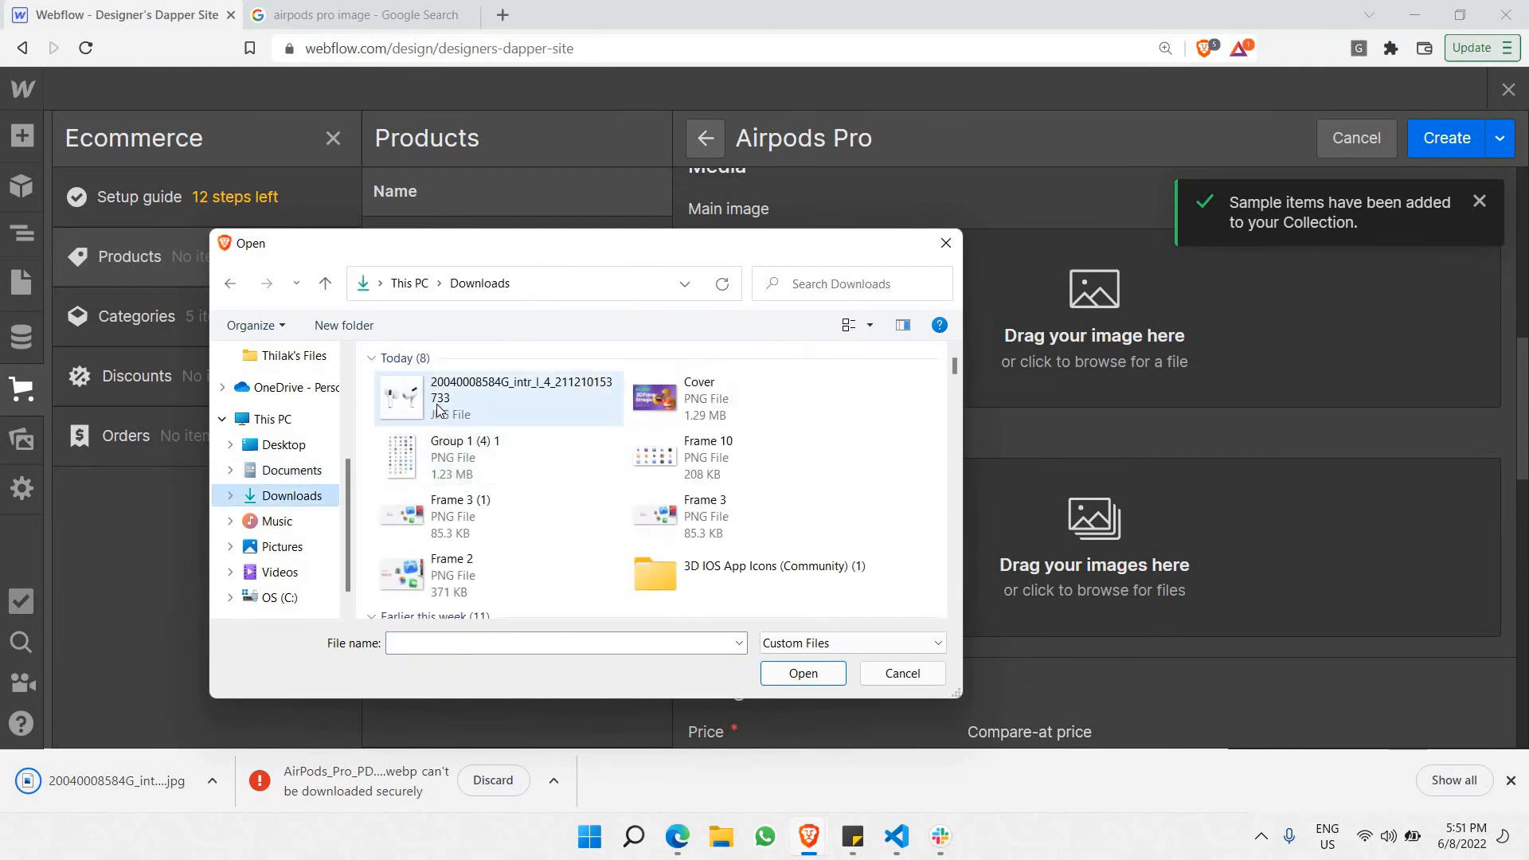
- Set the downloaded AirPods photo as the product's main image and enter a price of 199
click(803, 673)
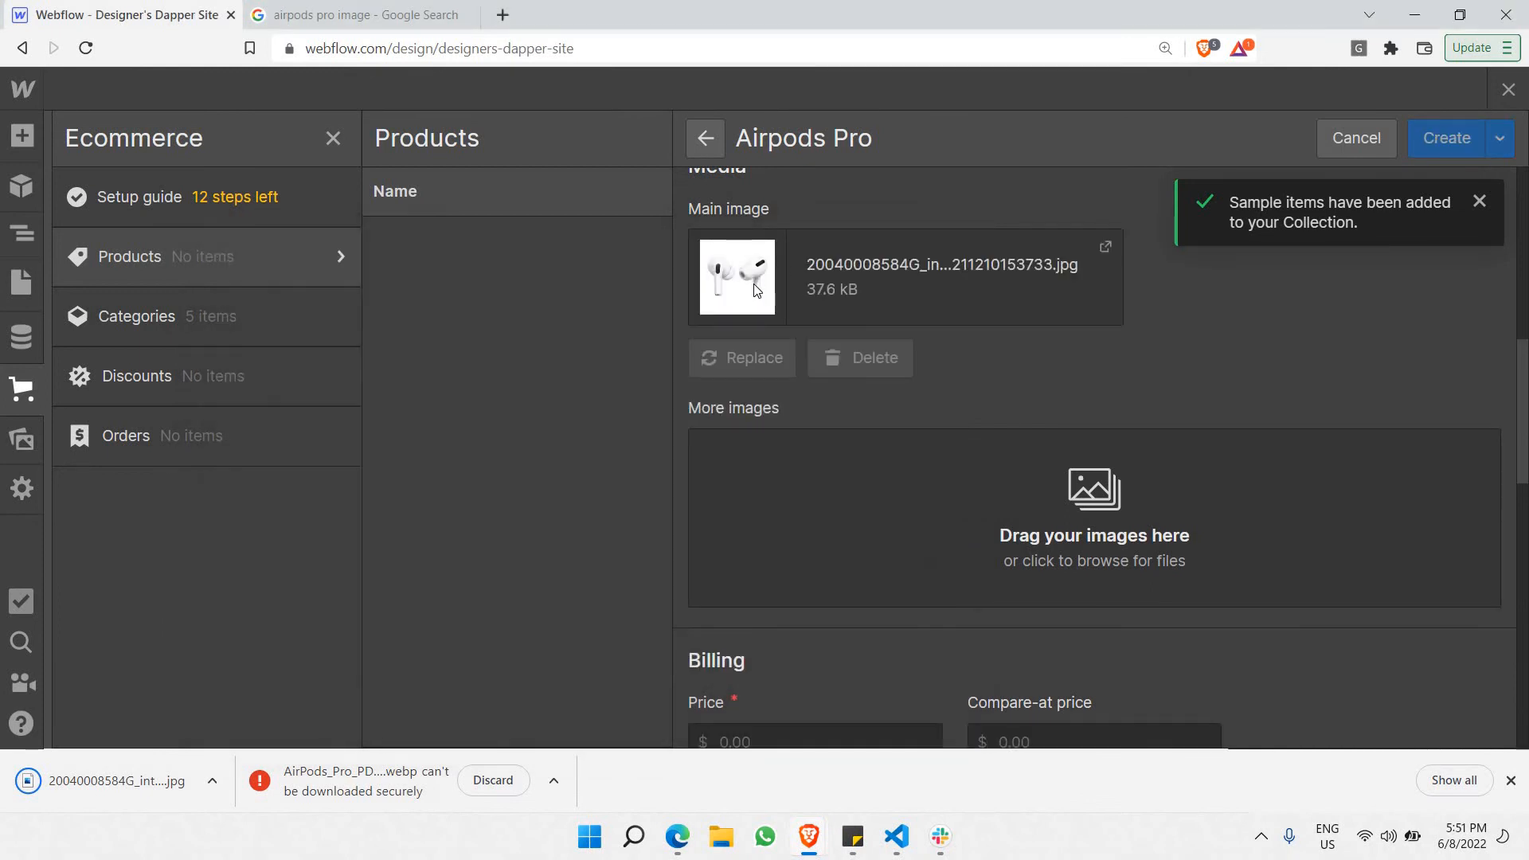
scroll(down, 3)
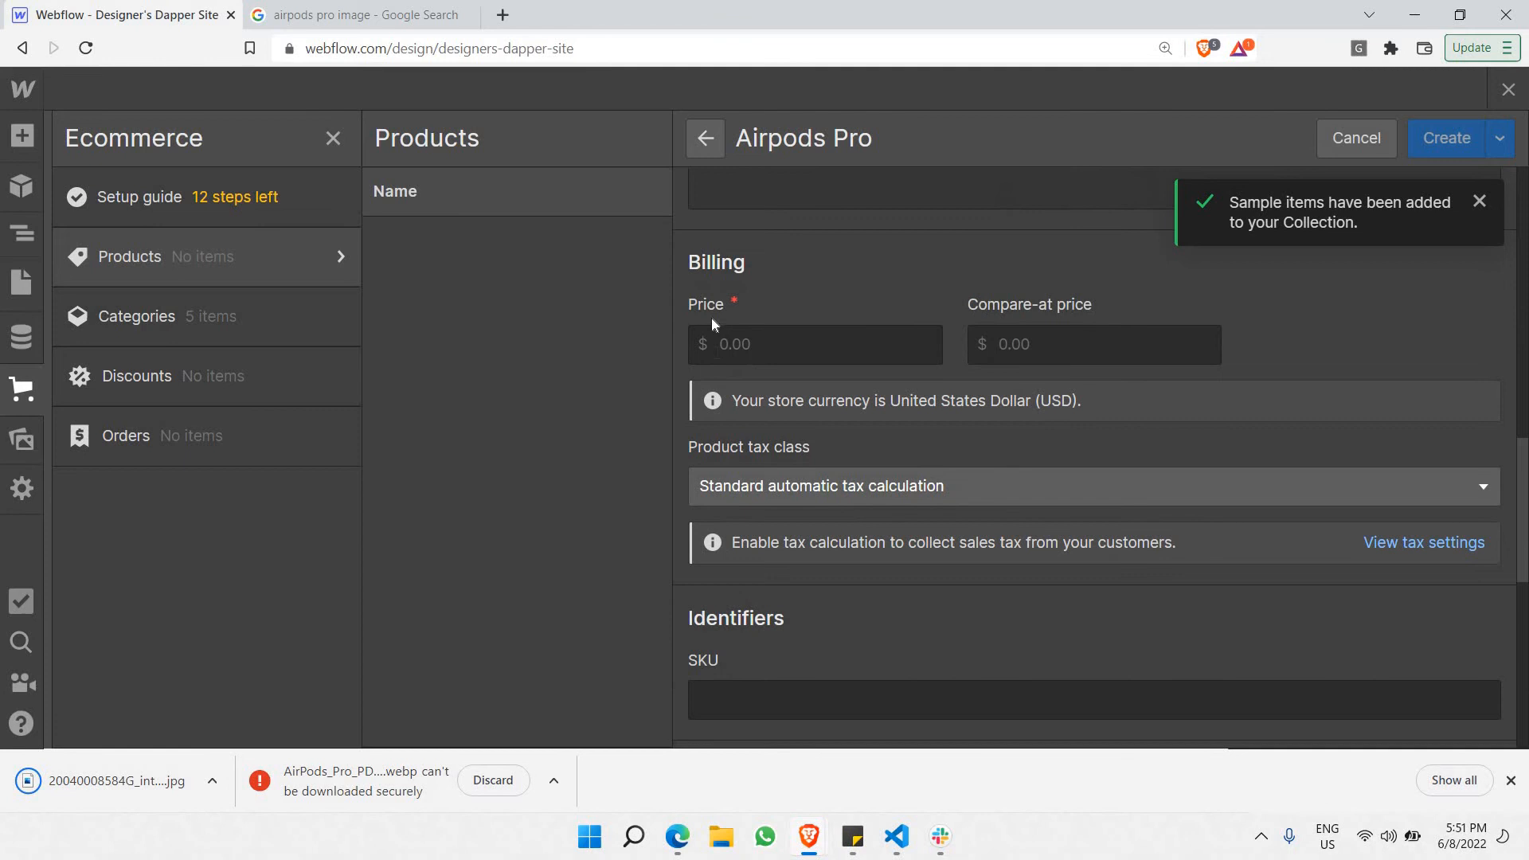
click(813, 344)
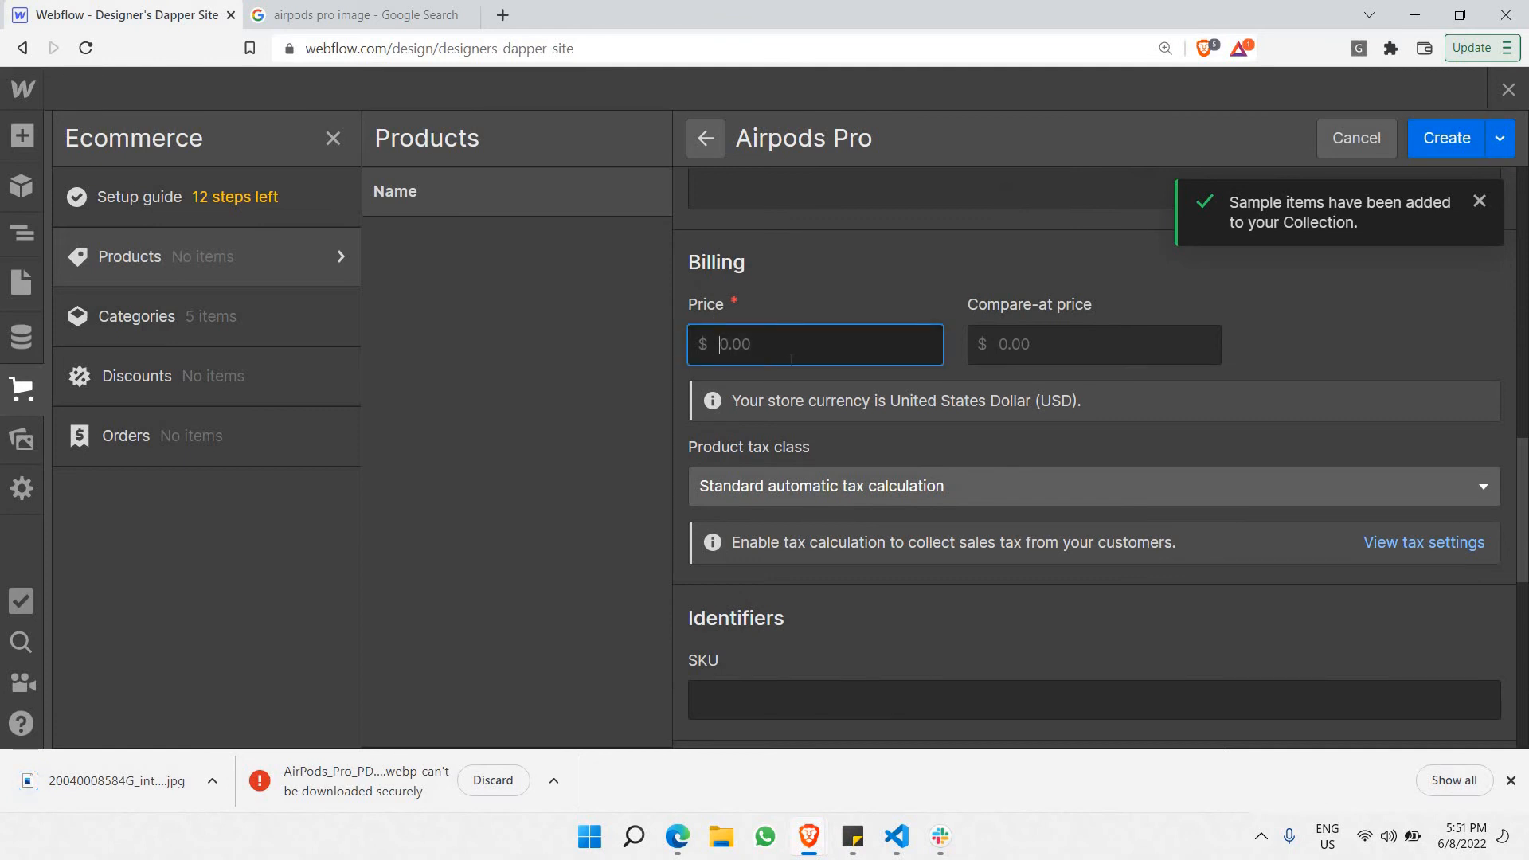
text(199)
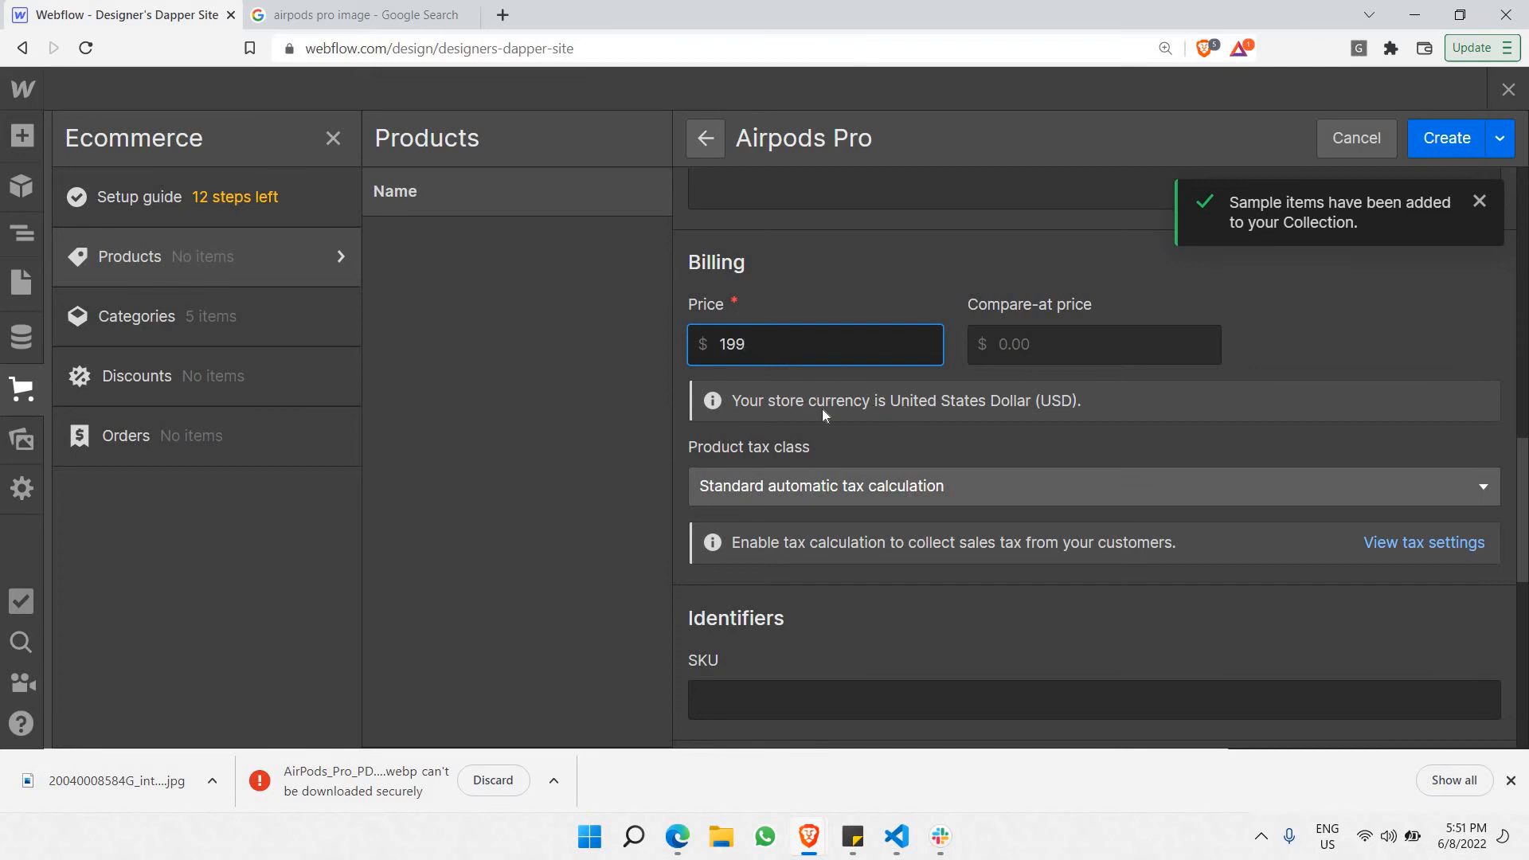
- Scroll down through the rest of the Airpods Pro product form
scroll(down, 3)
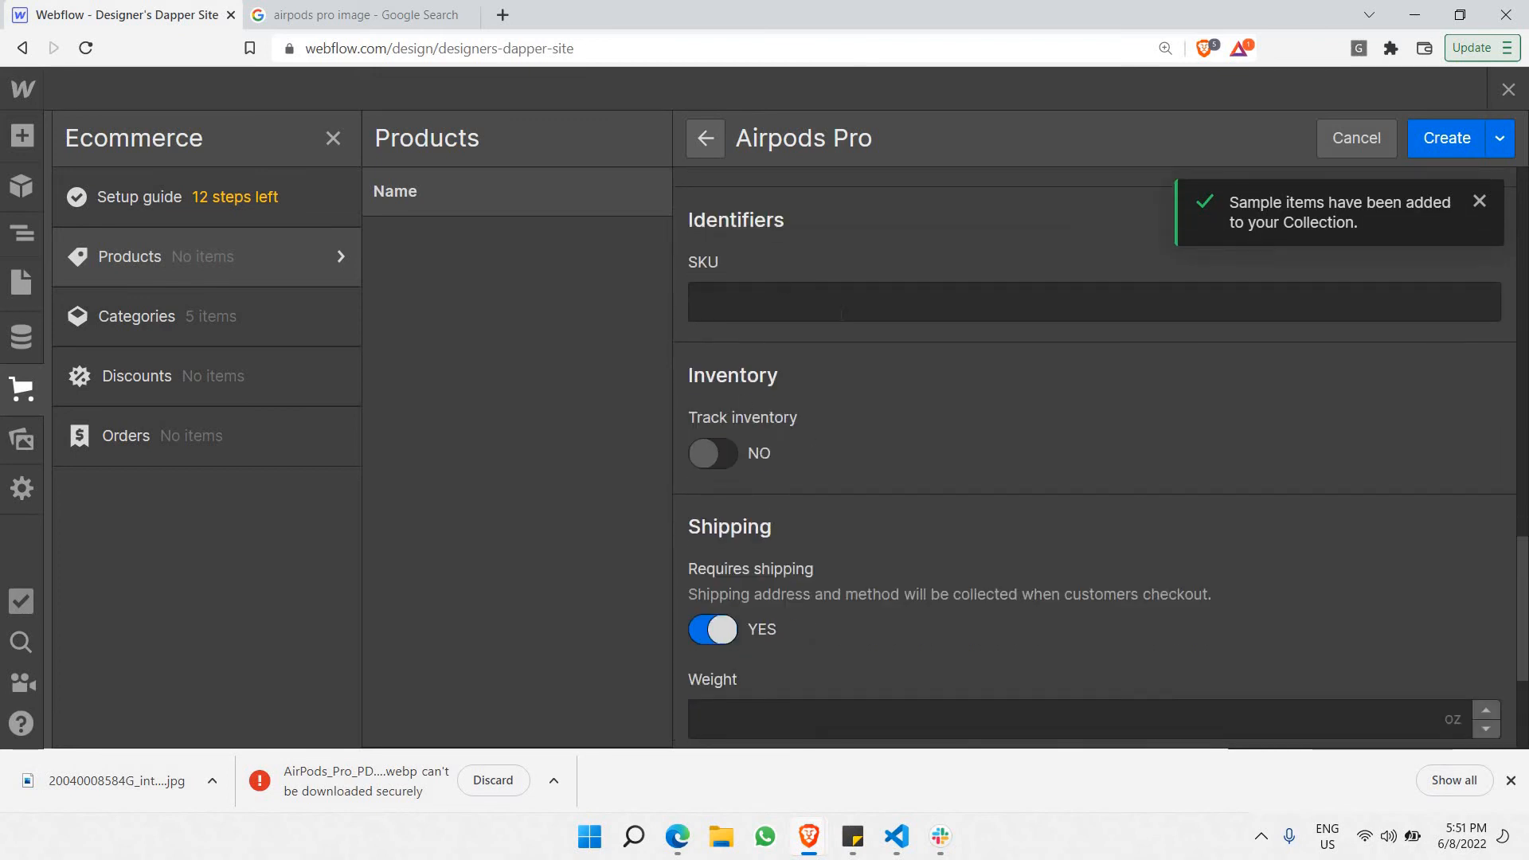
mouse_move(744, 462)
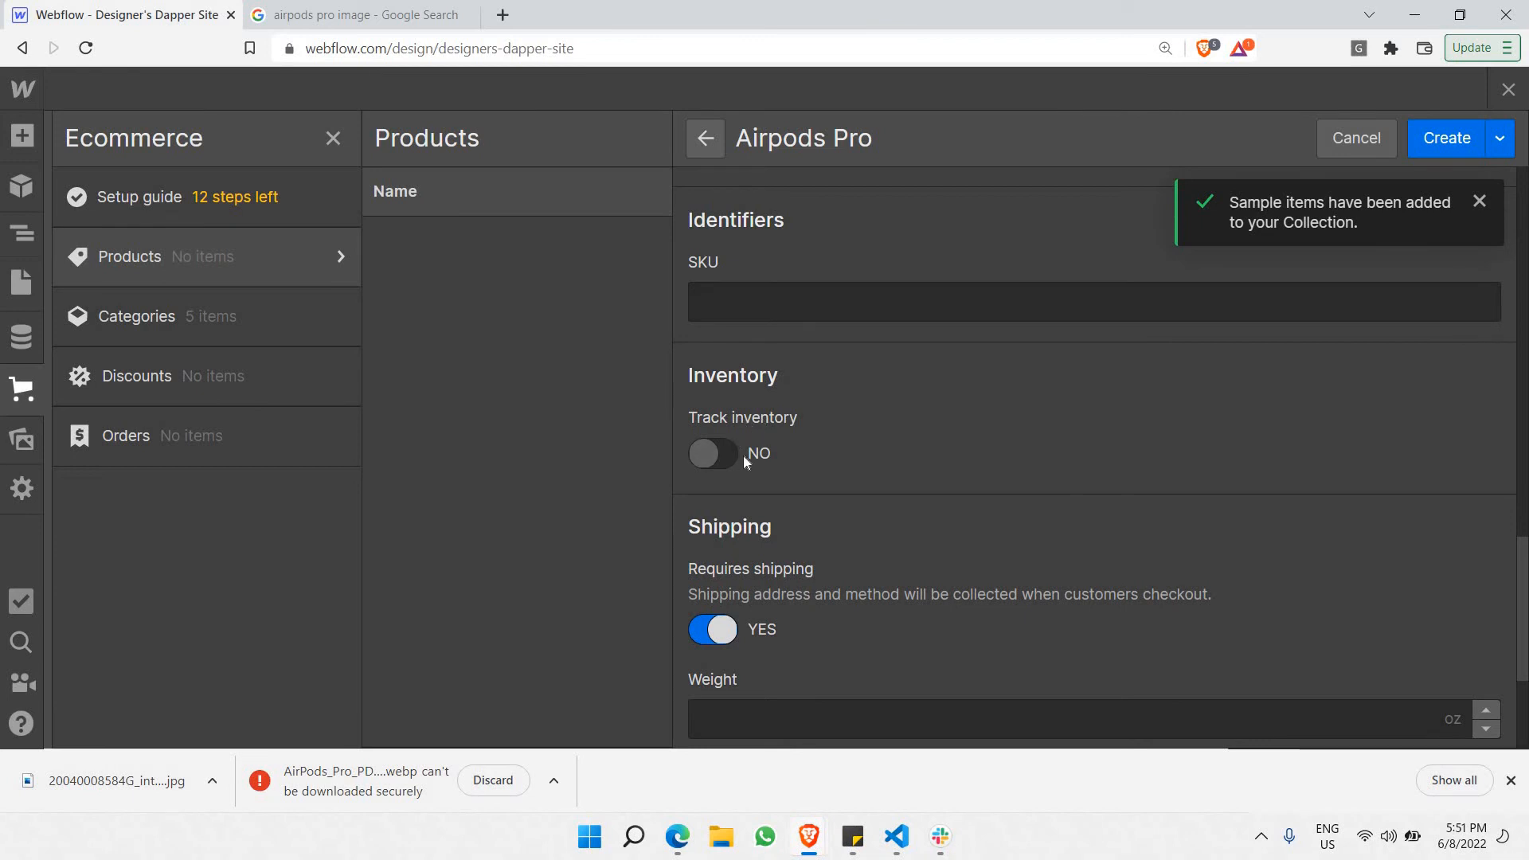
scroll(down, 3)
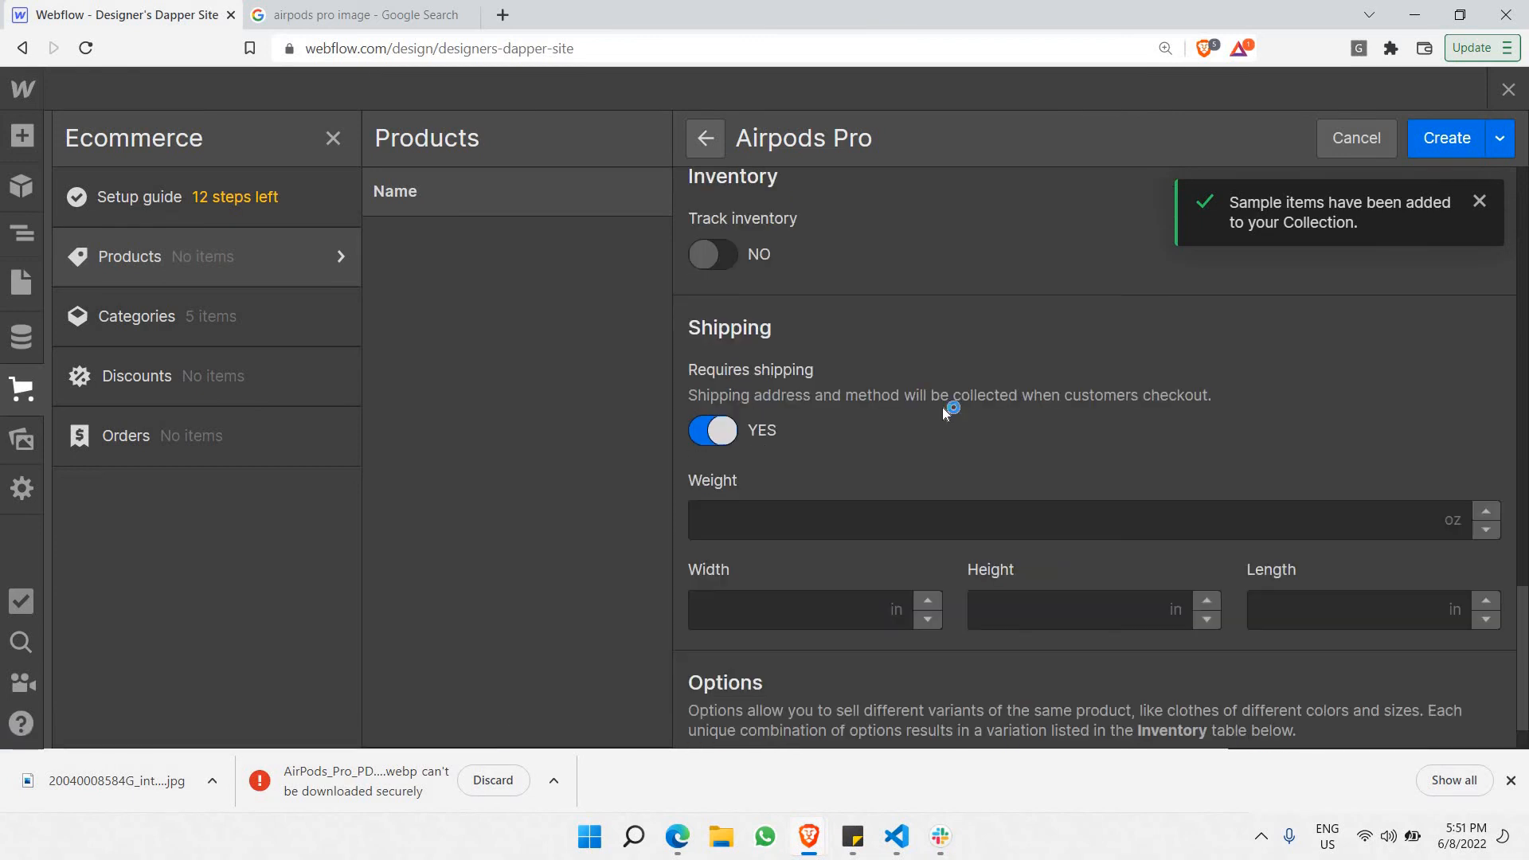
scroll(down, 3)
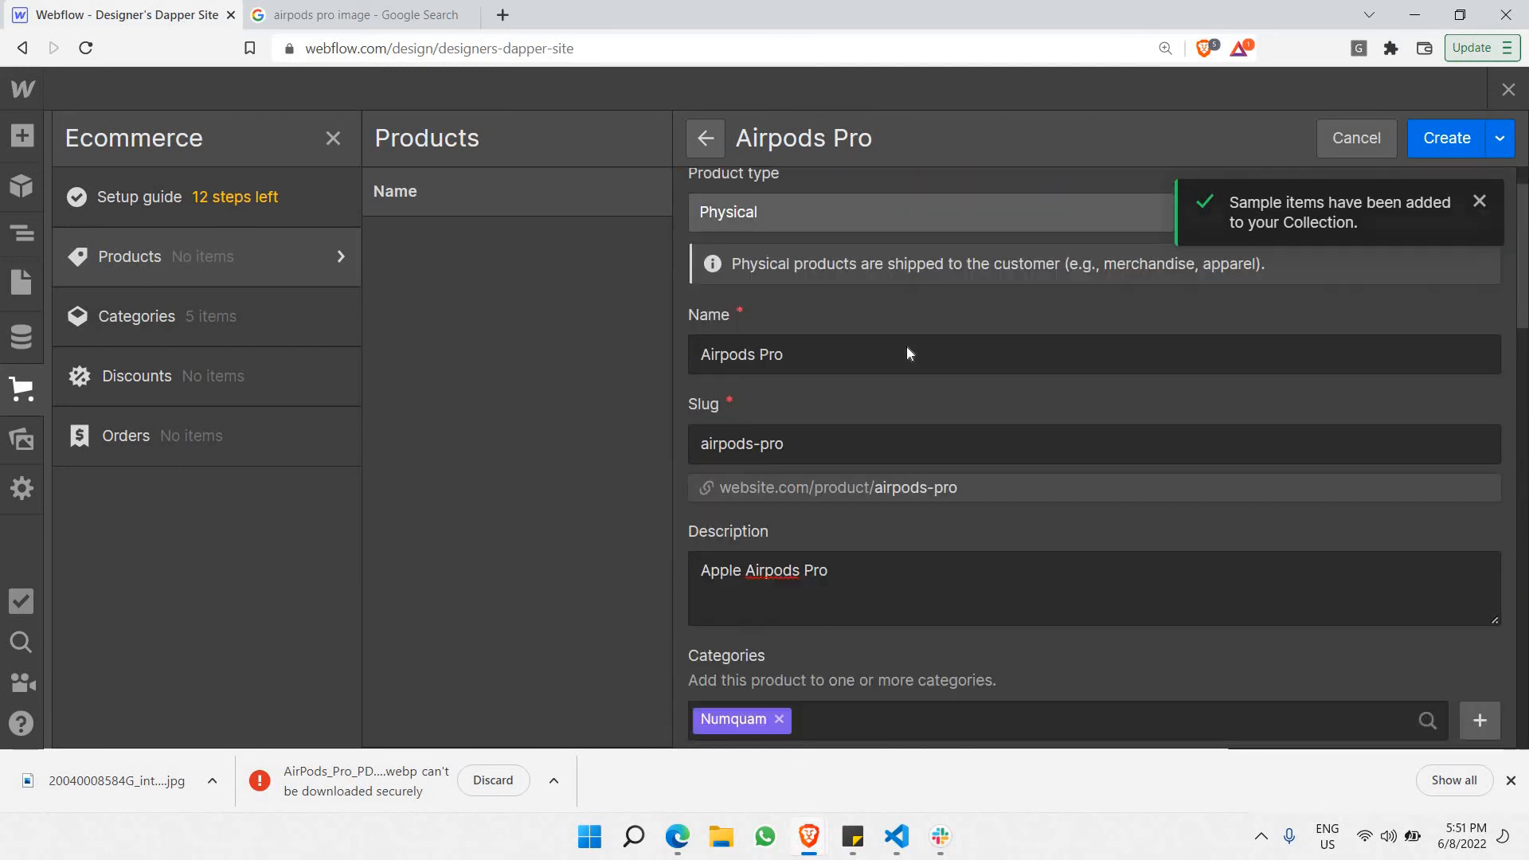
scroll(down, 3)
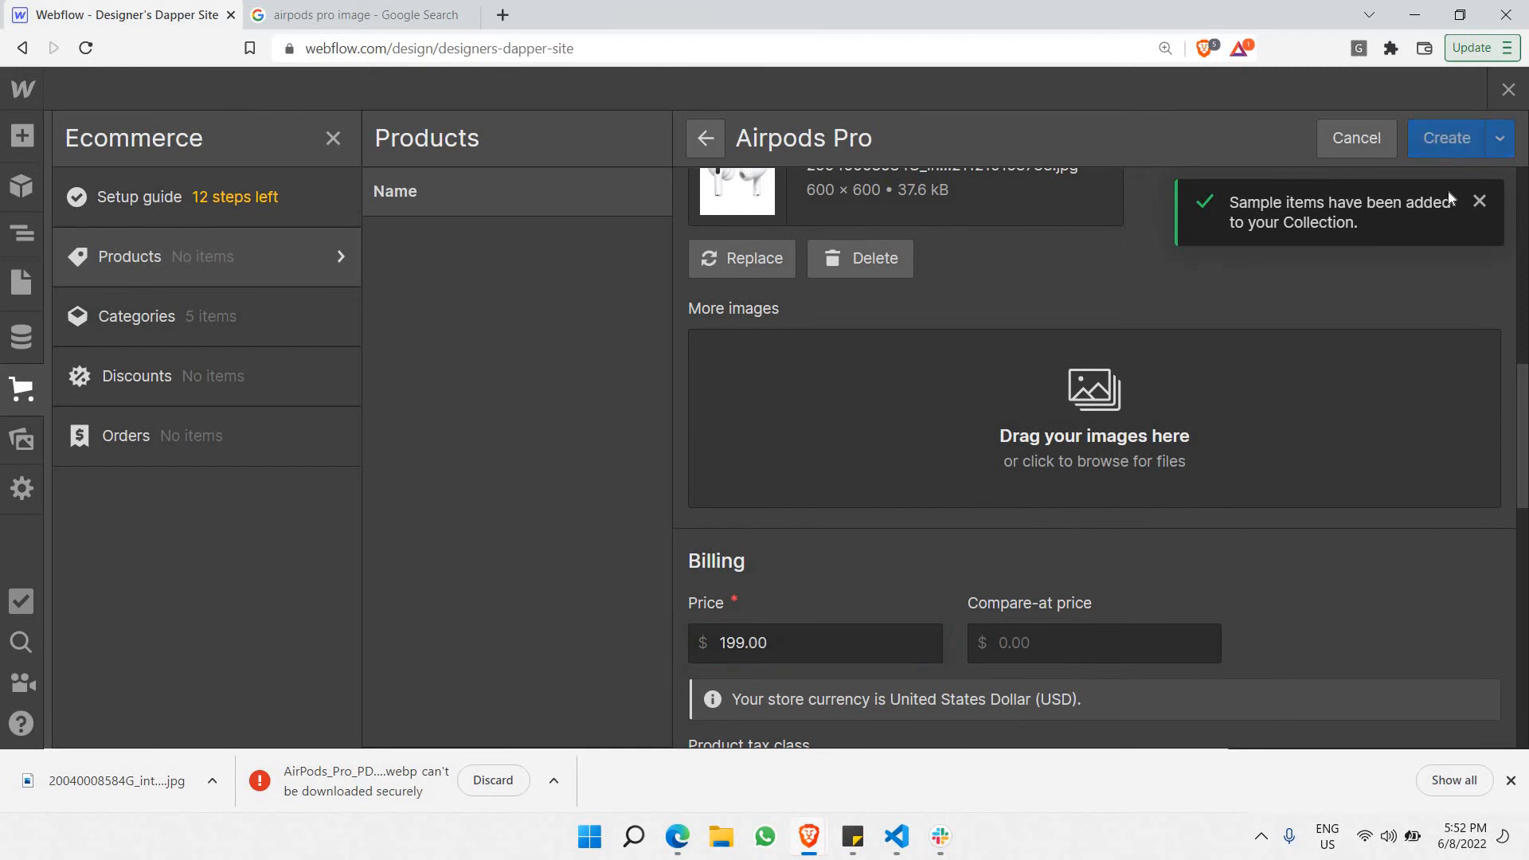
- Create the Airpods Pro product at $199.00 USD, view it in the Products table, and begin another new product
click(1448, 137)
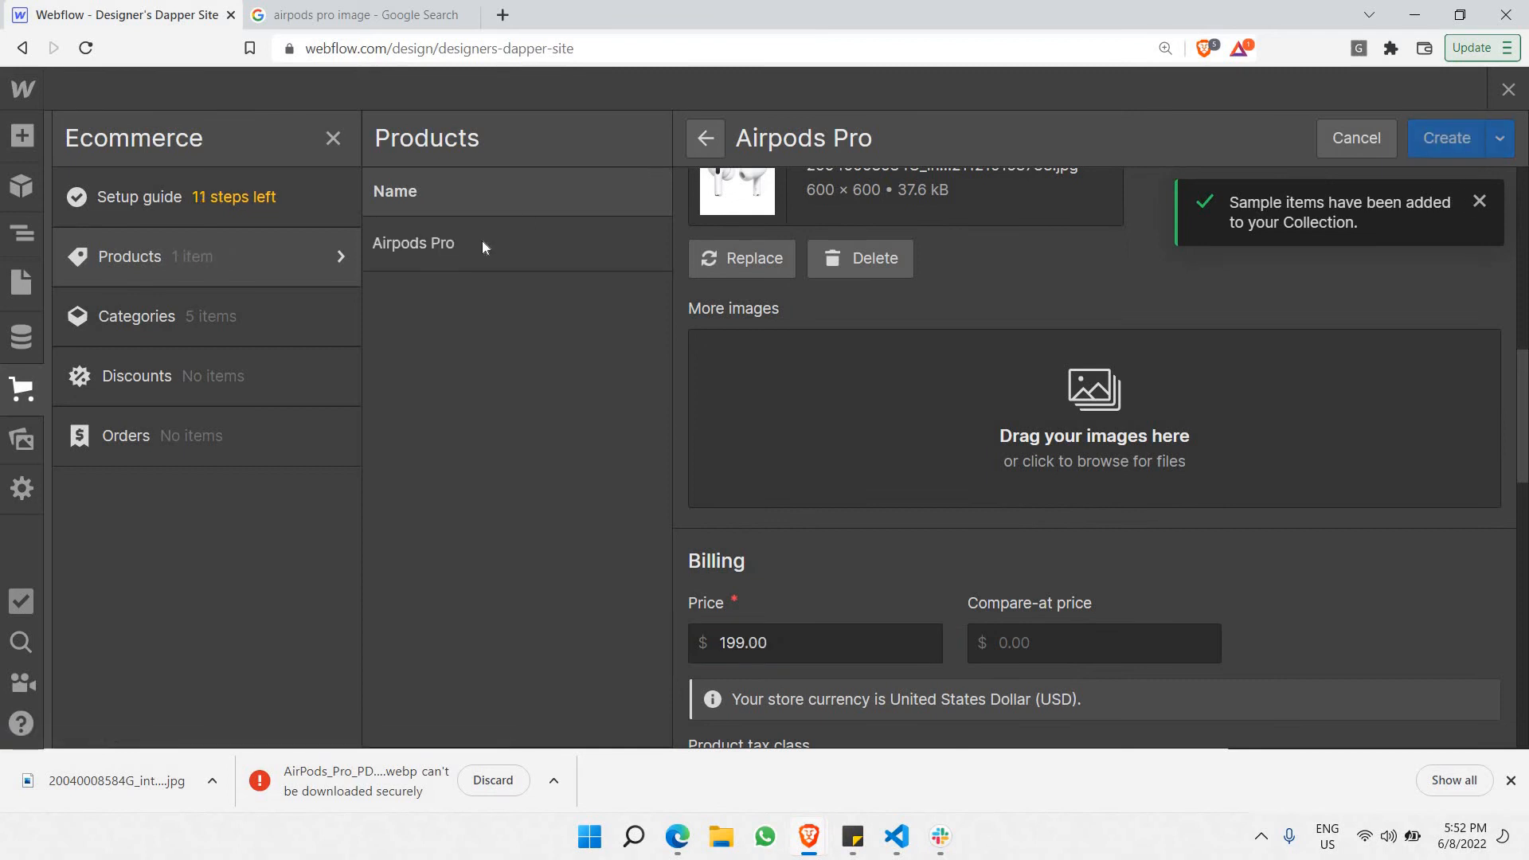
click(704, 137)
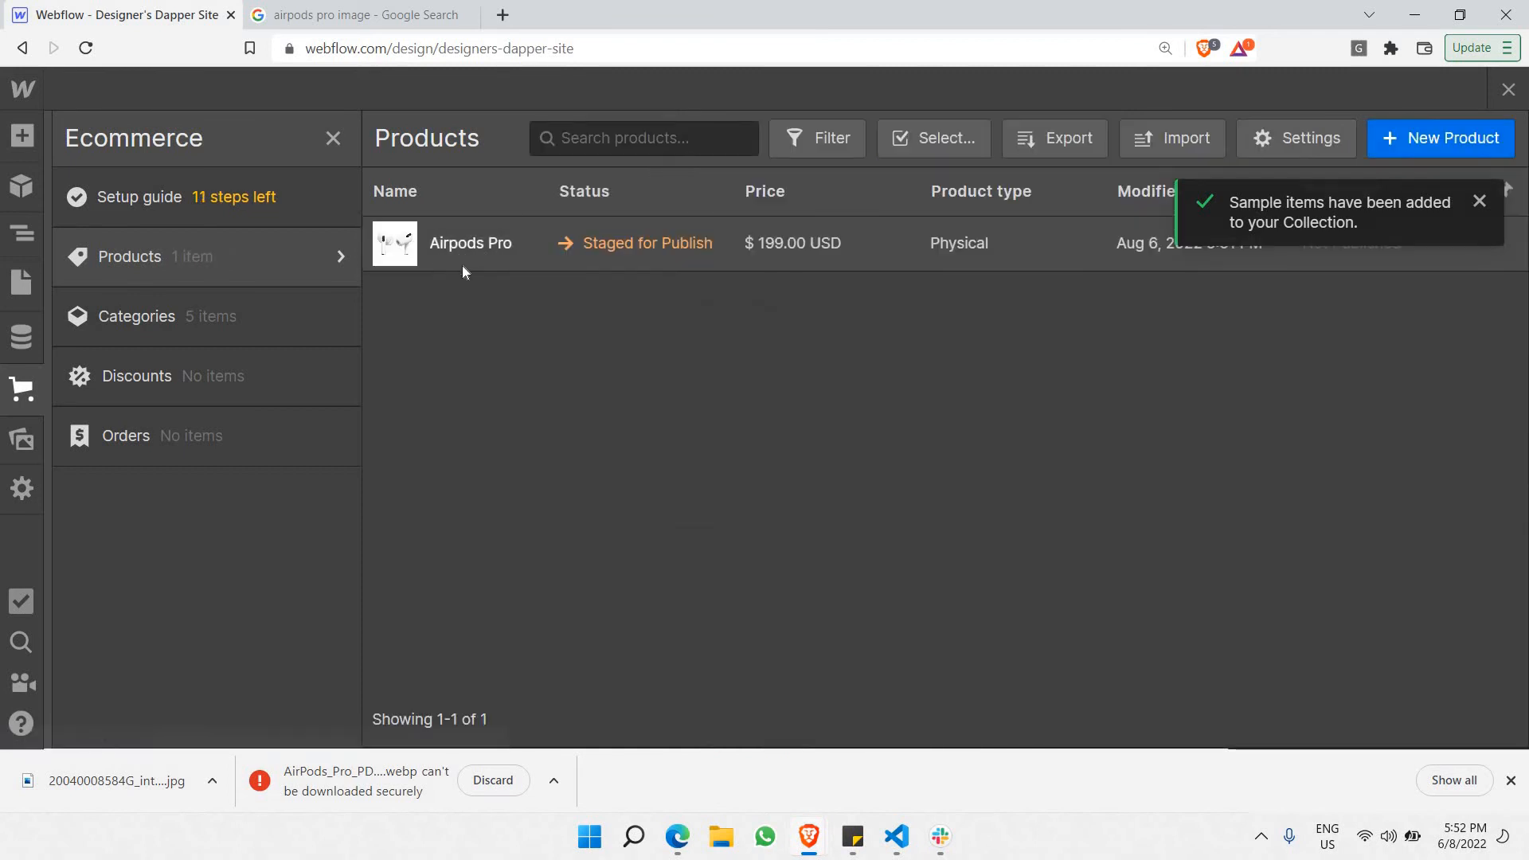
mouse_move(464, 229)
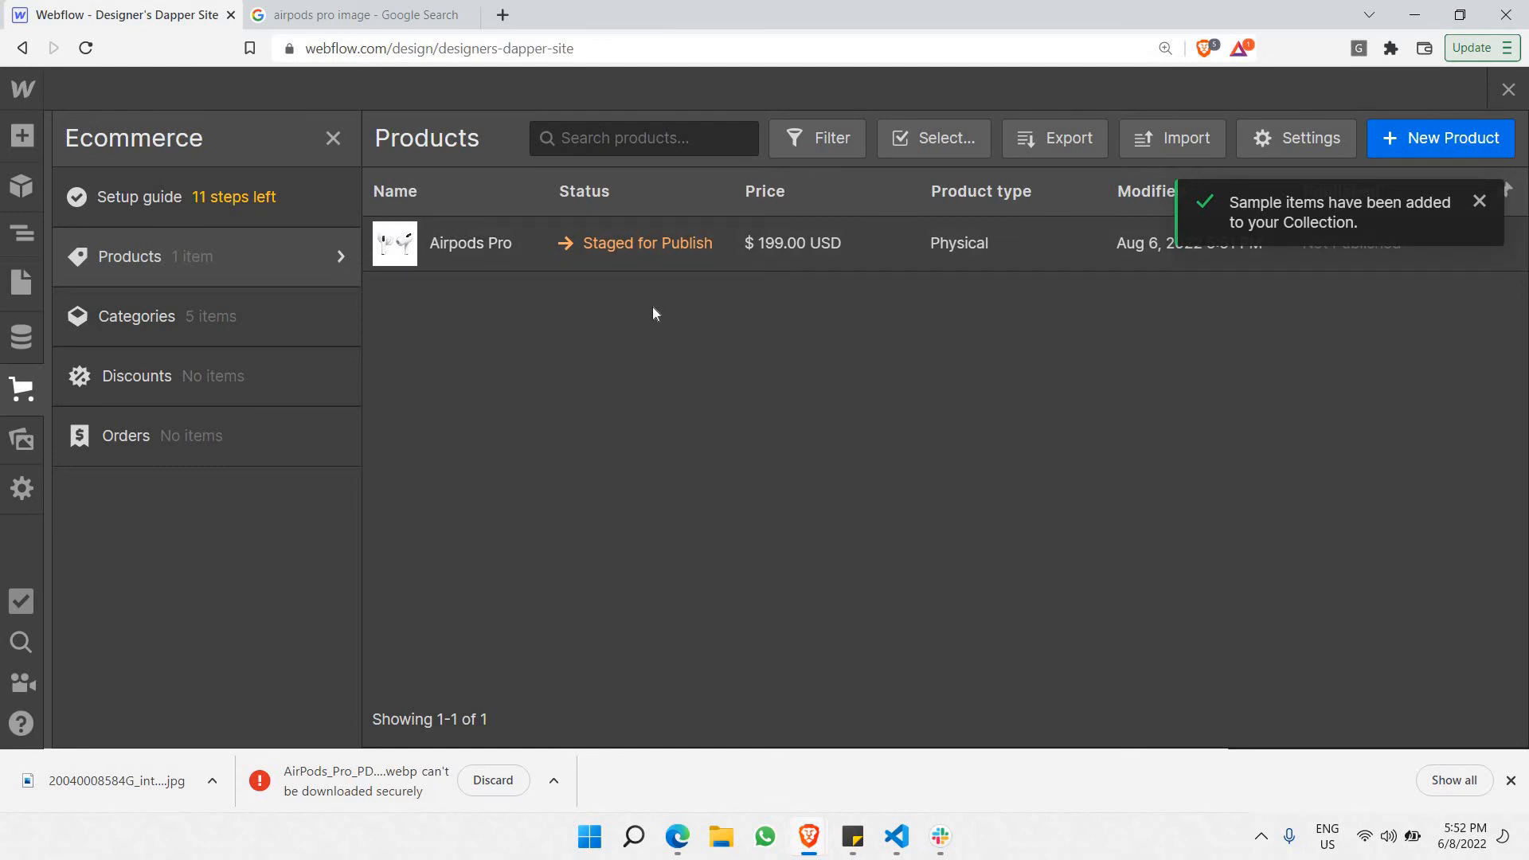
mouse_move(680, 323)
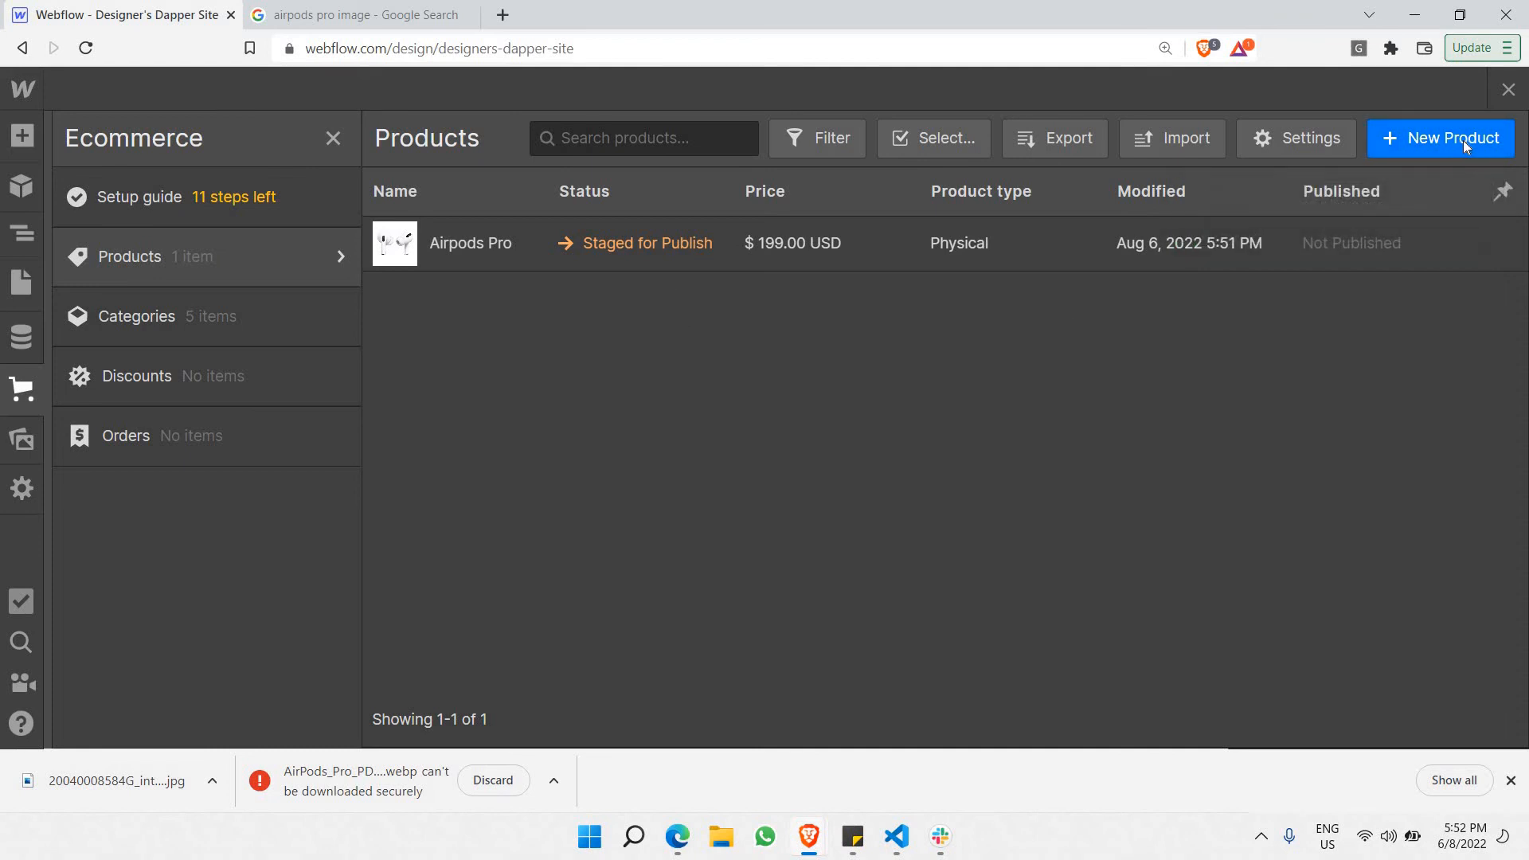
click(1440, 137)
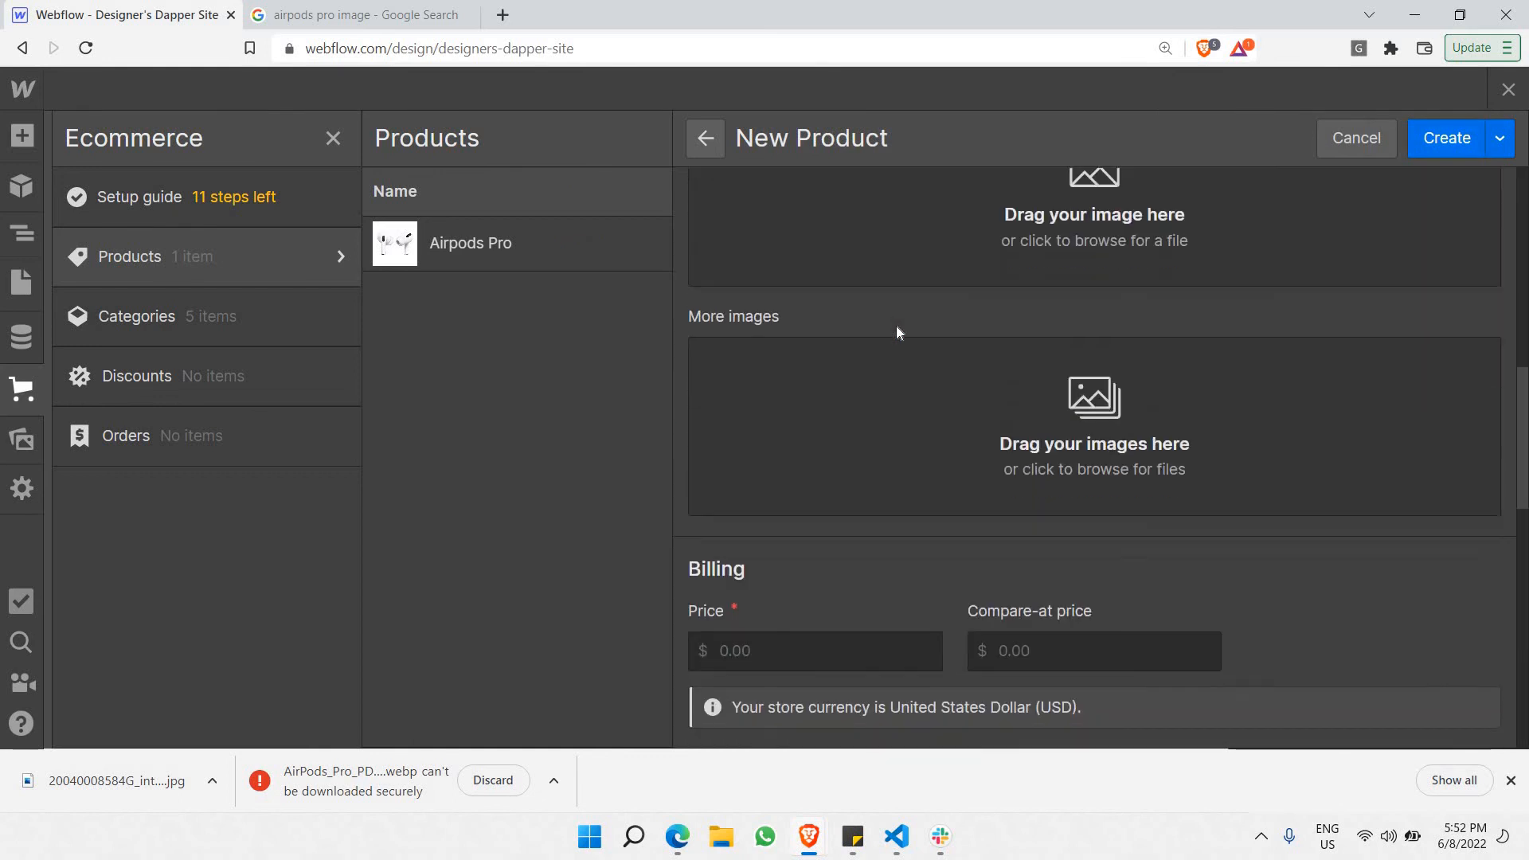
scroll(down, 3)
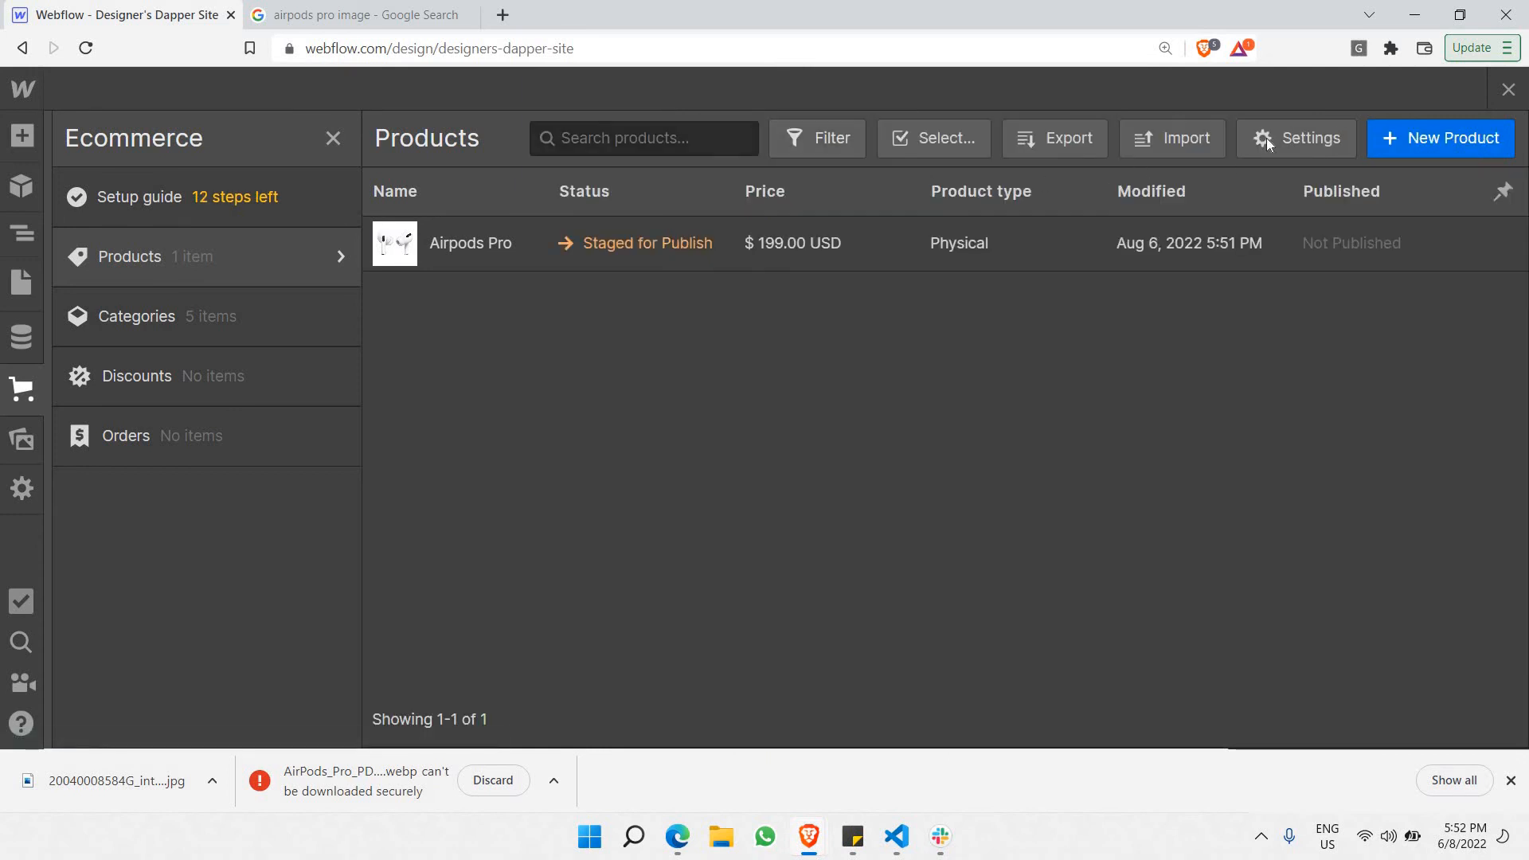
mouse_move(296, 259)
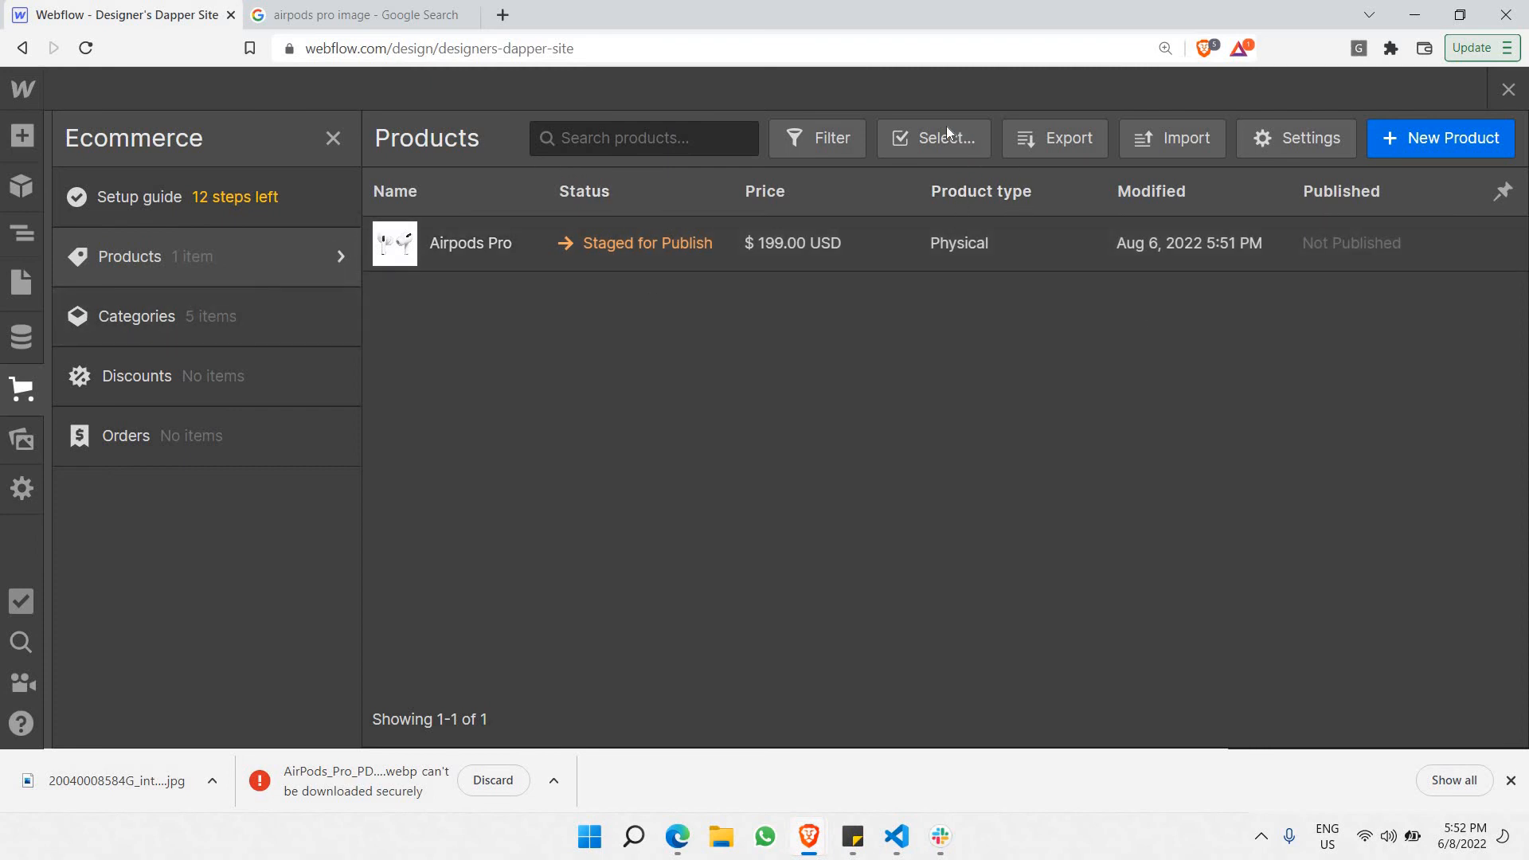
- Select Airpods Pro and permanently delete it, leaving the collection with zero products
click(381, 243)
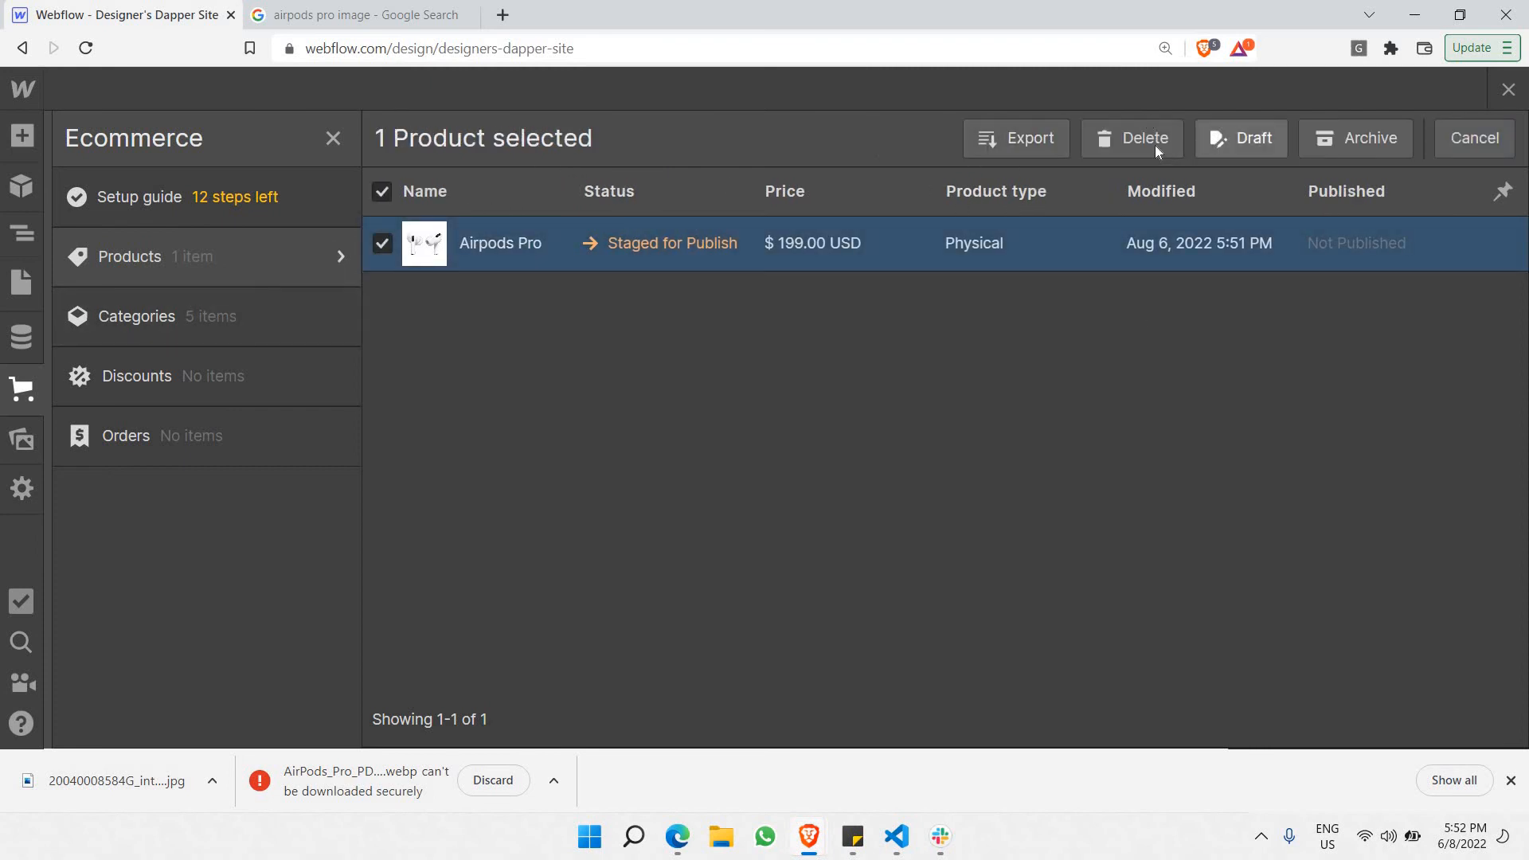
click(1131, 137)
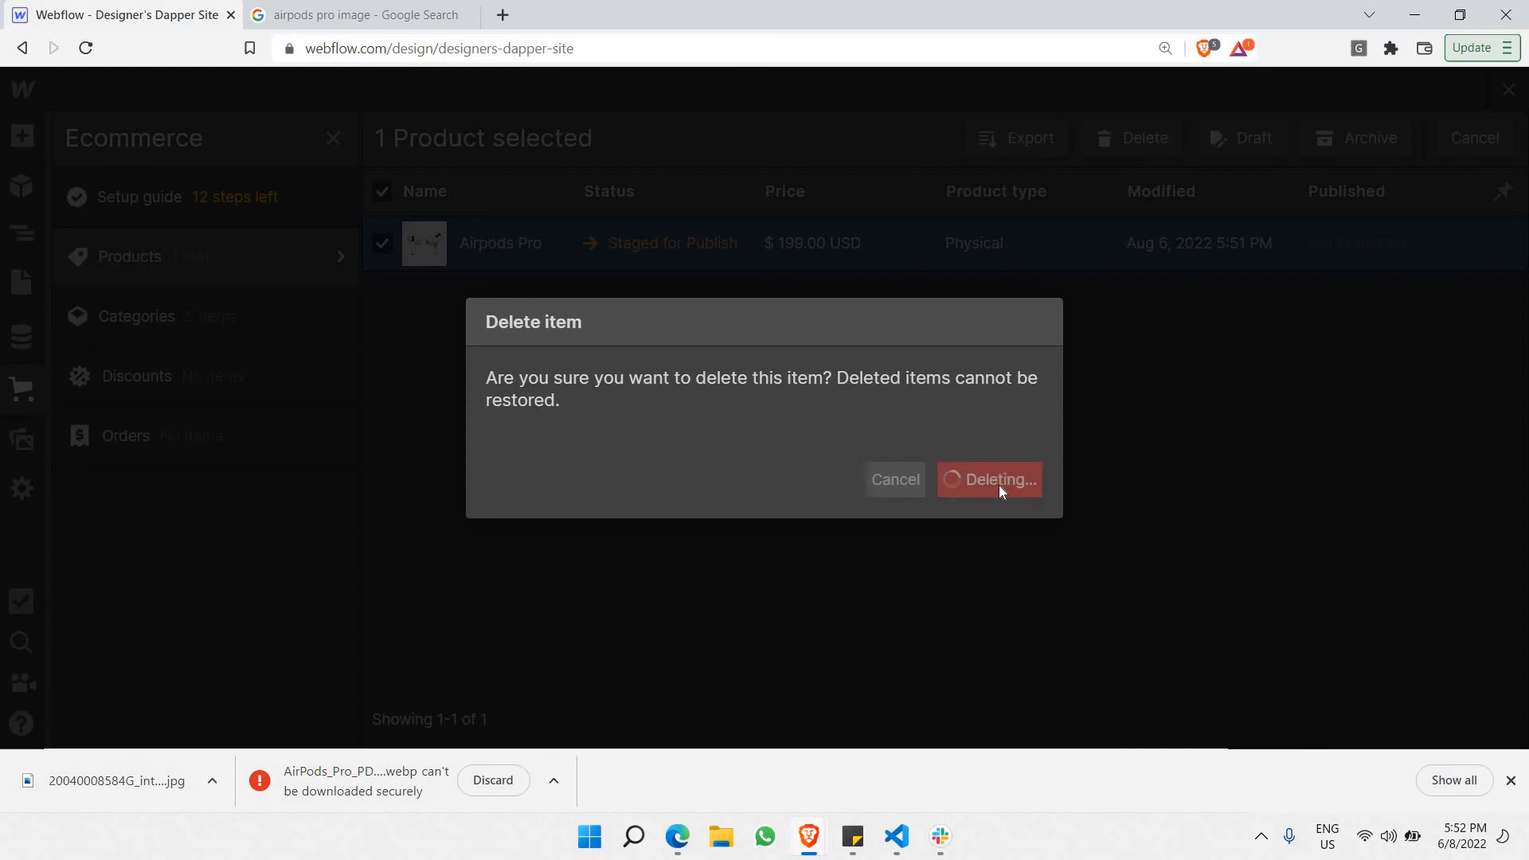
click(989, 479)
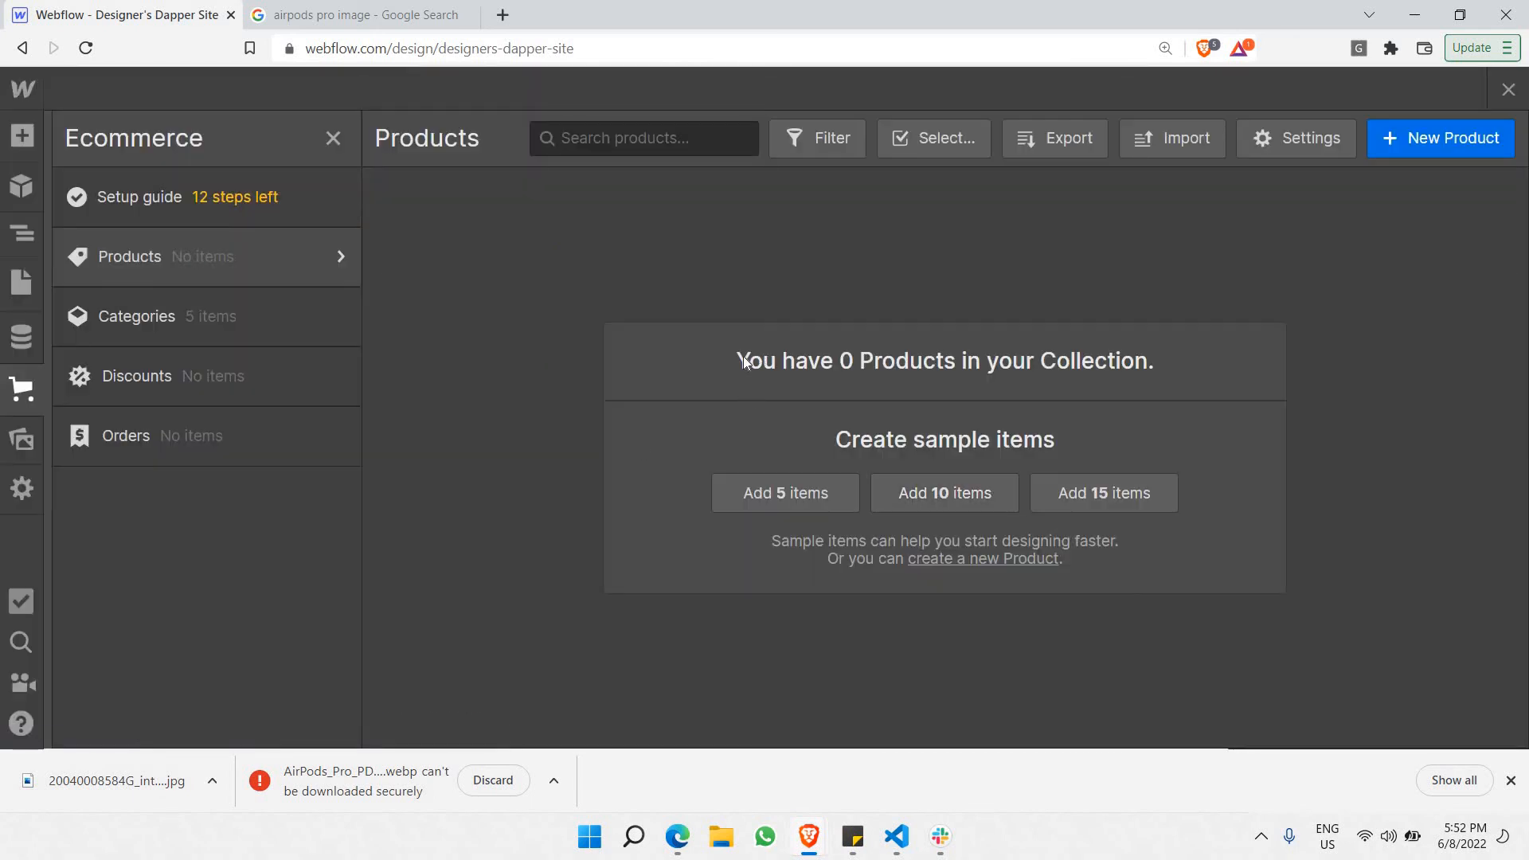
mouse_move(849, 436)
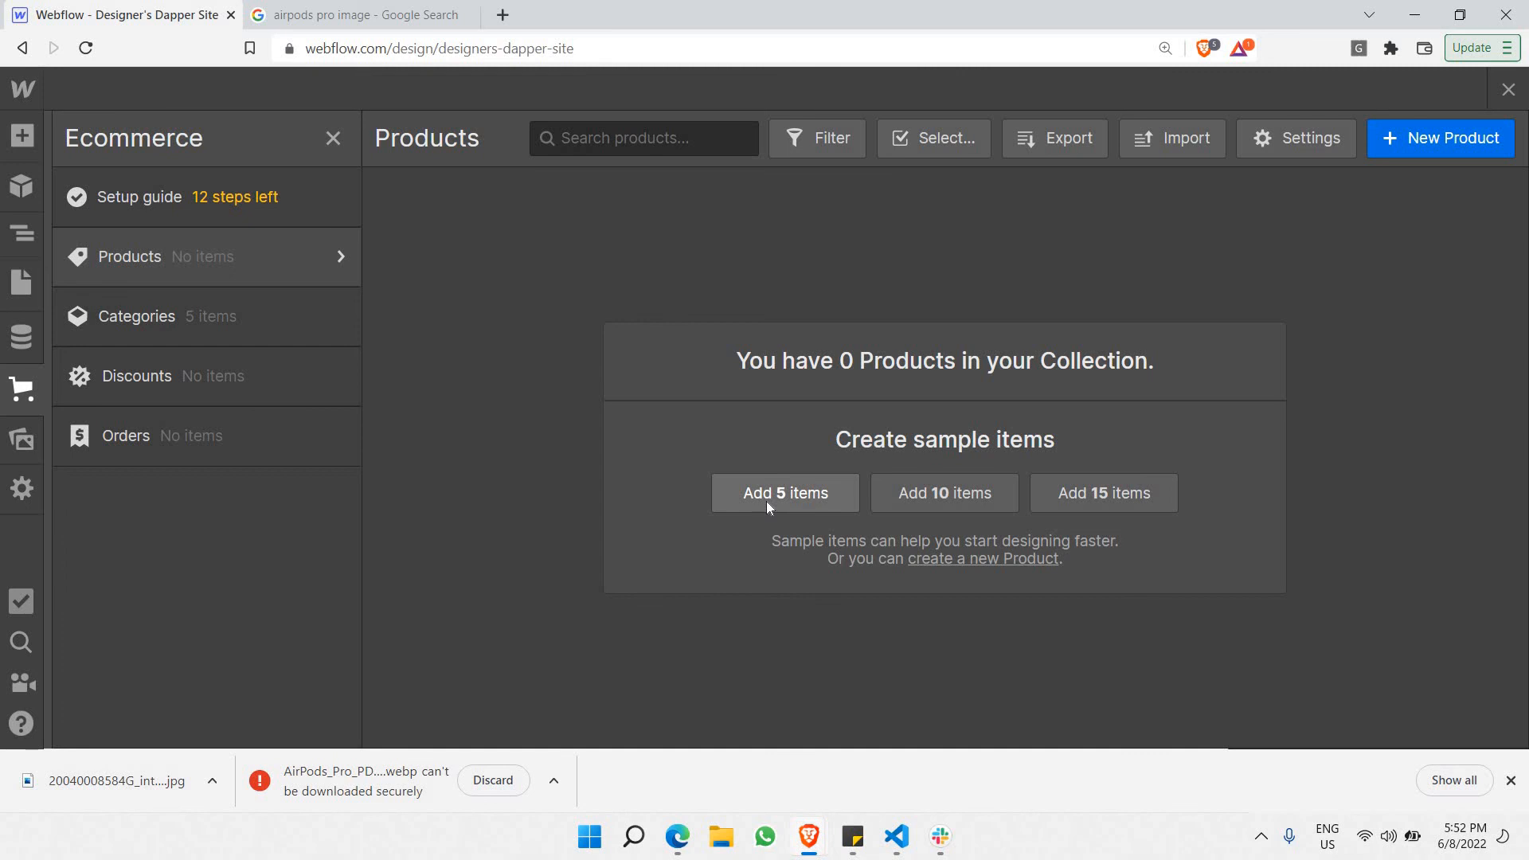
- Add five sample products to the empty Products collection
click(785, 492)
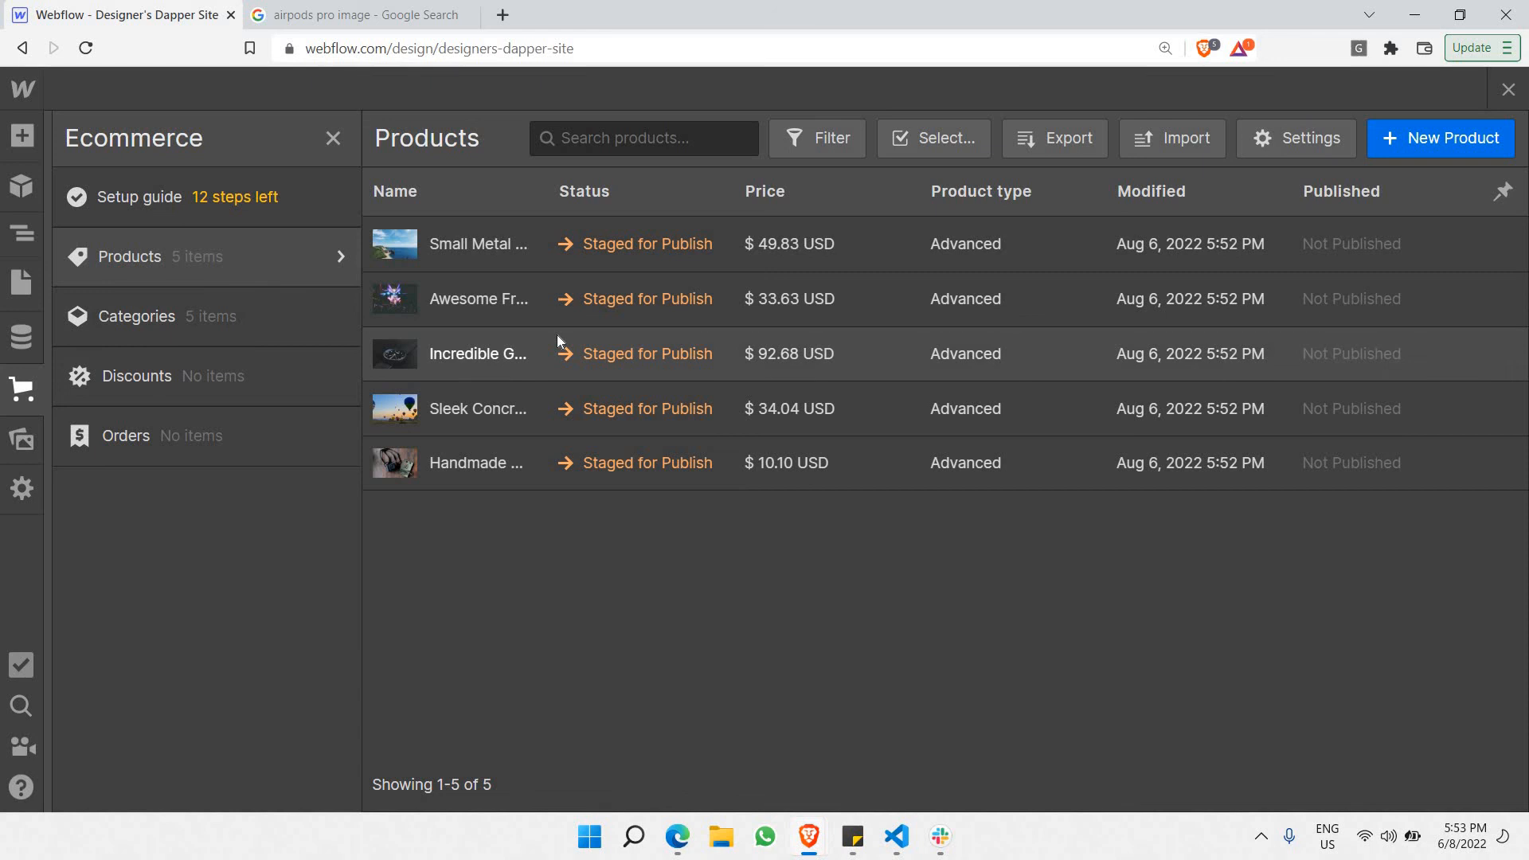
mouse_move(229, 301)
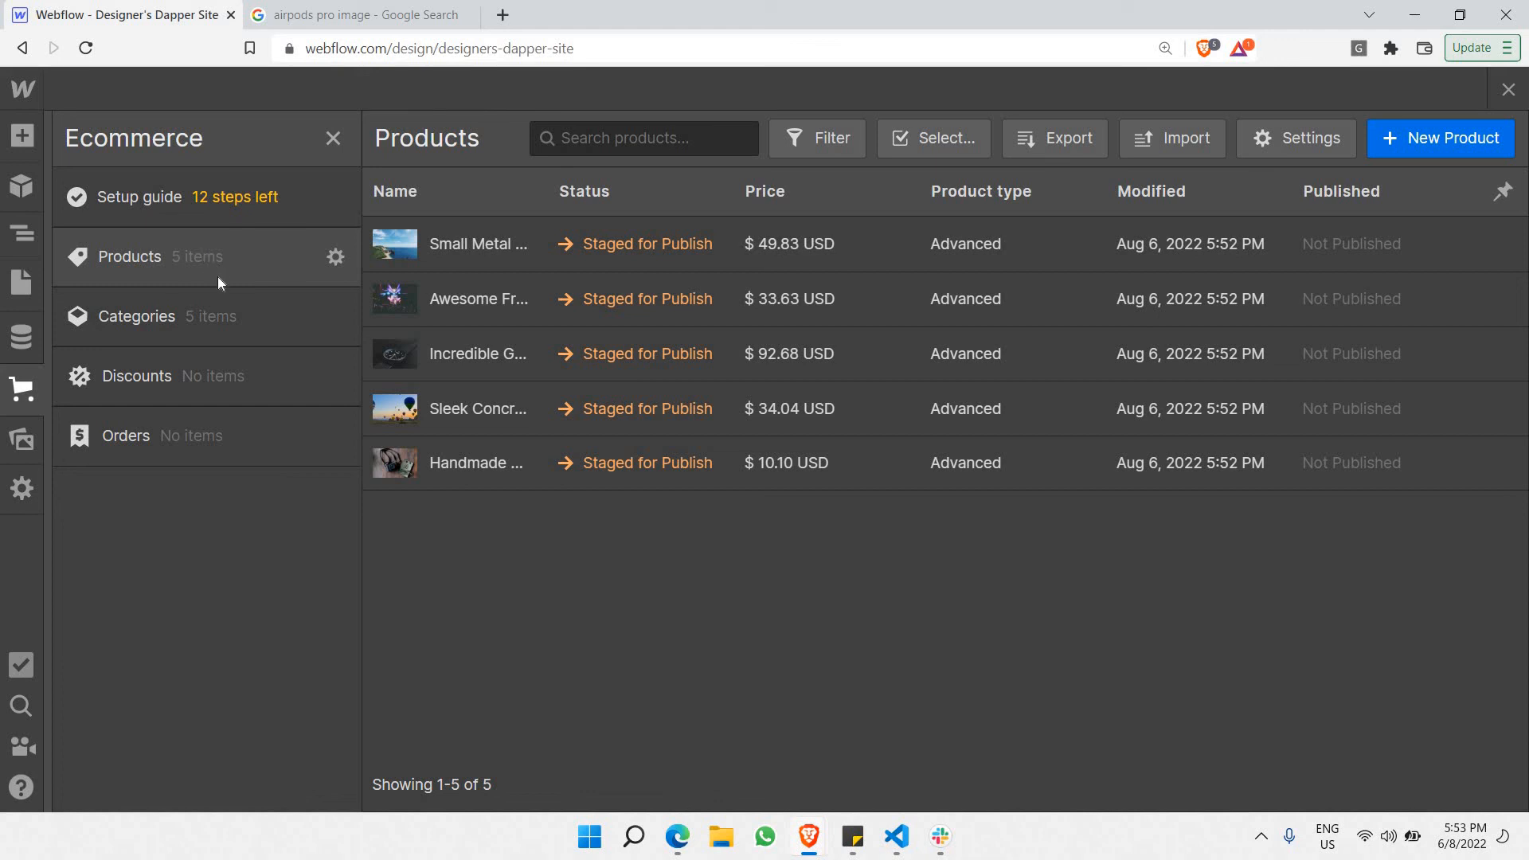
mouse_move(229, 283)
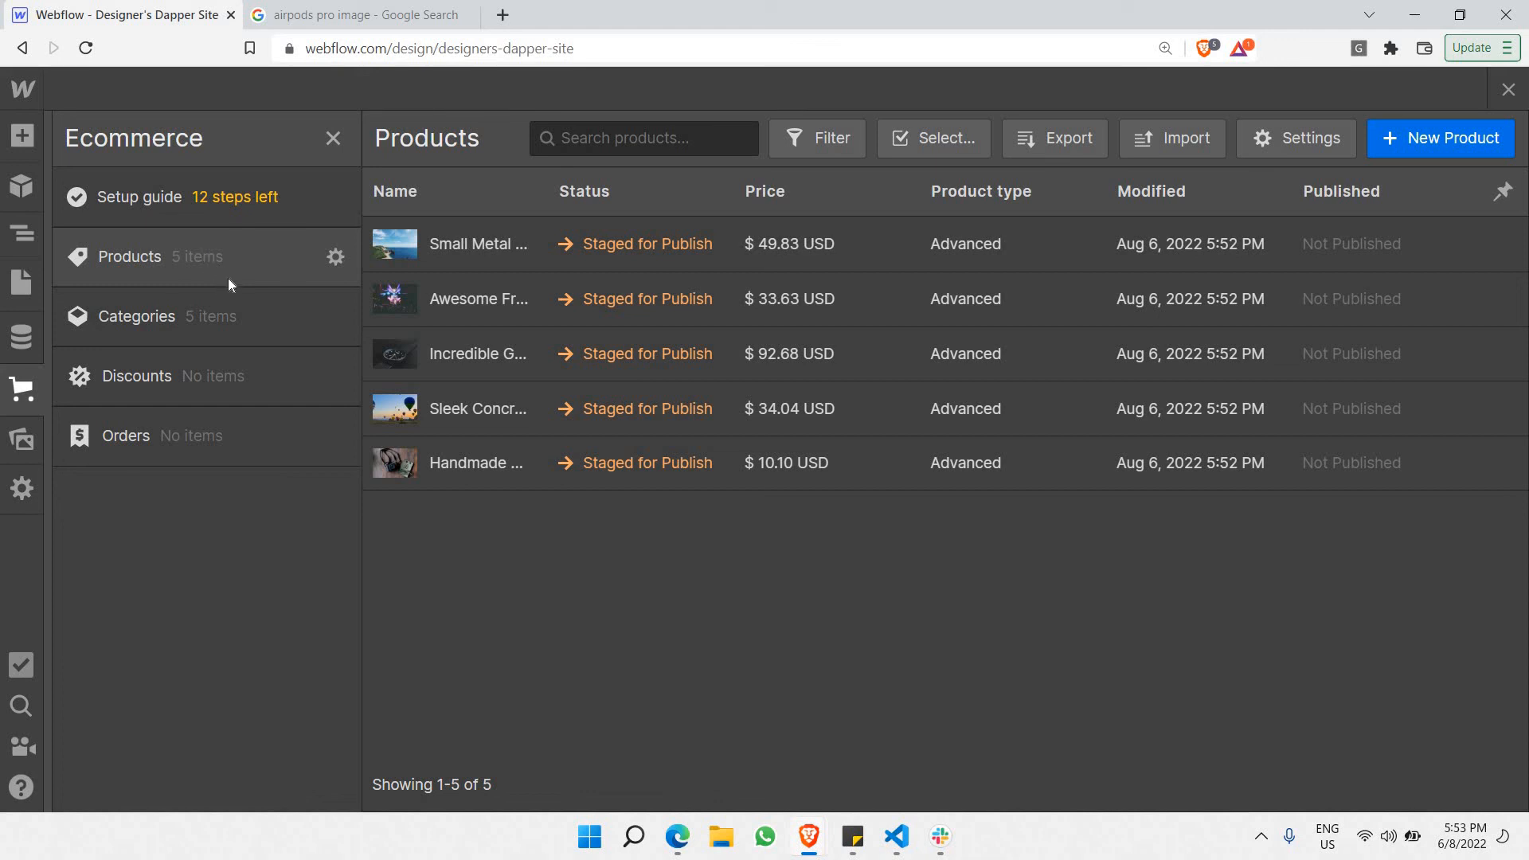